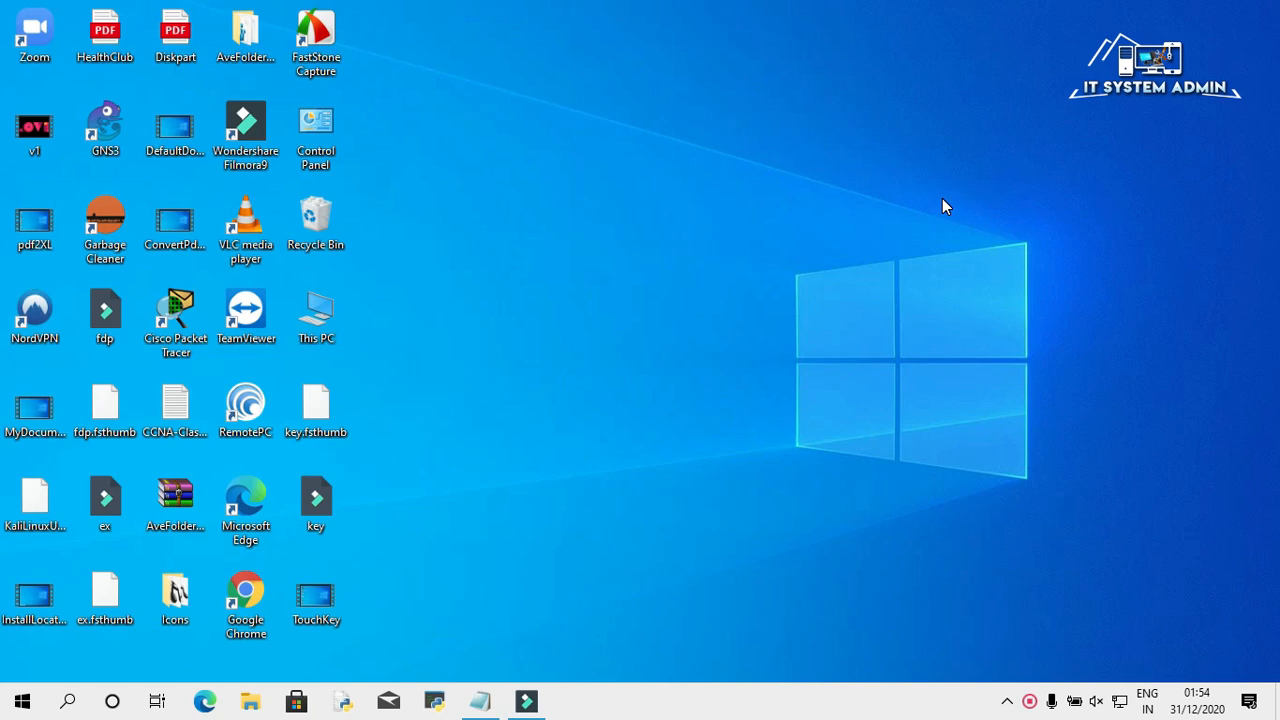
mouse_move(417, 501)
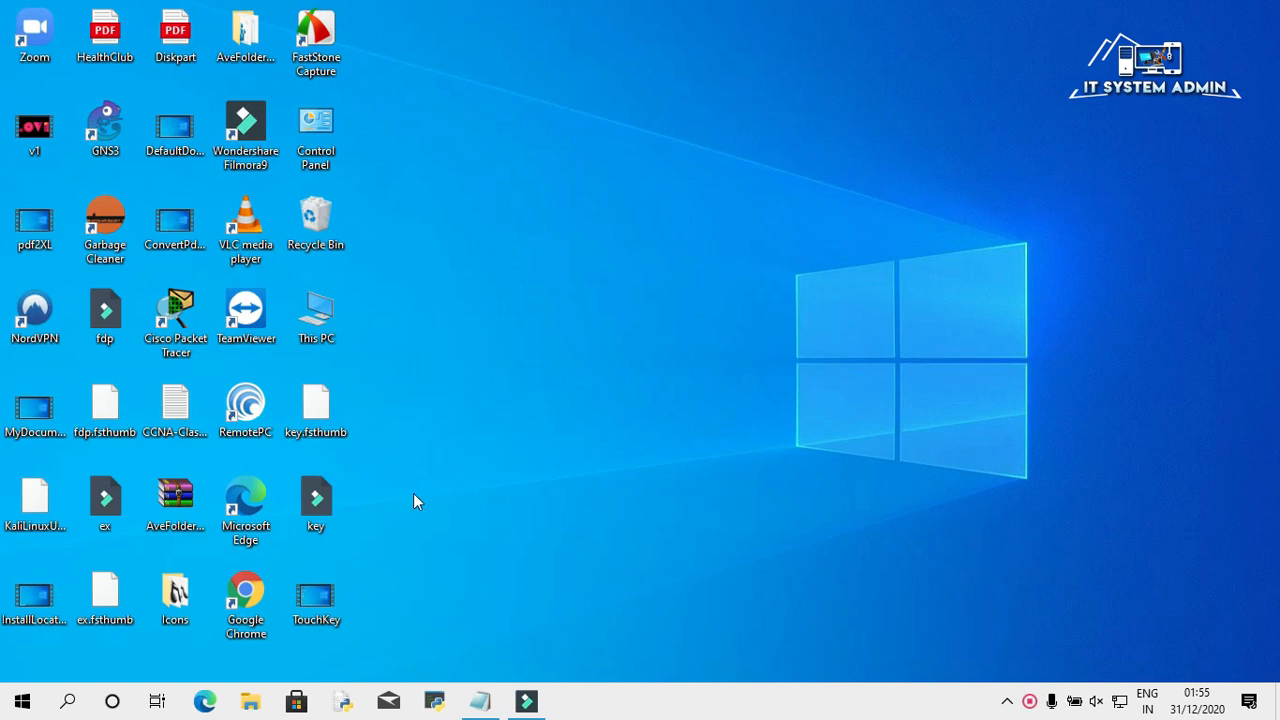
Launch Google Chrome from its desktop shortcut to a new tab page
right_click(245, 600)
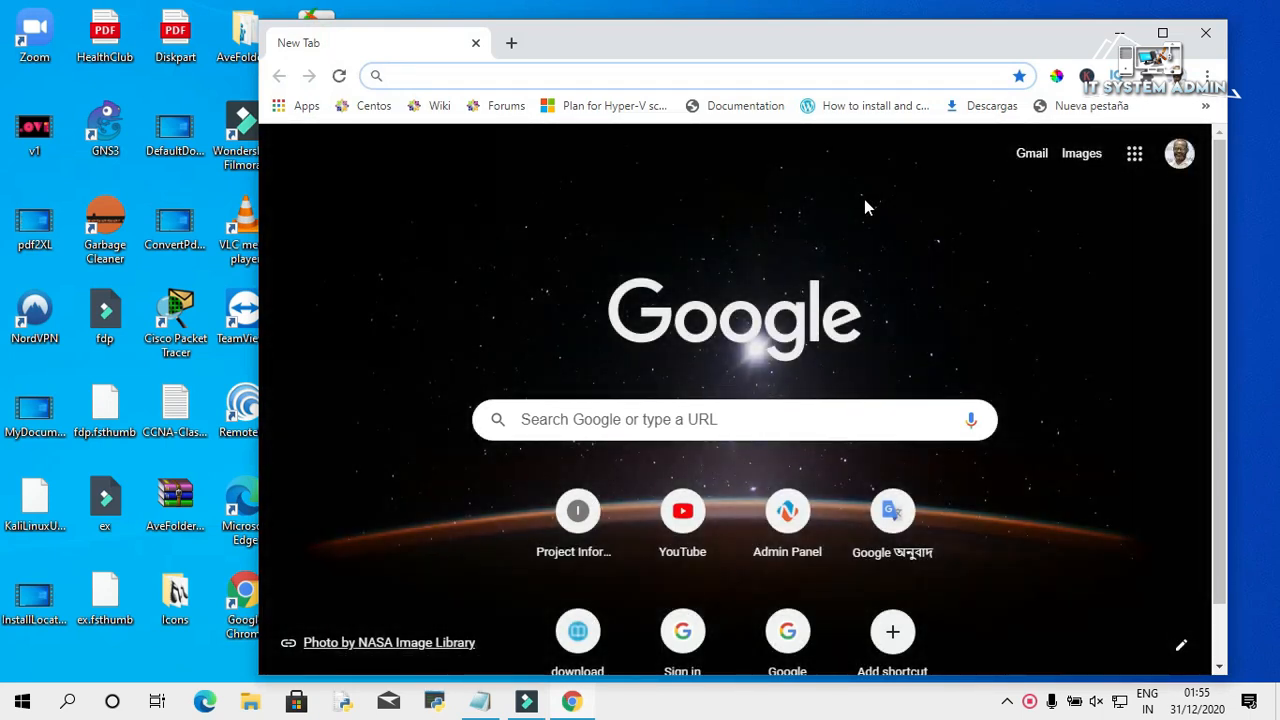
Maximize Chrome, search Google for vpnbook, and open vpnbook.com
click(1163, 33)
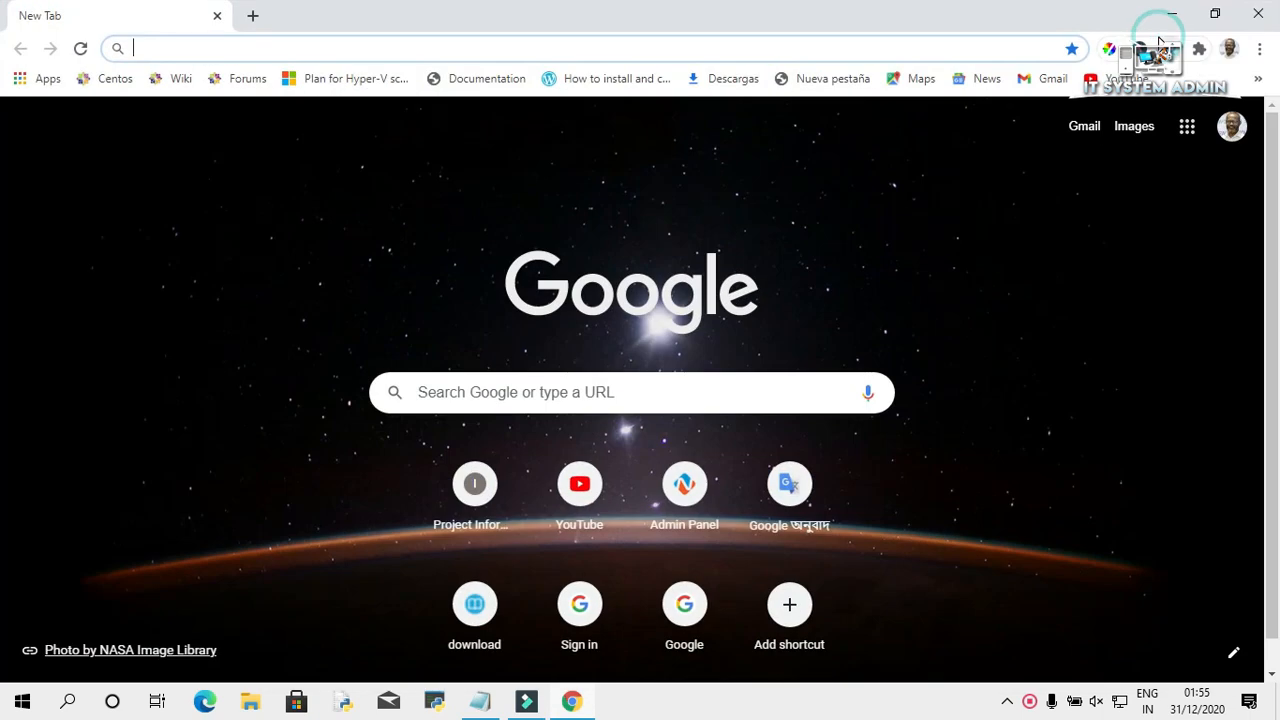
mouse_move(540, 392)
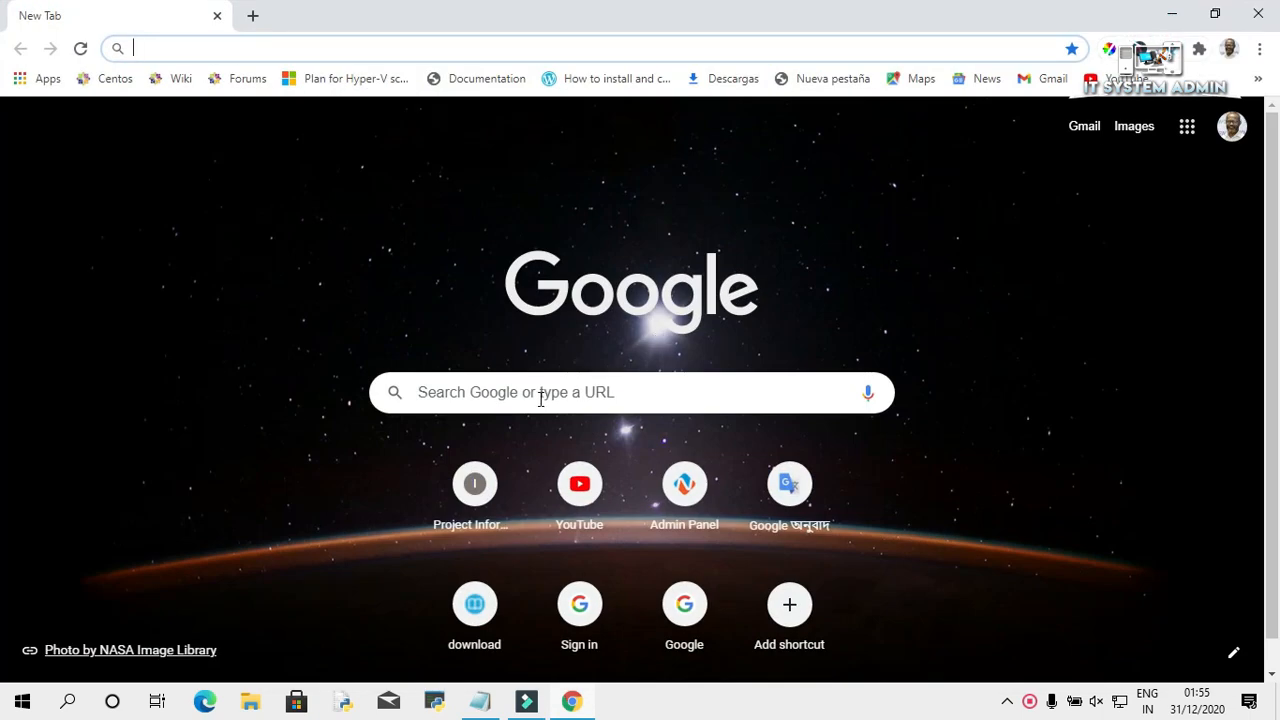
click(630, 392)
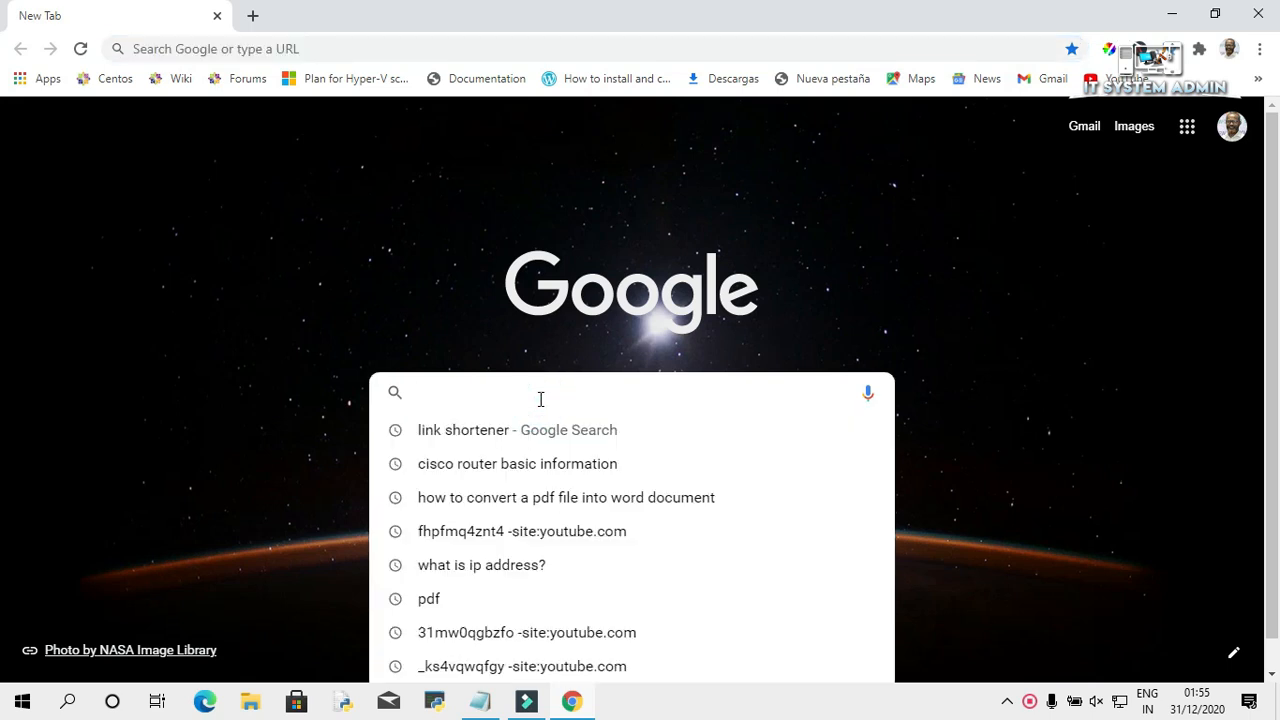
text(vpn)
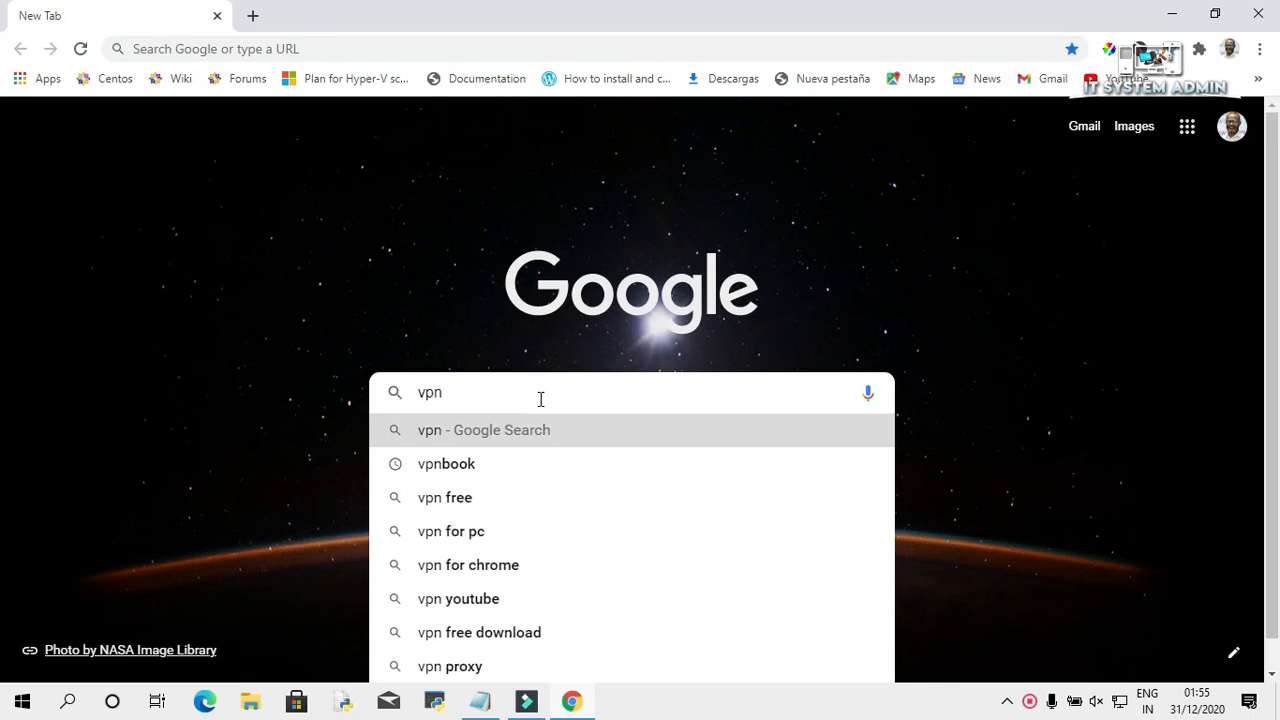
mouse_move(446, 463)
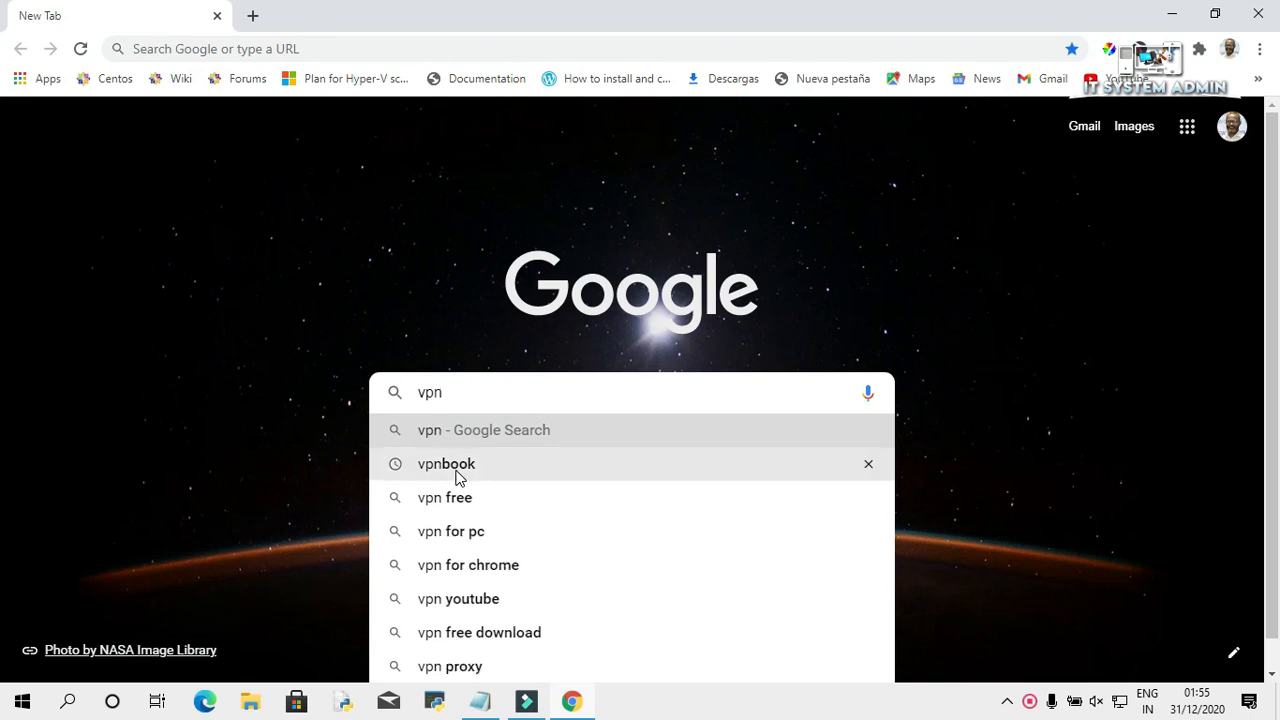
click(445, 463)
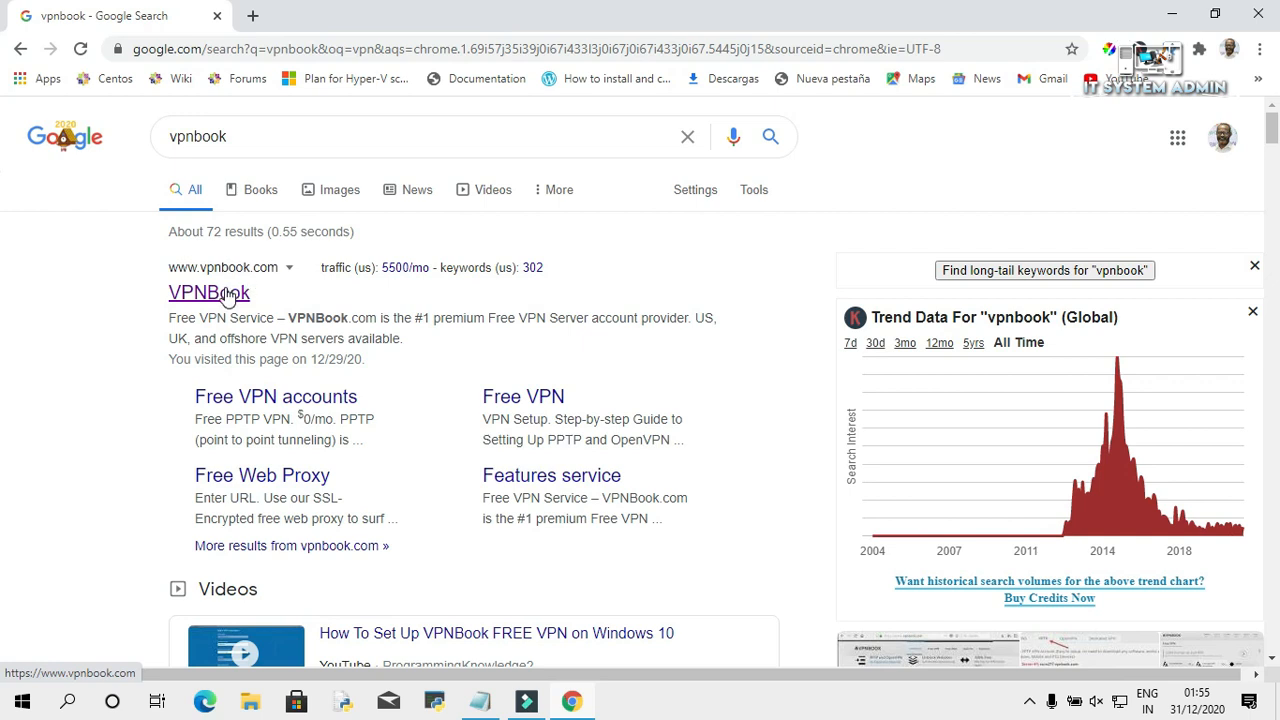
click(209, 293)
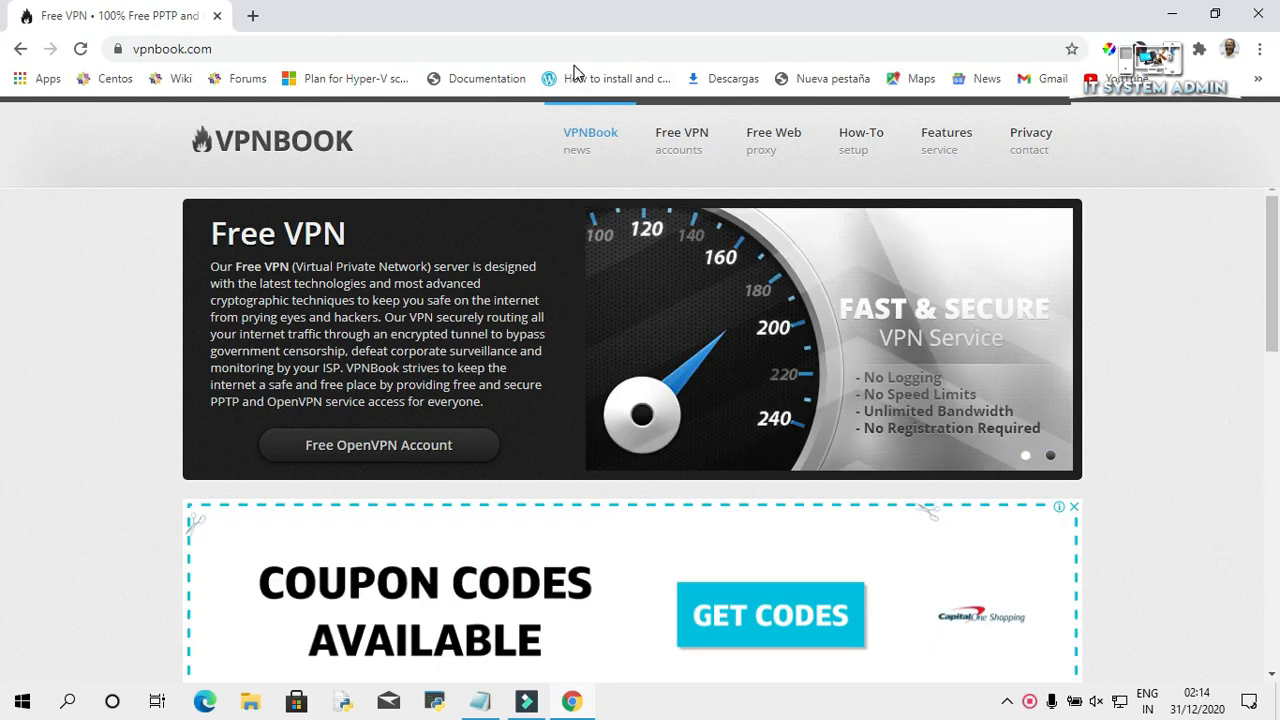
mouse_move(253, 16)
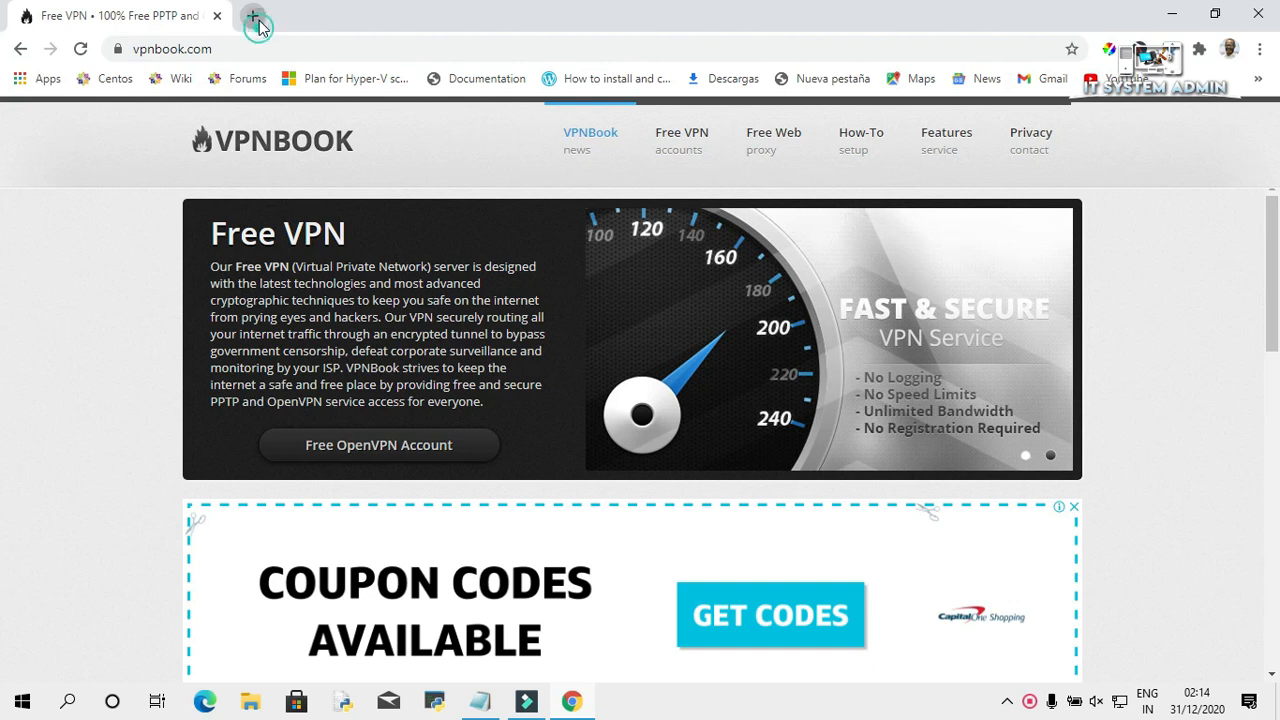
click(257, 15)
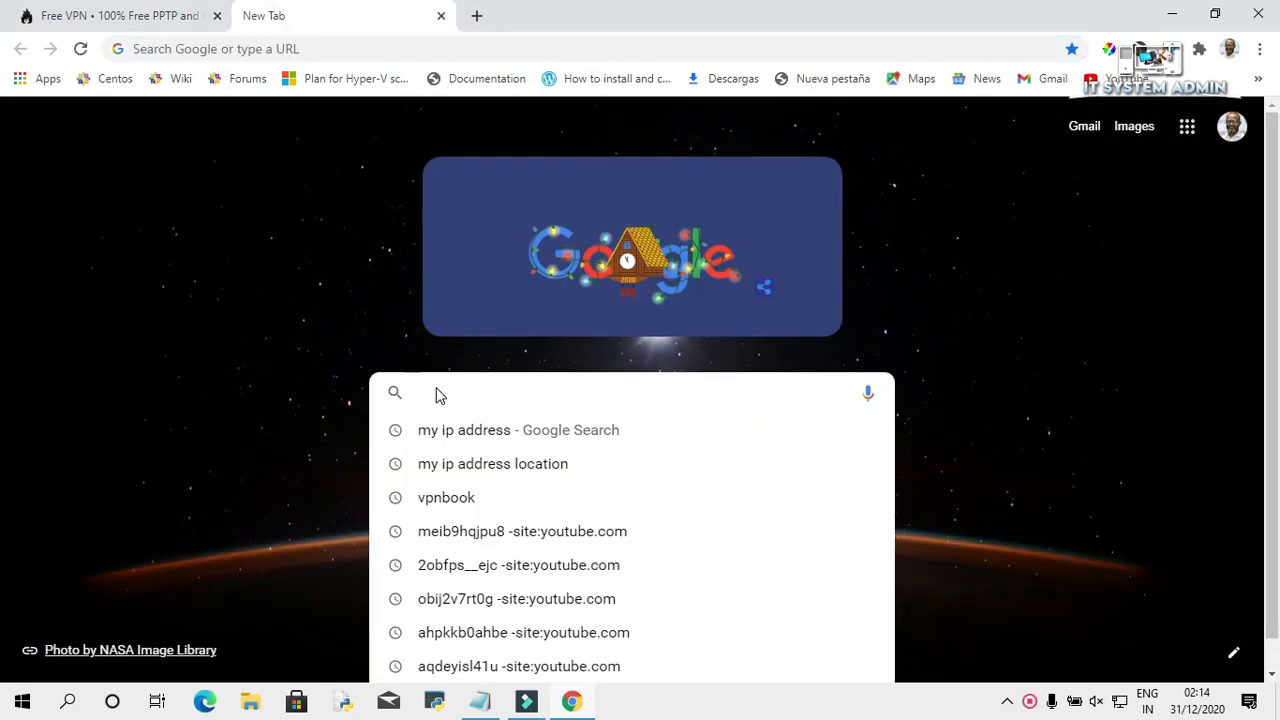
click(492, 463)
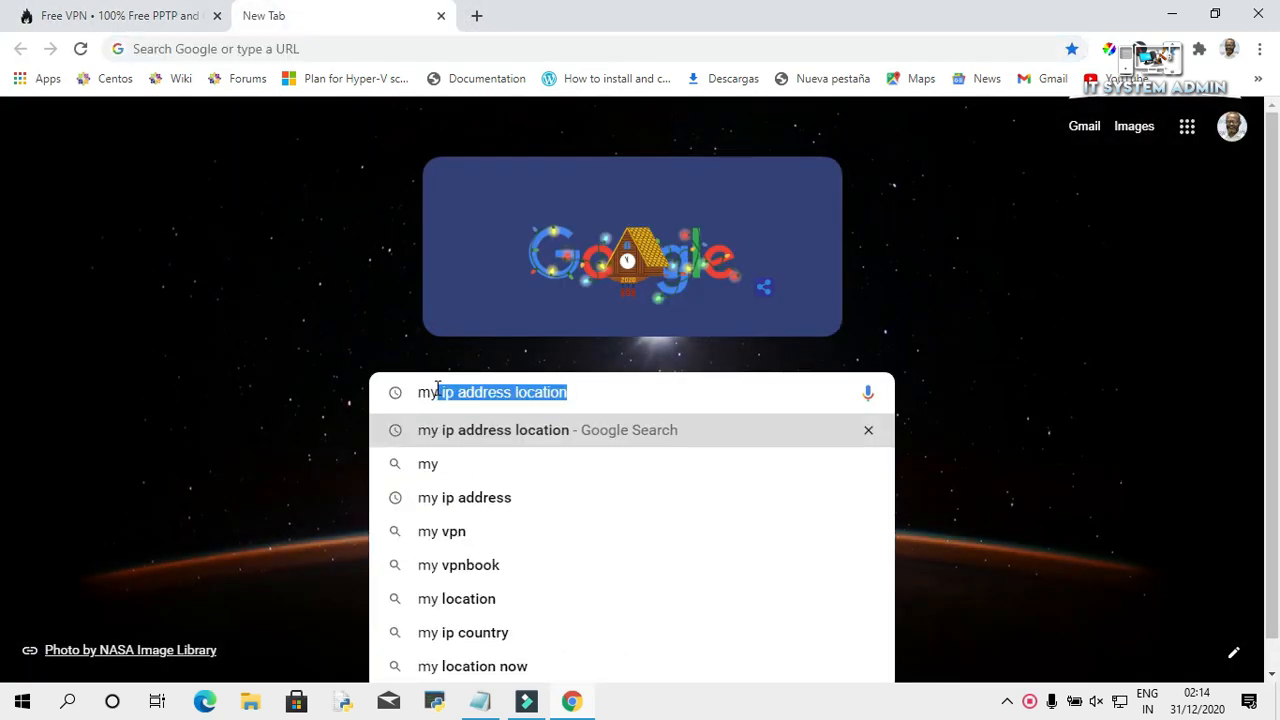
click(464, 497)
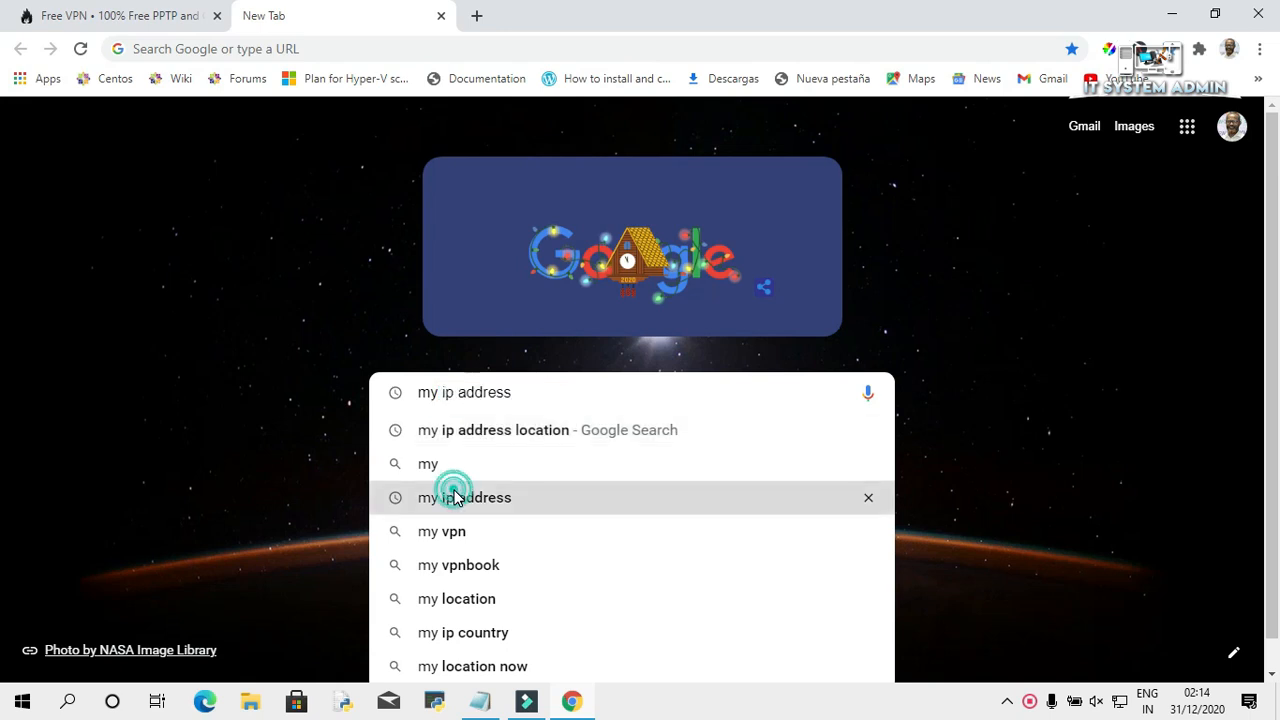
click(463, 497)
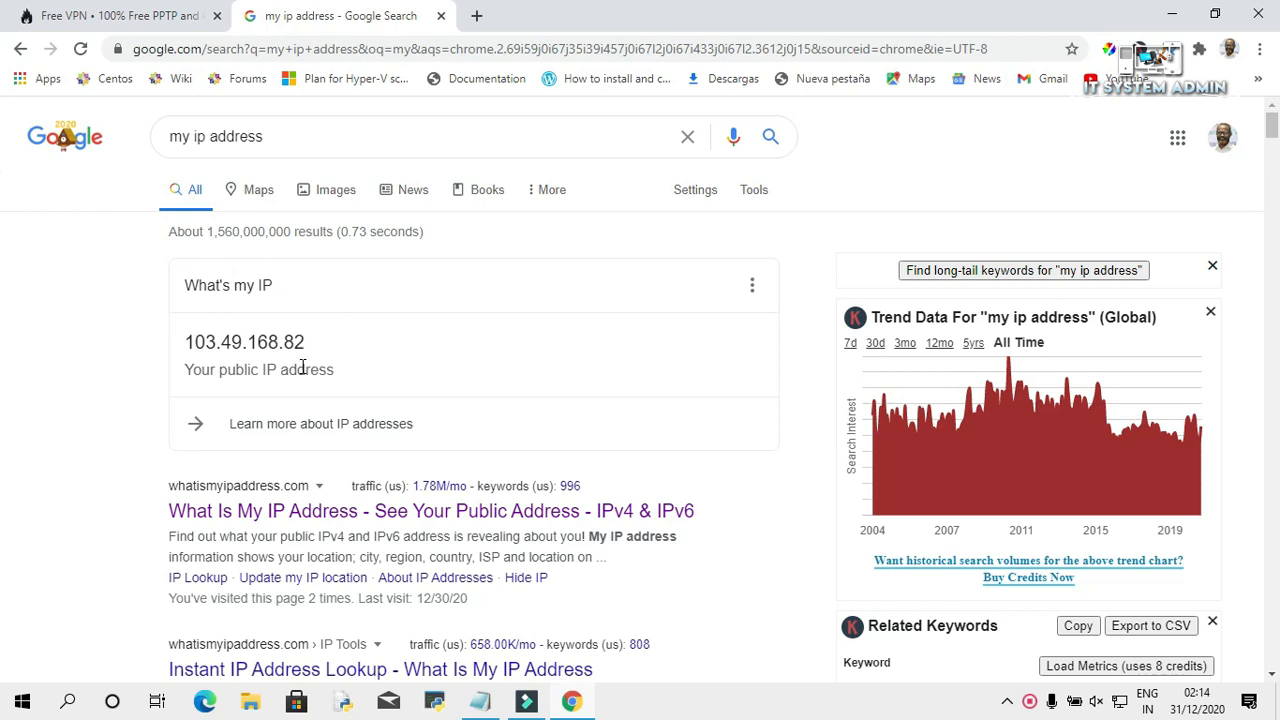
mouse_move(210, 360)
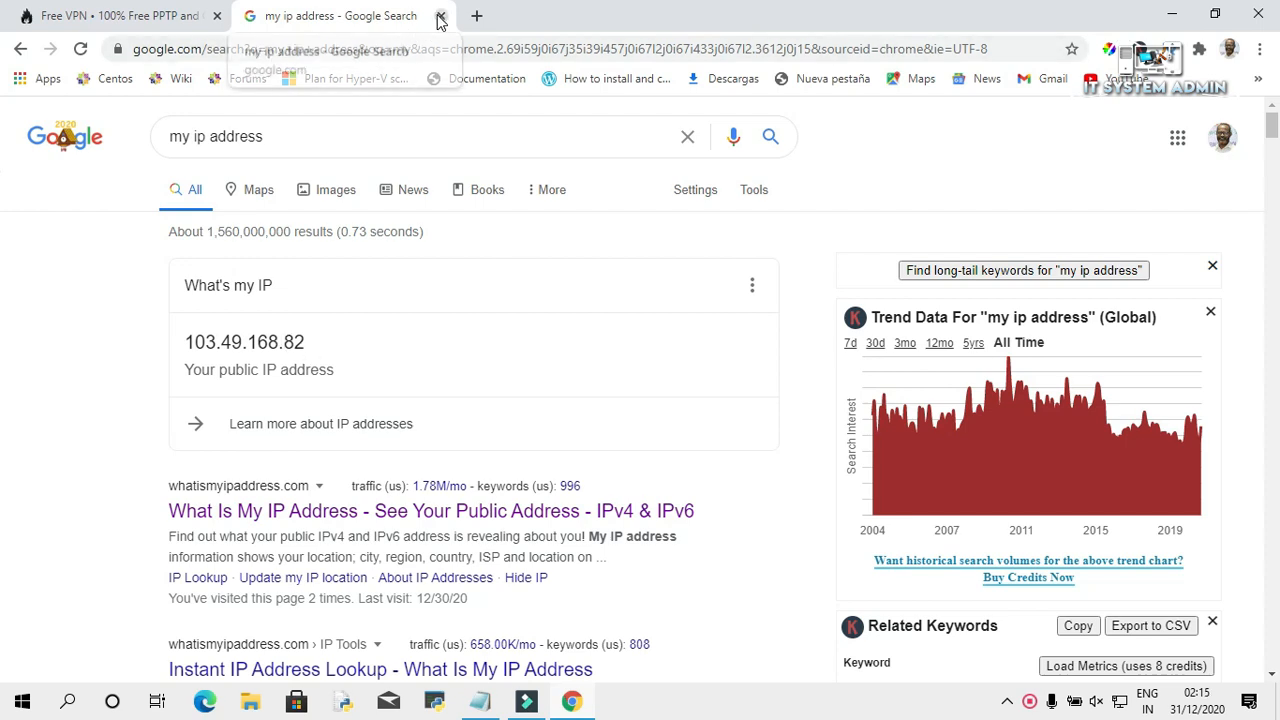
click(439, 15)
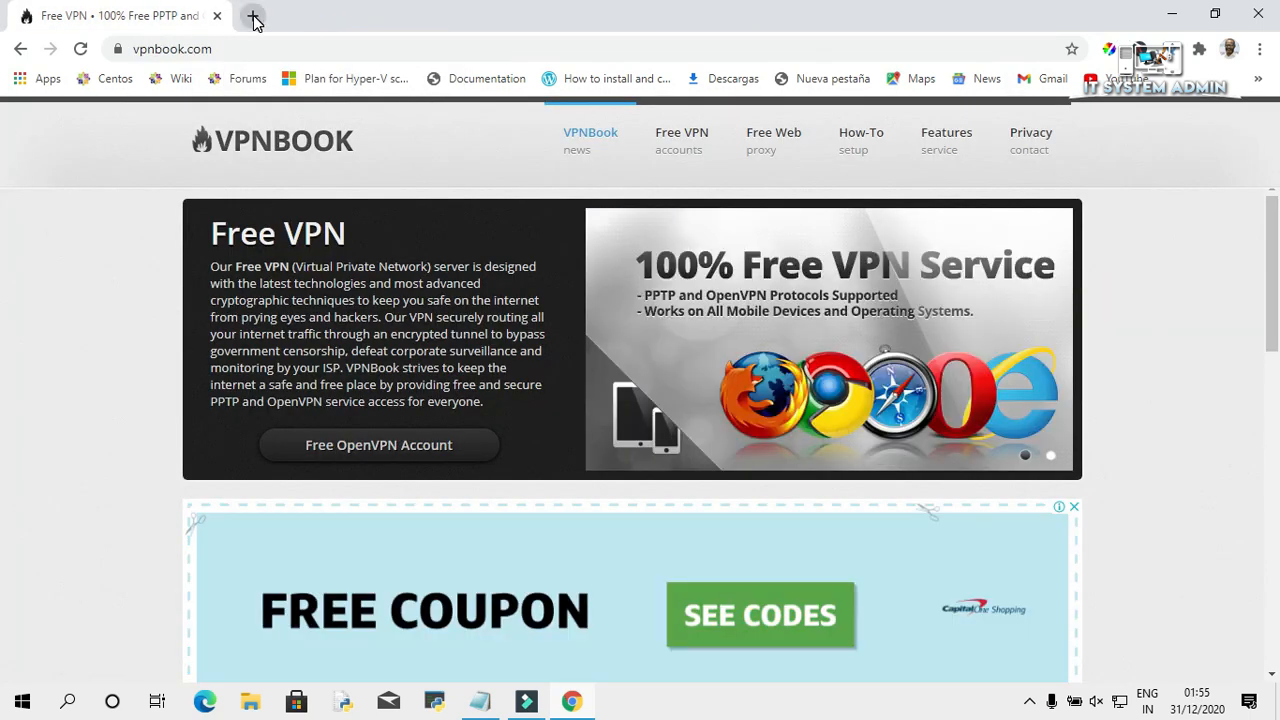
Search 'my ip address location' and view WhatIsMyIPAddress.com in a separate tab
click(253, 18)
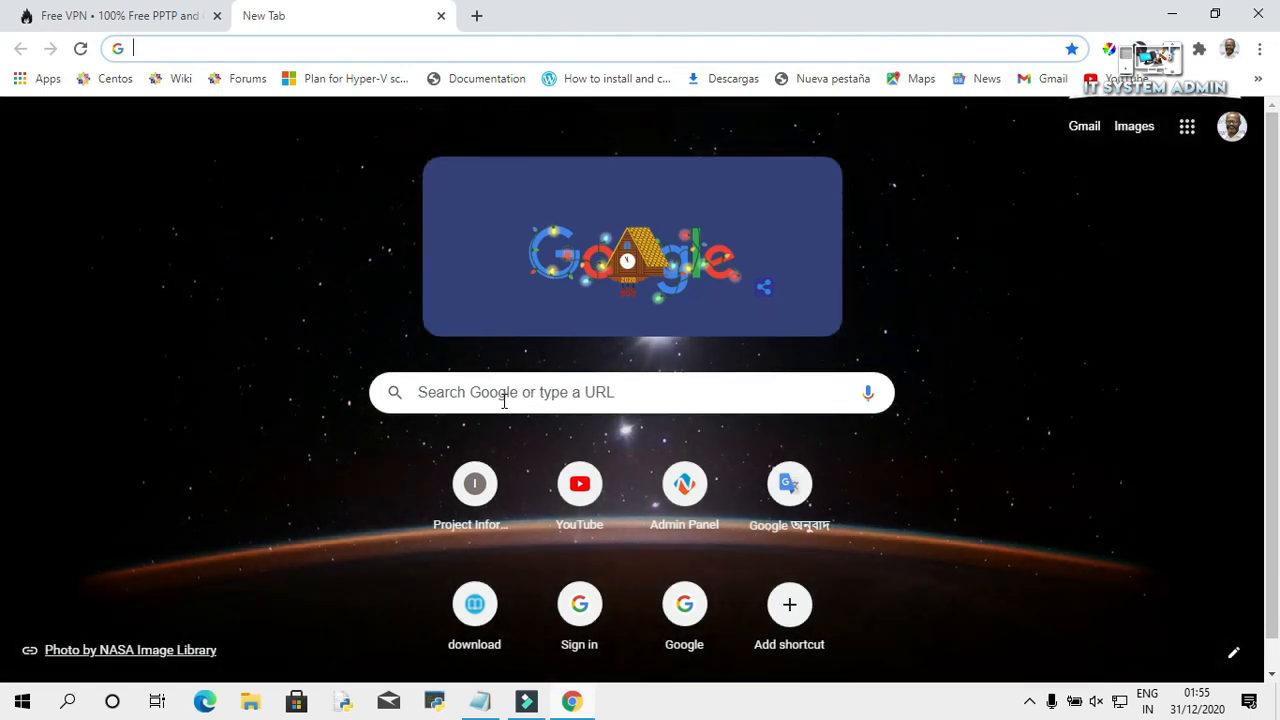
click(630, 392)
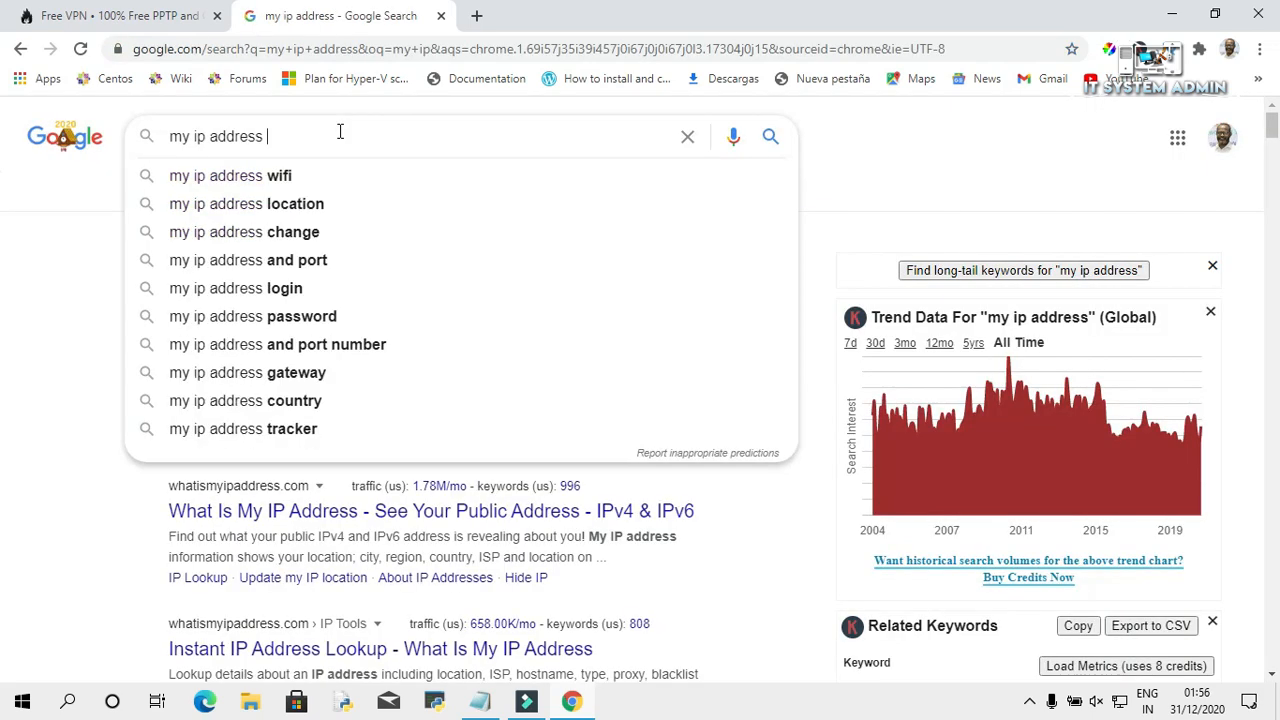
mouse_move(325, 204)
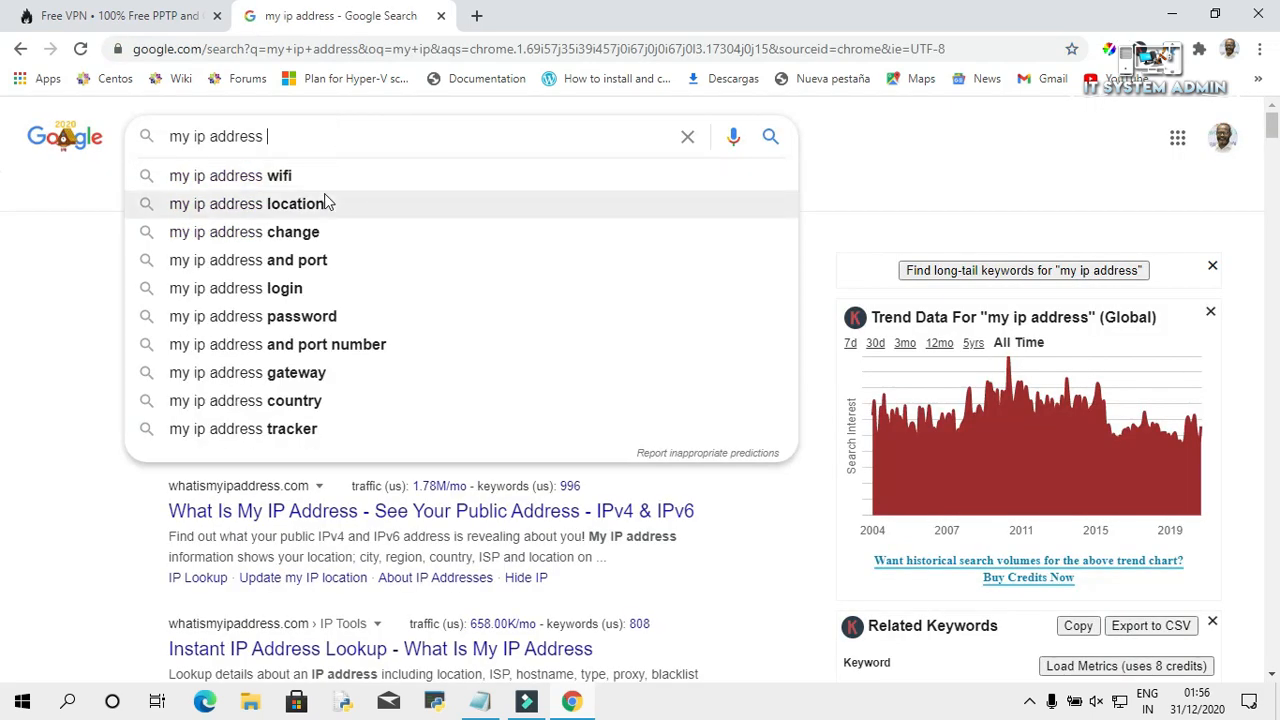
click(247, 203)
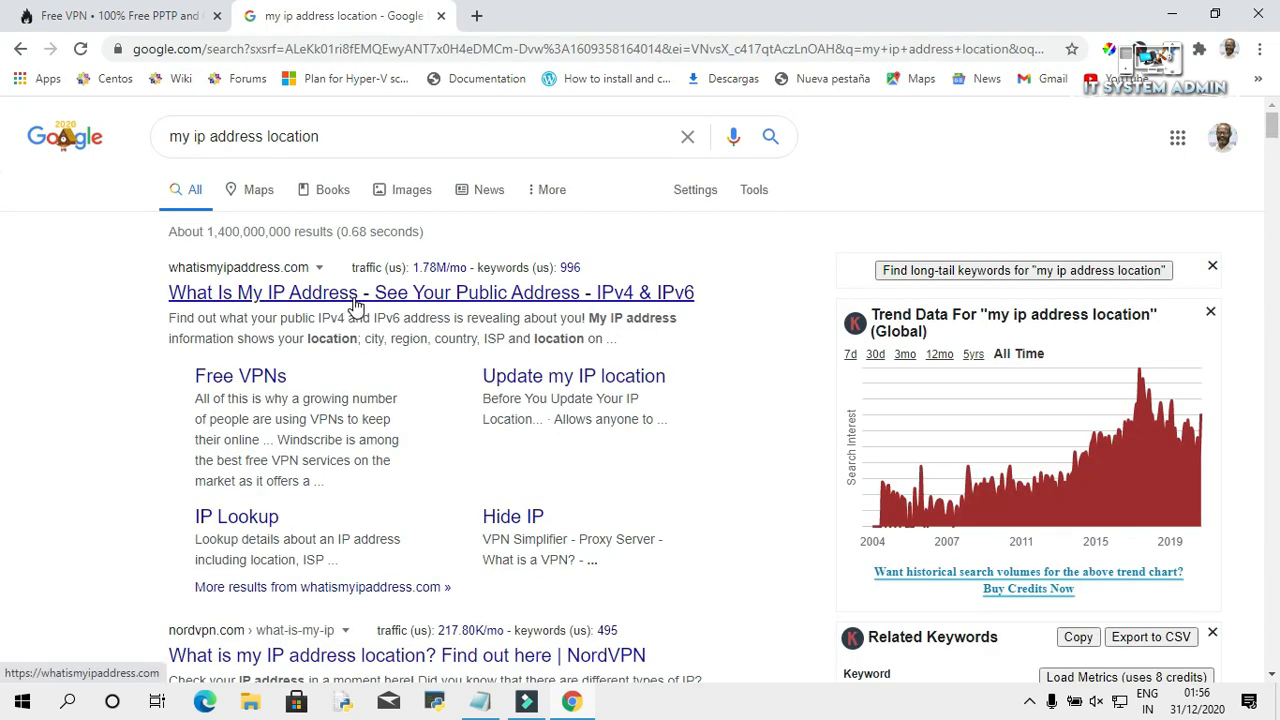
right_click(355, 300)
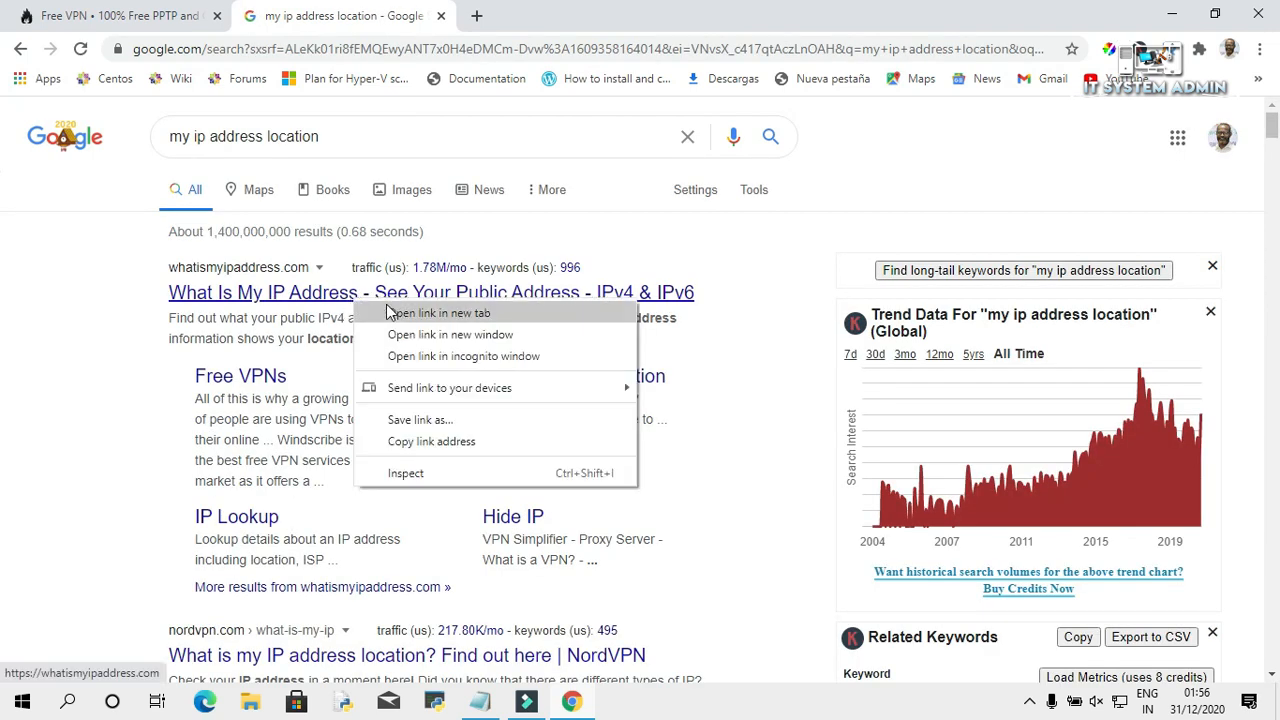
click(437, 313)
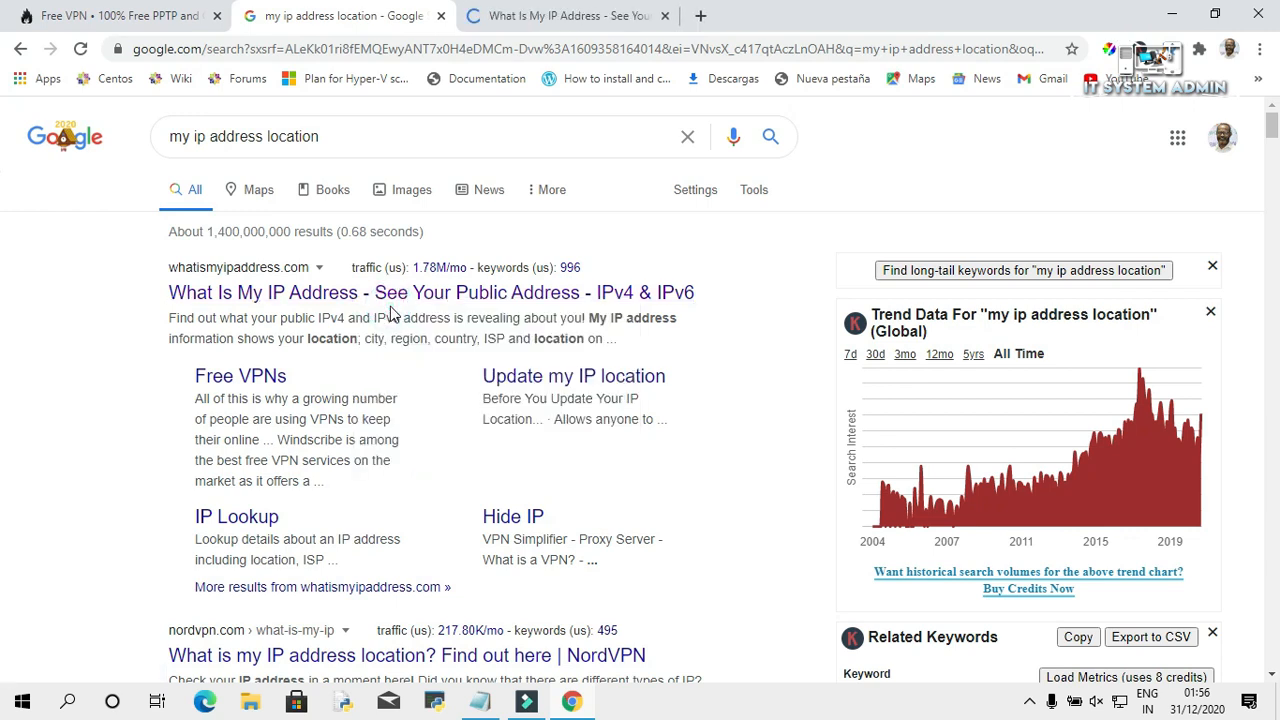
mouse_move(550, 15)
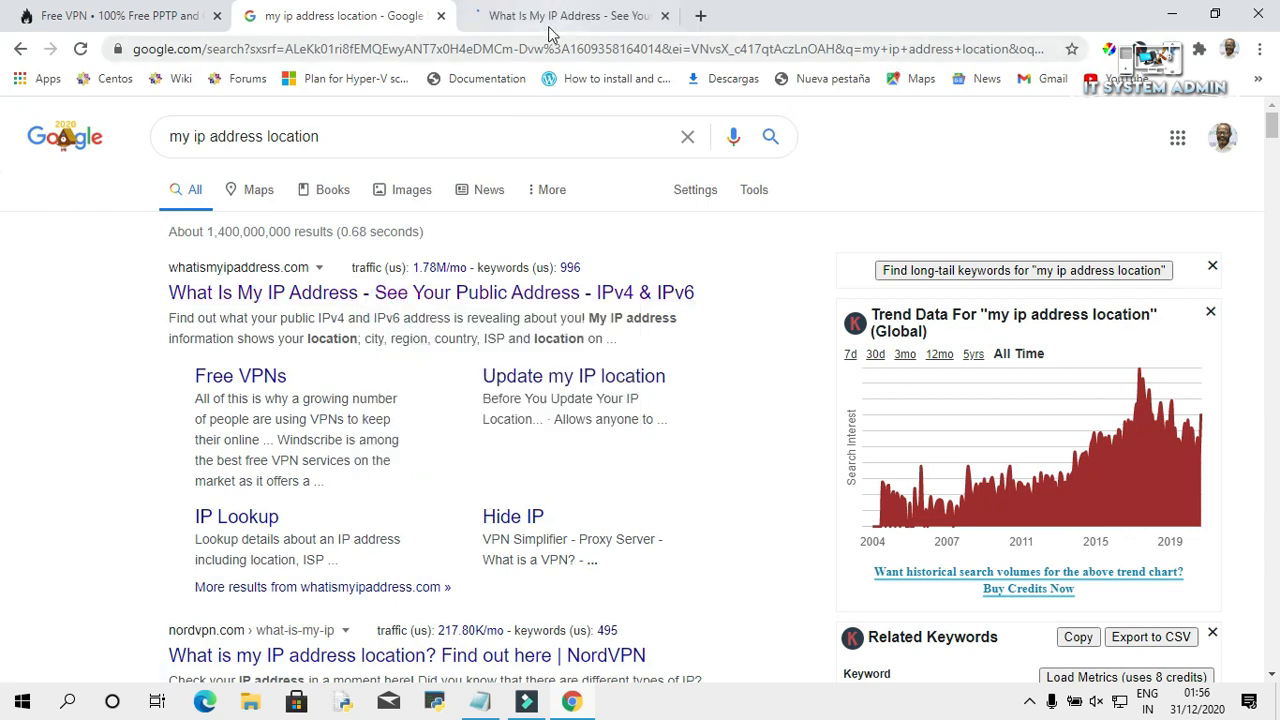
click(567, 15)
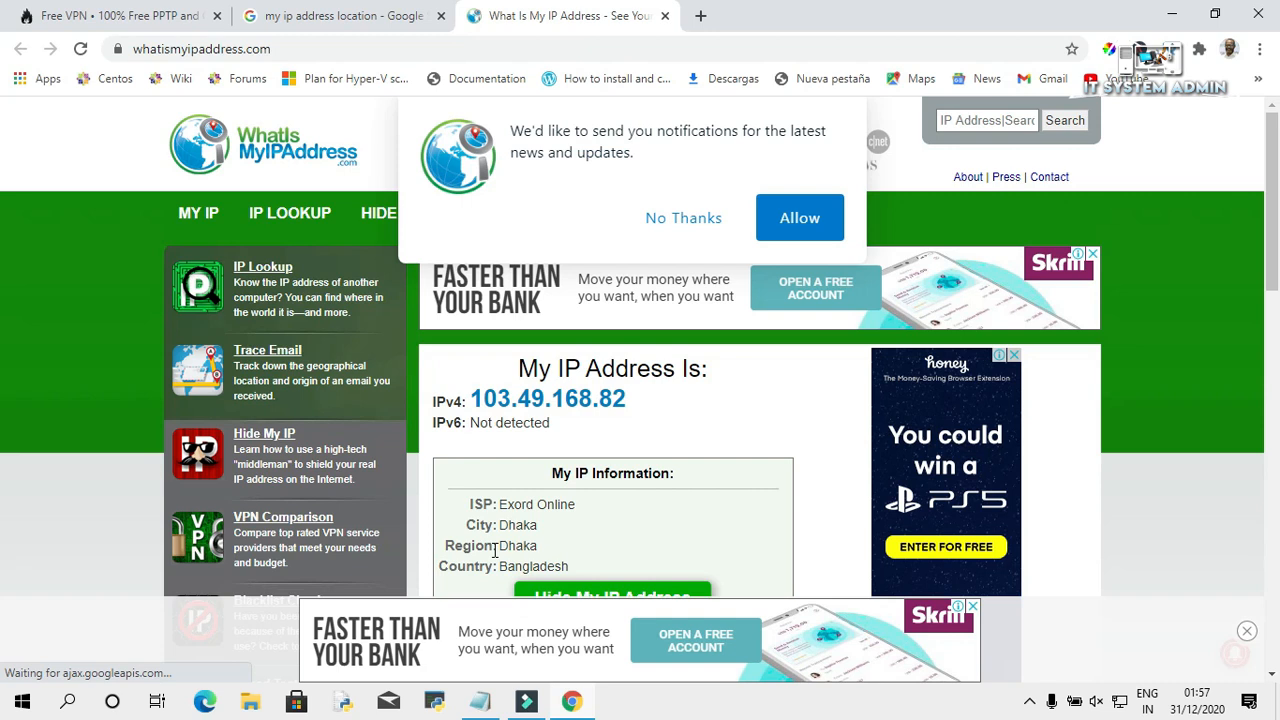
mouse_move(491, 570)
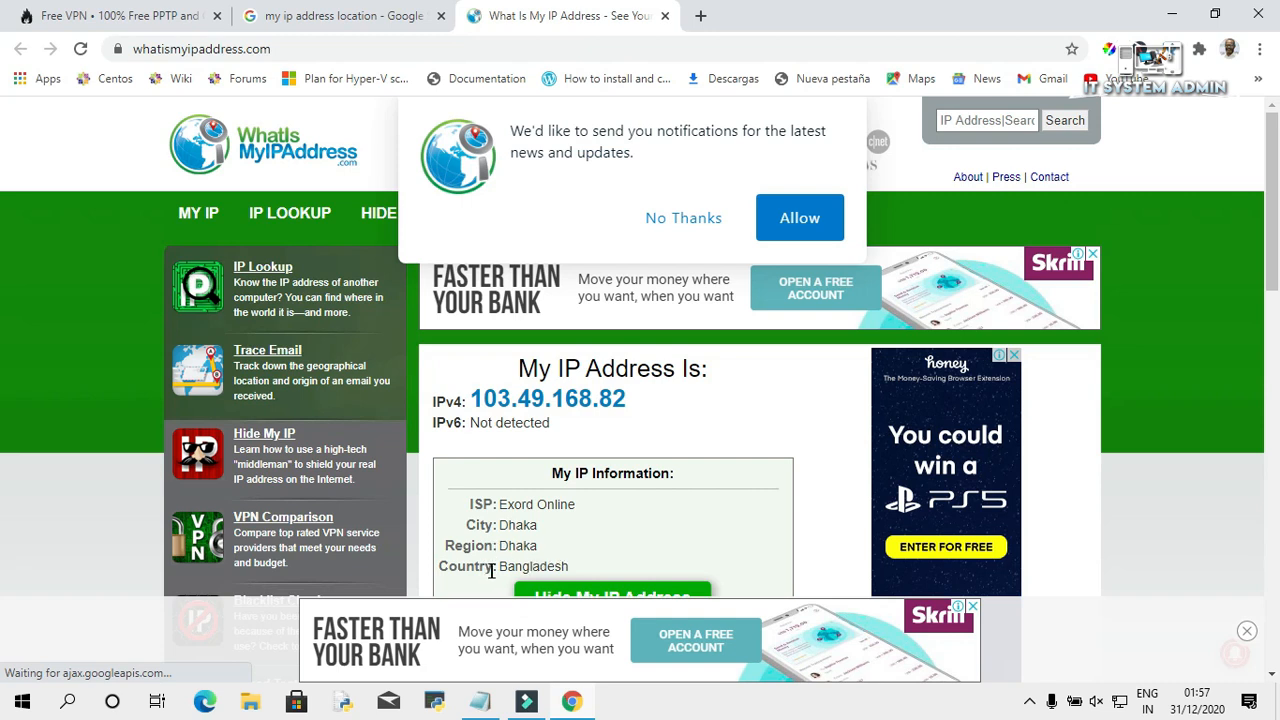
mouse_move(605, 562)
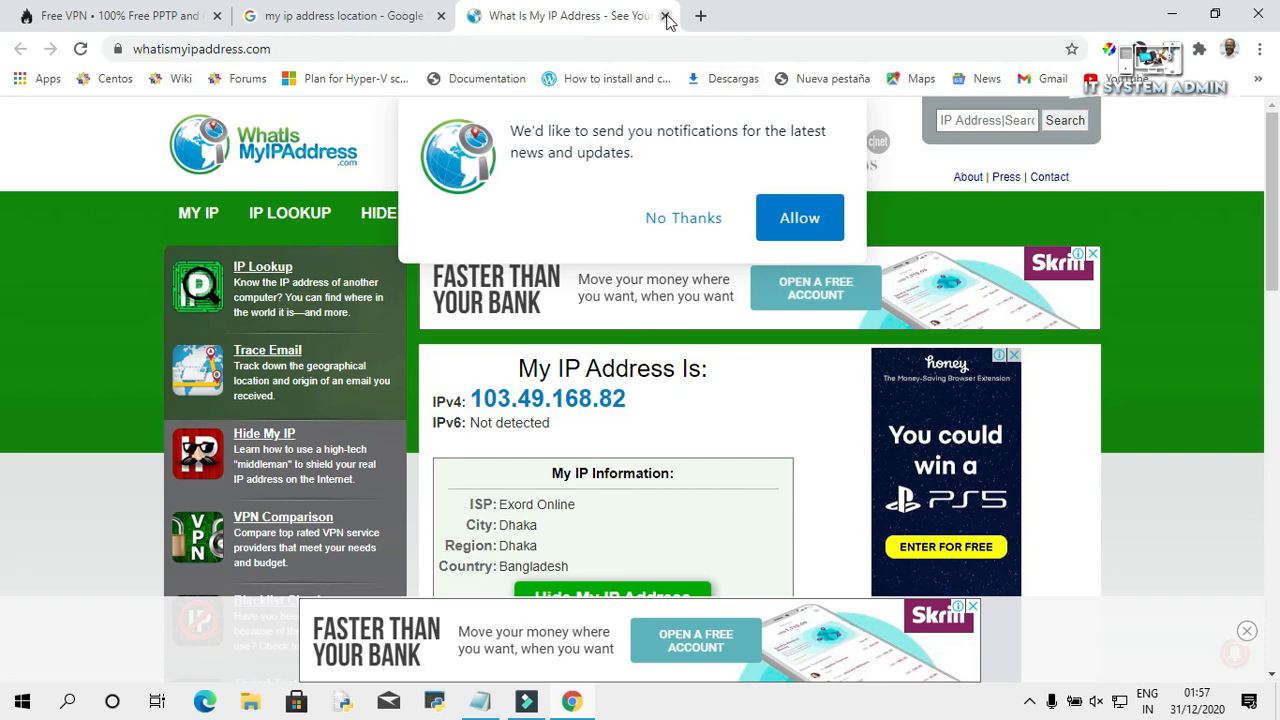
Close the WhatIsMyIPAddress tab and scroll vpnbook.com to the free OpenVPN/PPTP section
click(666, 16)
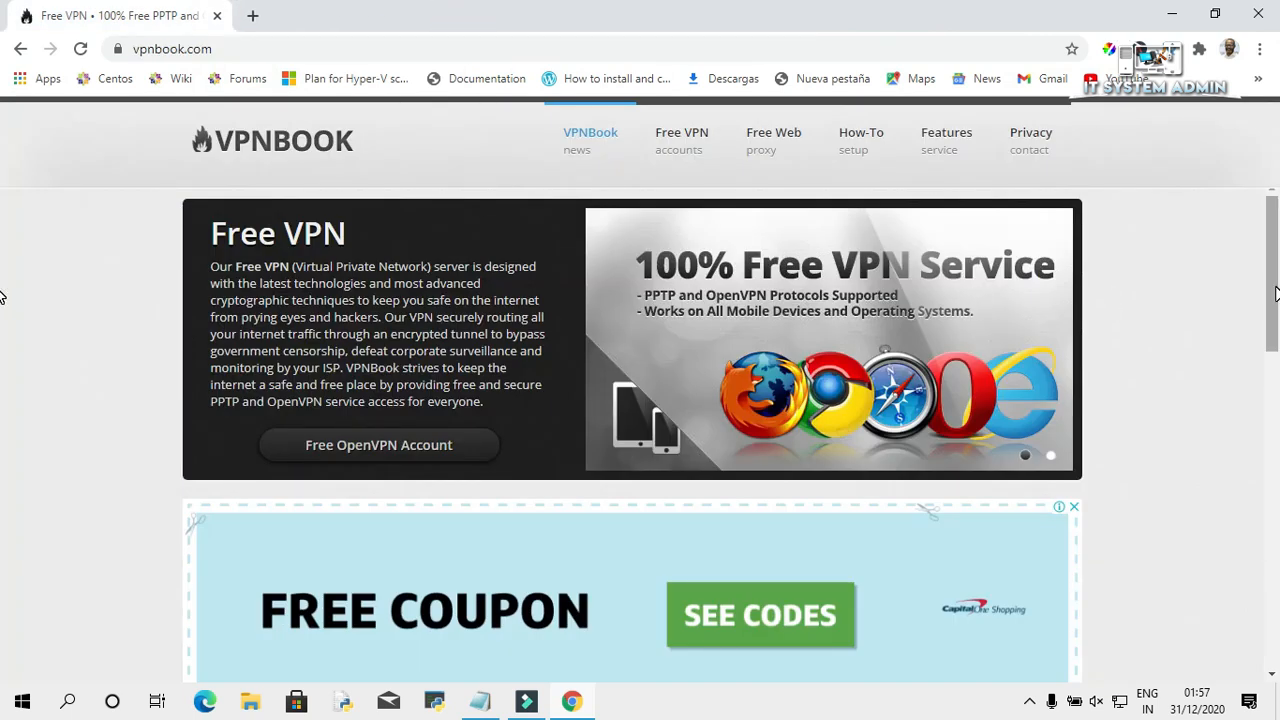
scroll(down, 3)
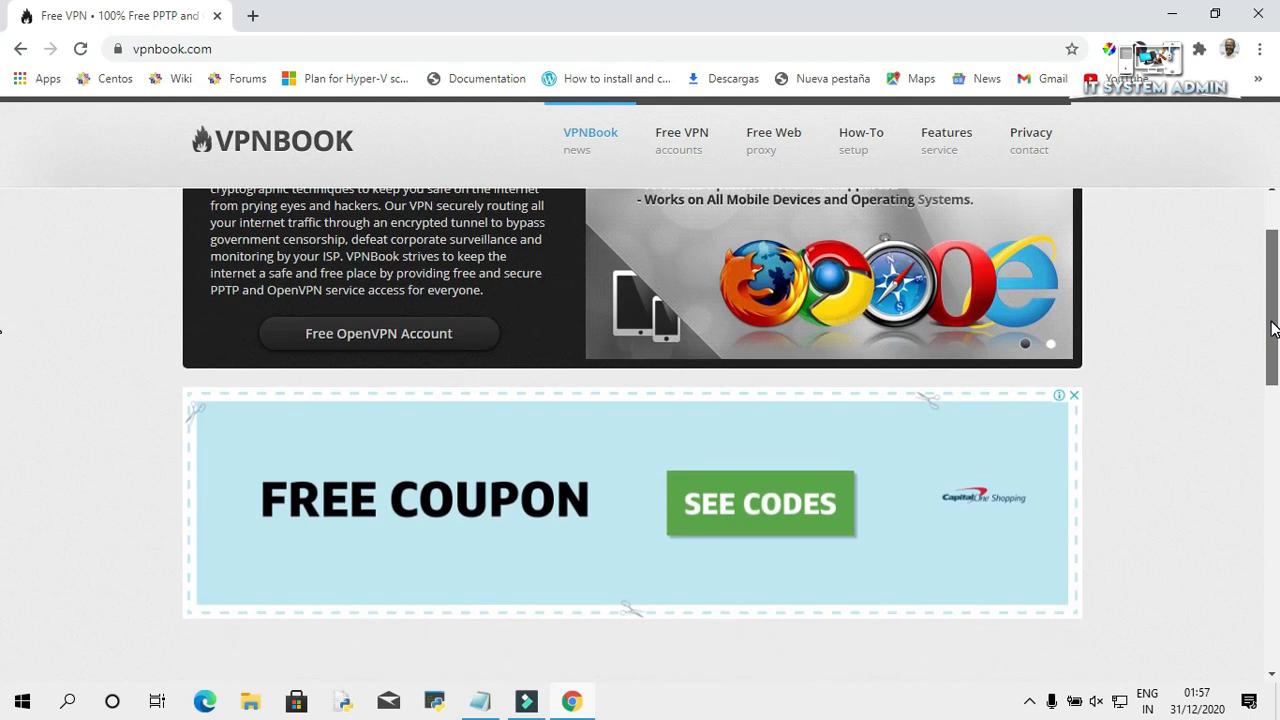
scroll(down, 3)
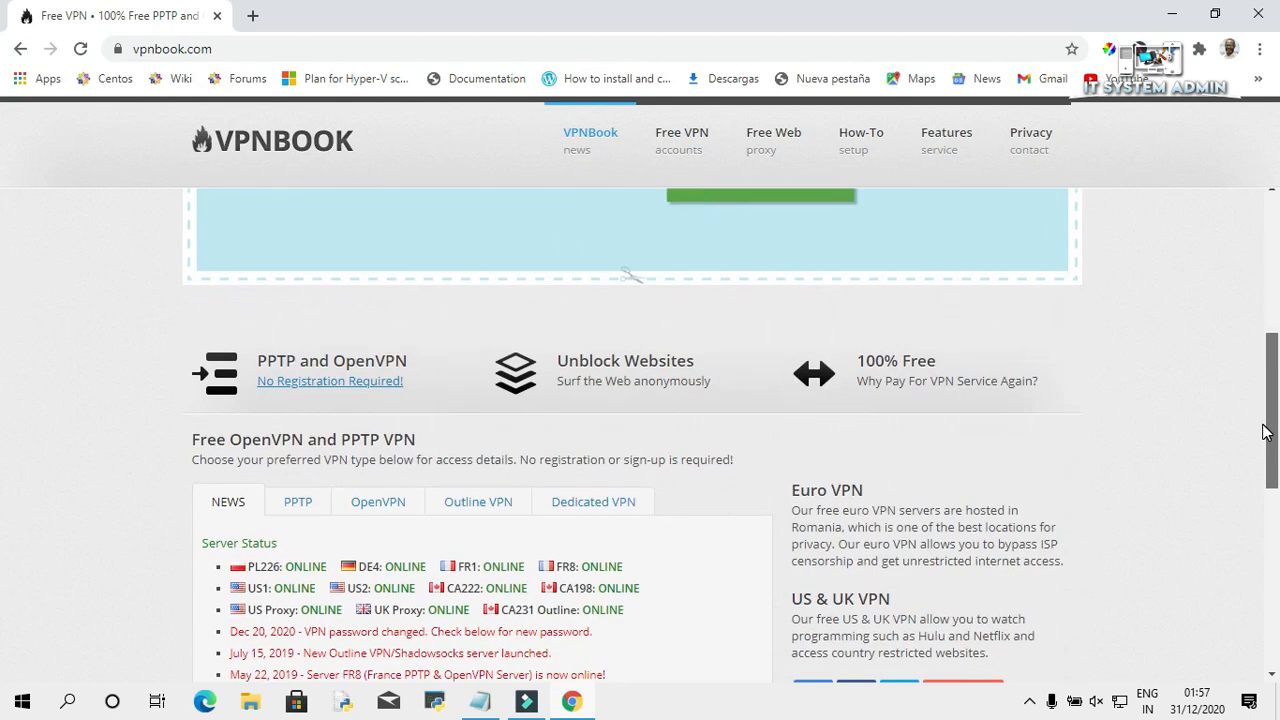
scroll(down, 3)
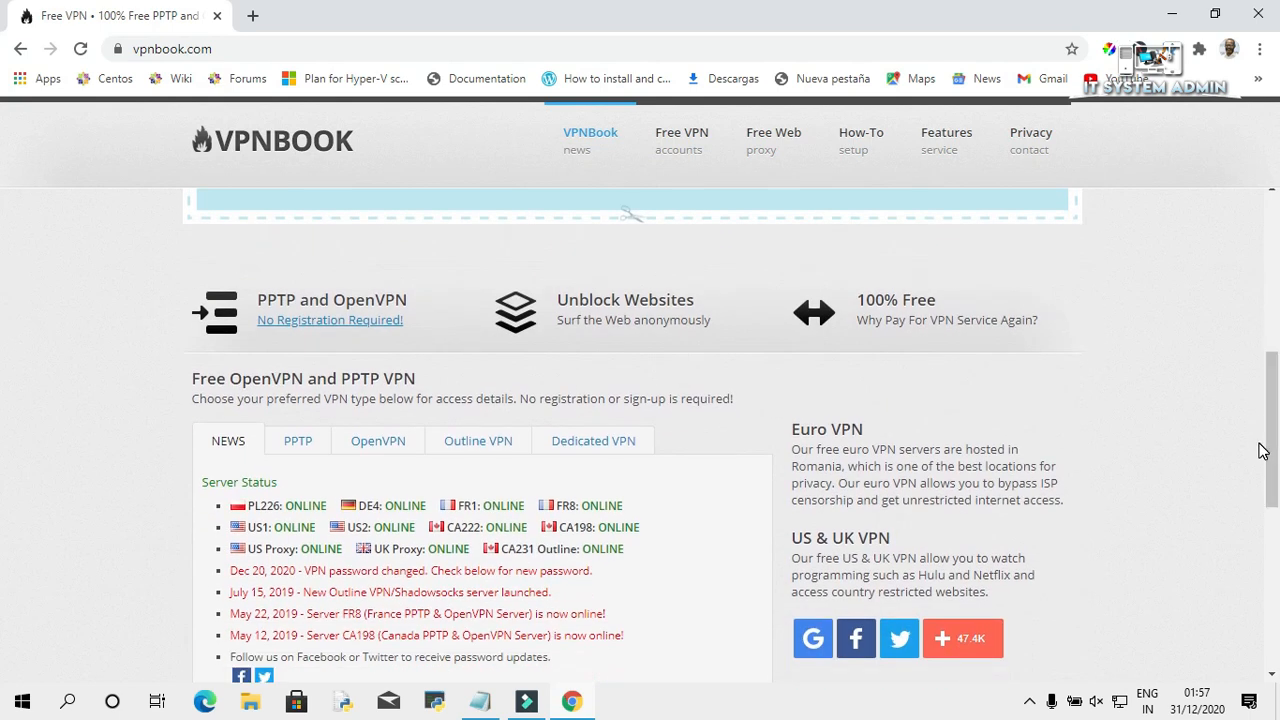
mouse_move(298, 441)
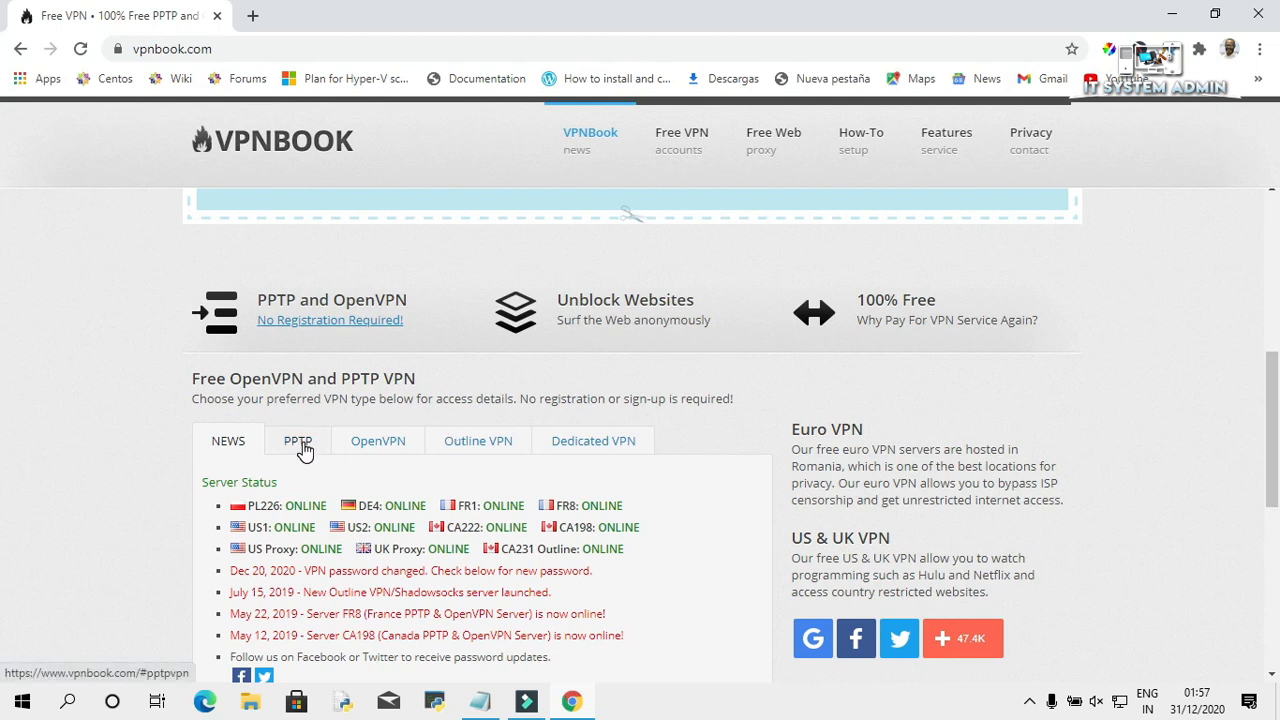
Show the PPTP details, dismiss the share popup, and copy fr1.vpnbook.com
click(297, 441)
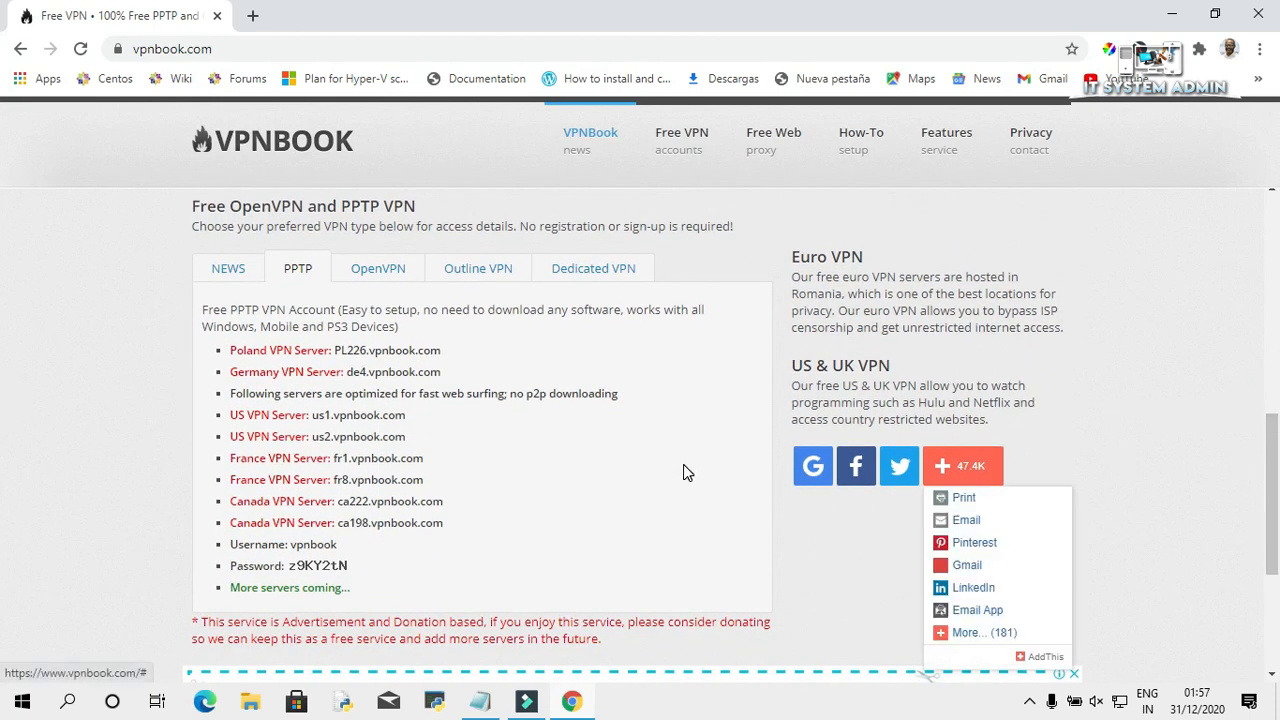
click(400, 355)
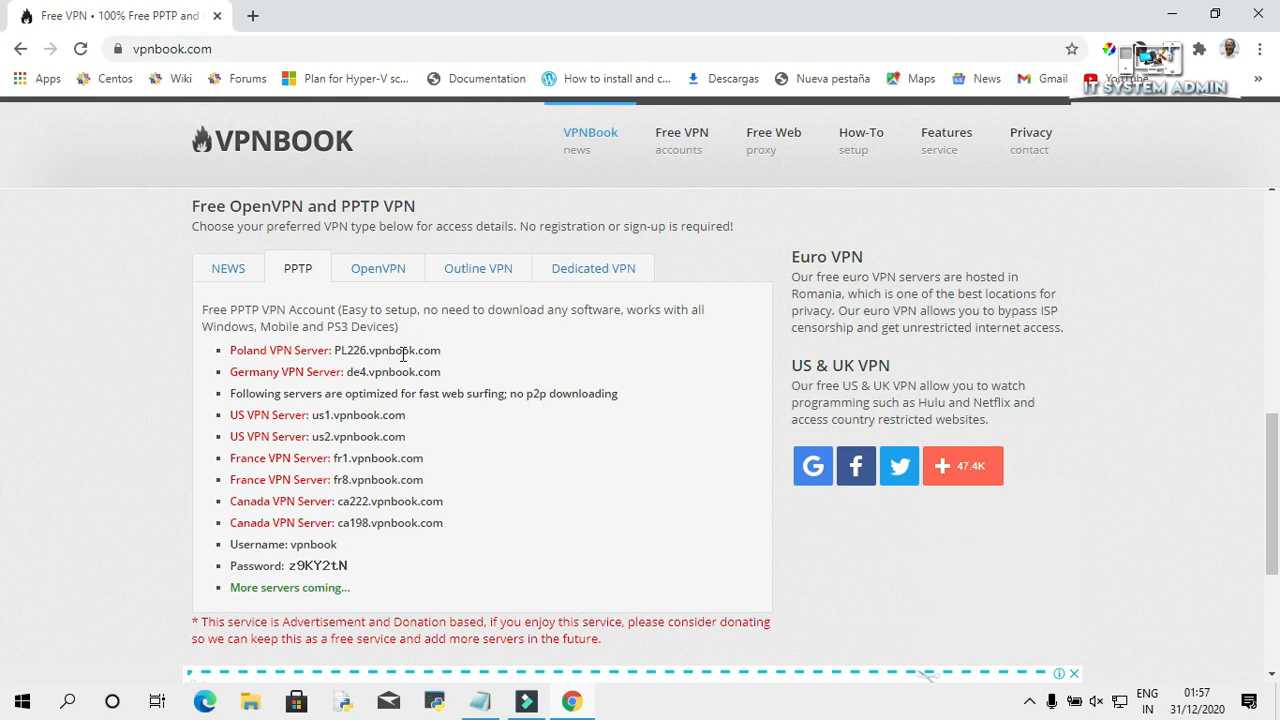
mouse_move(391, 529)
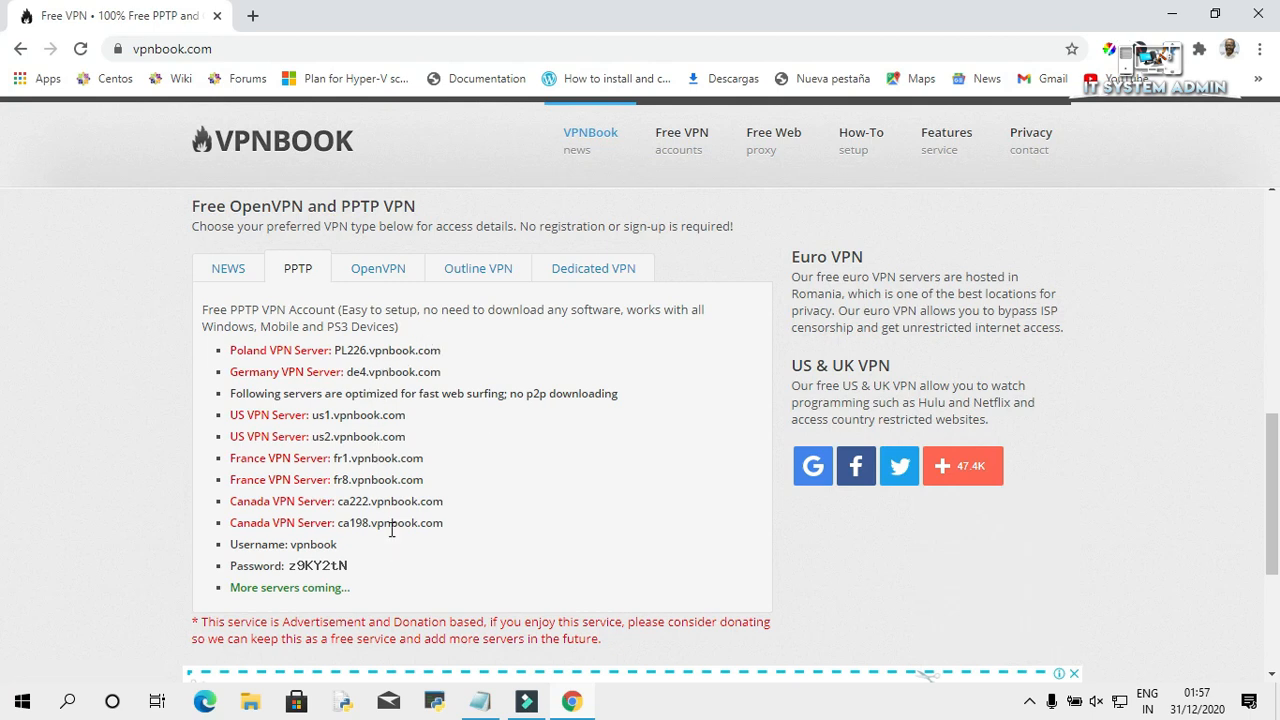
mouse_move(382, 408)
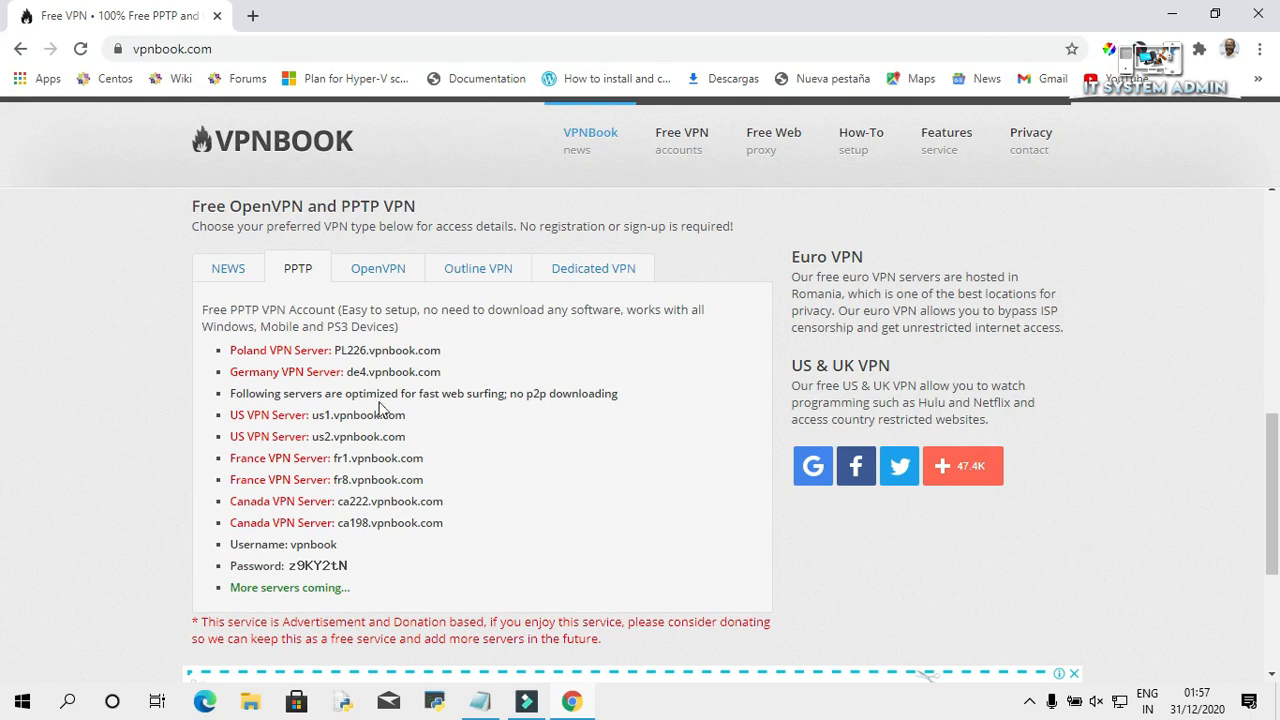
mouse_move(378, 517)
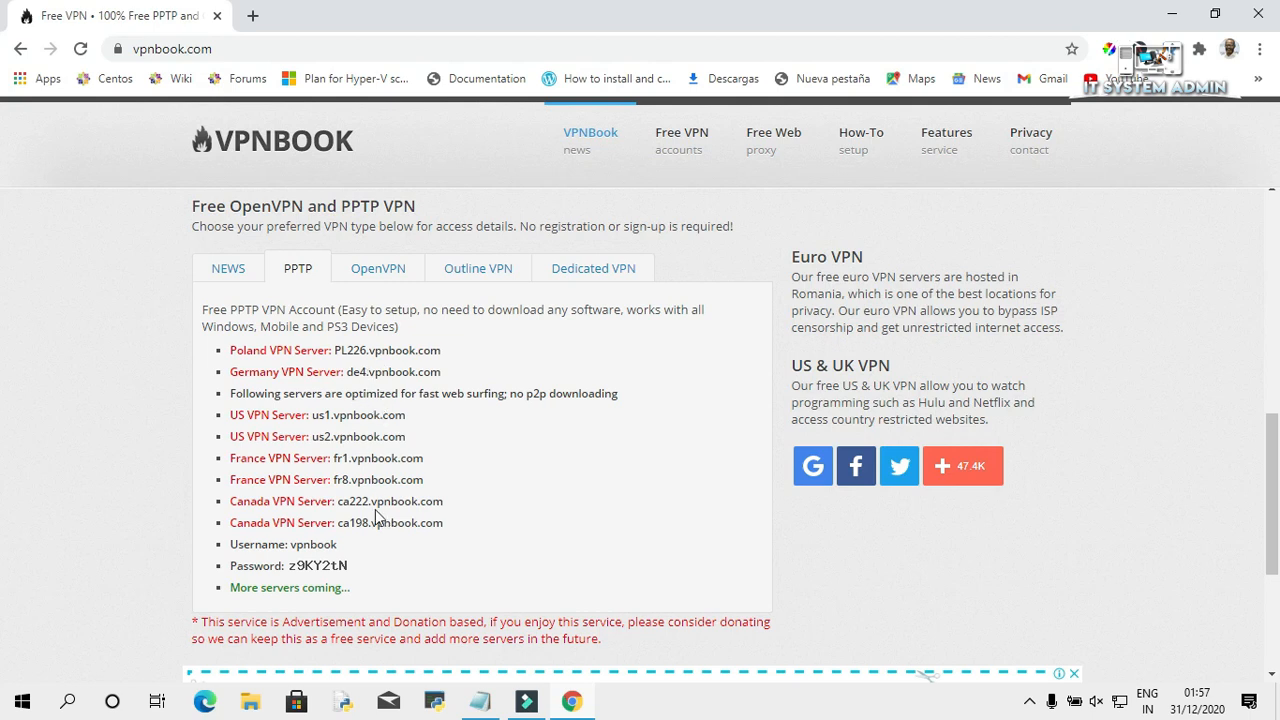
mouse_move(425, 463)
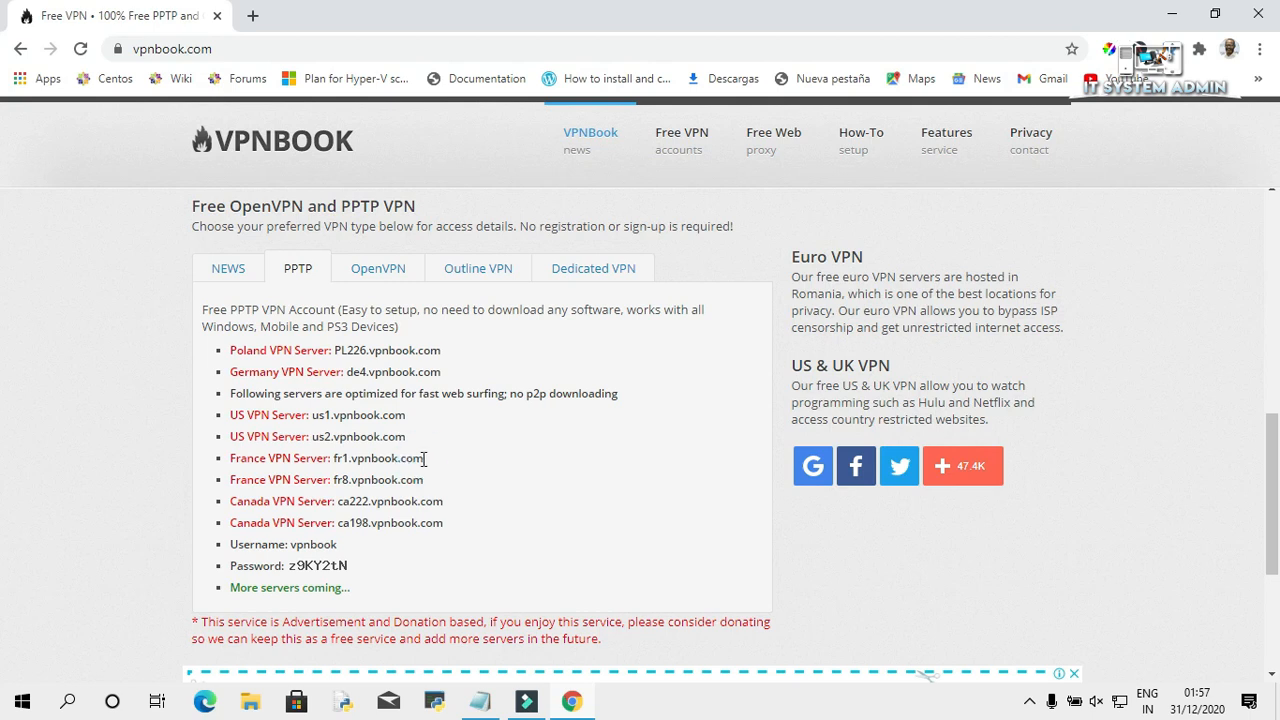
double_click(410, 458)
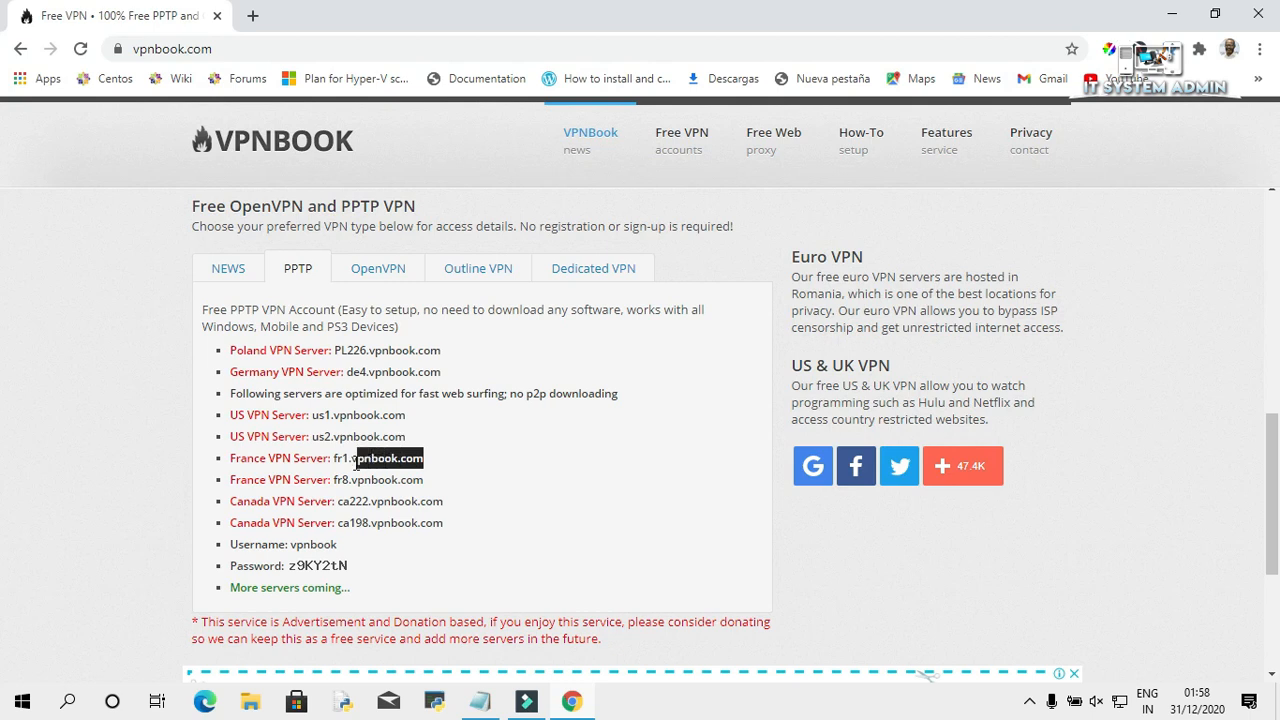
right_click(378, 458)
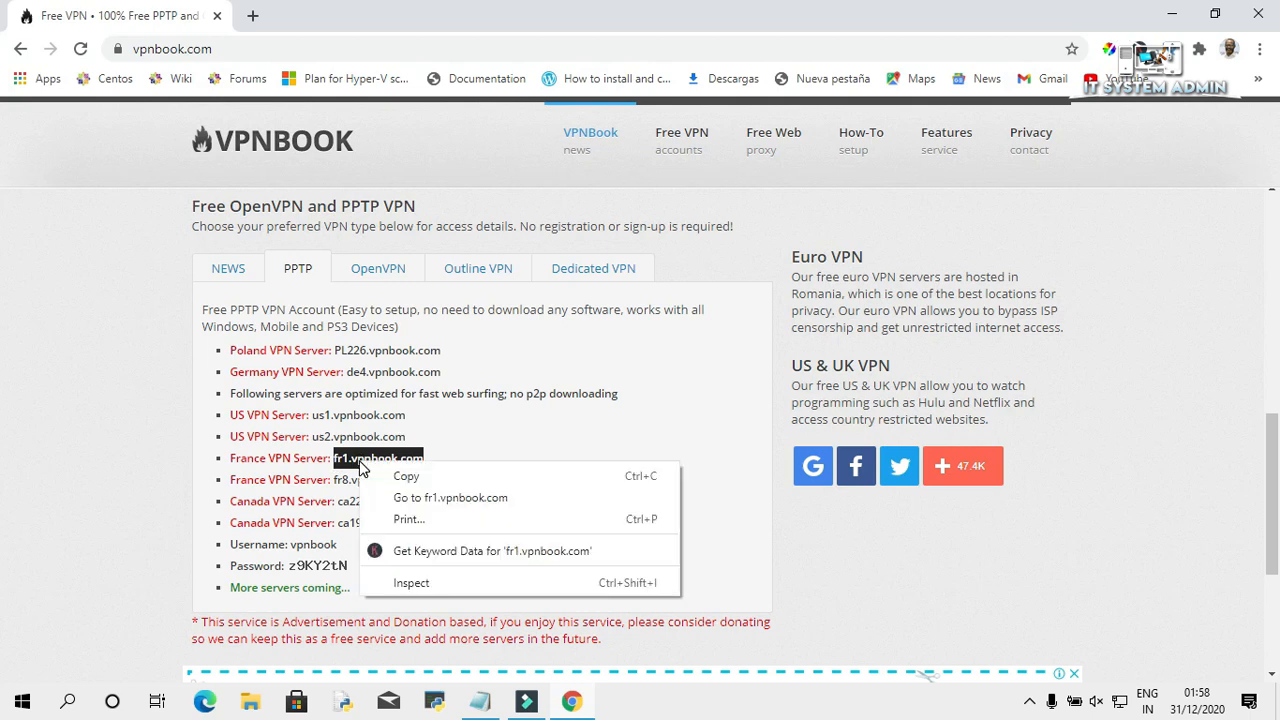
mouse_move(404, 478)
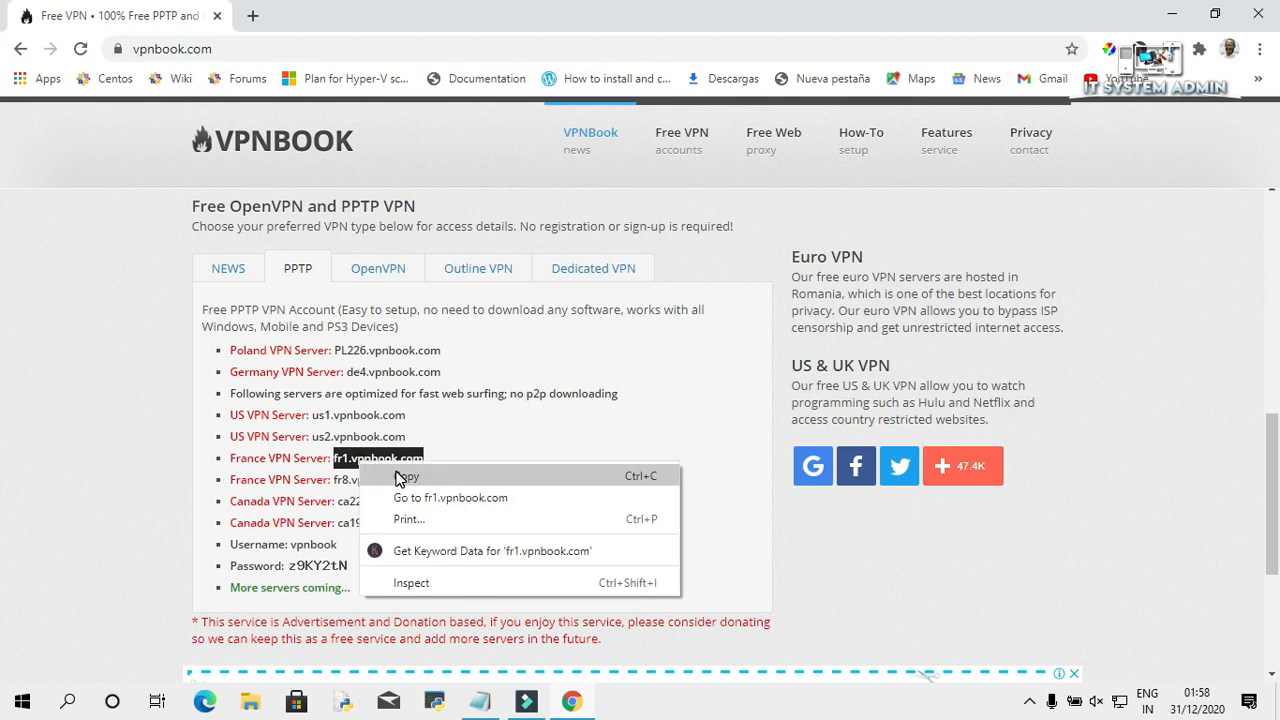
click(407, 475)
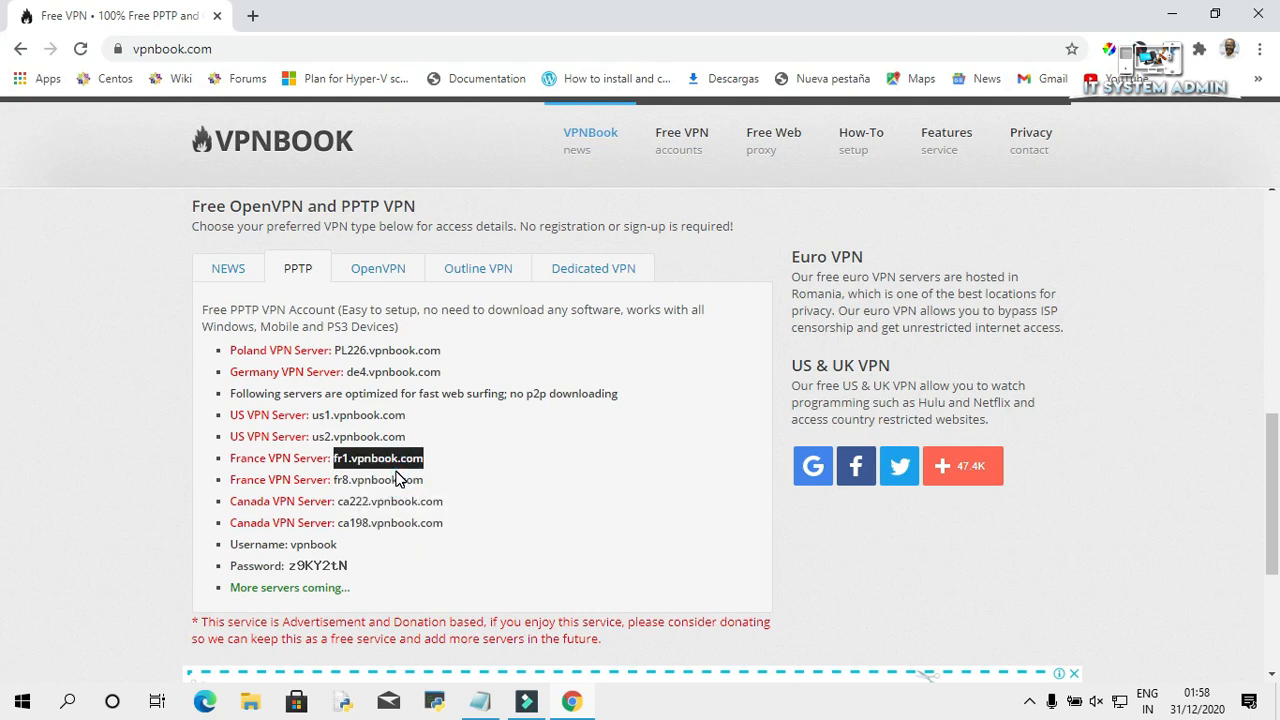
mouse_move(98, 612)
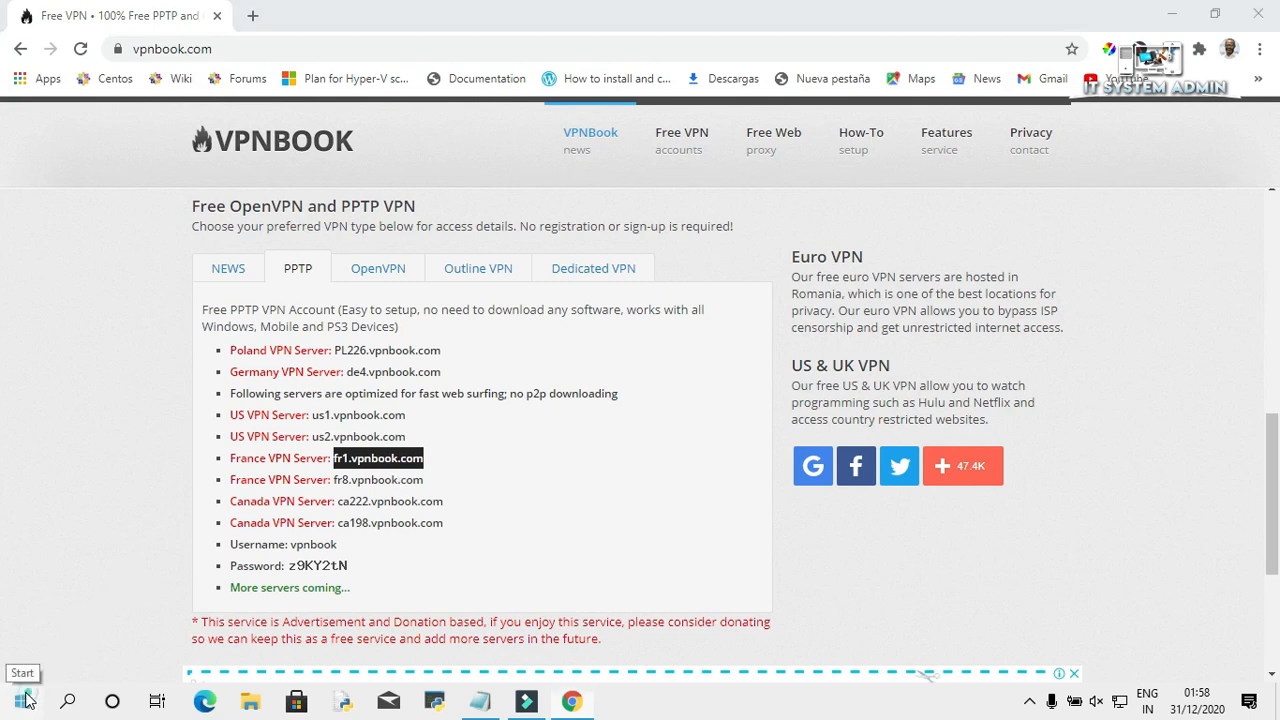
Go to Settings > Network & Internet > VPN from the Start menu
click(22, 700)
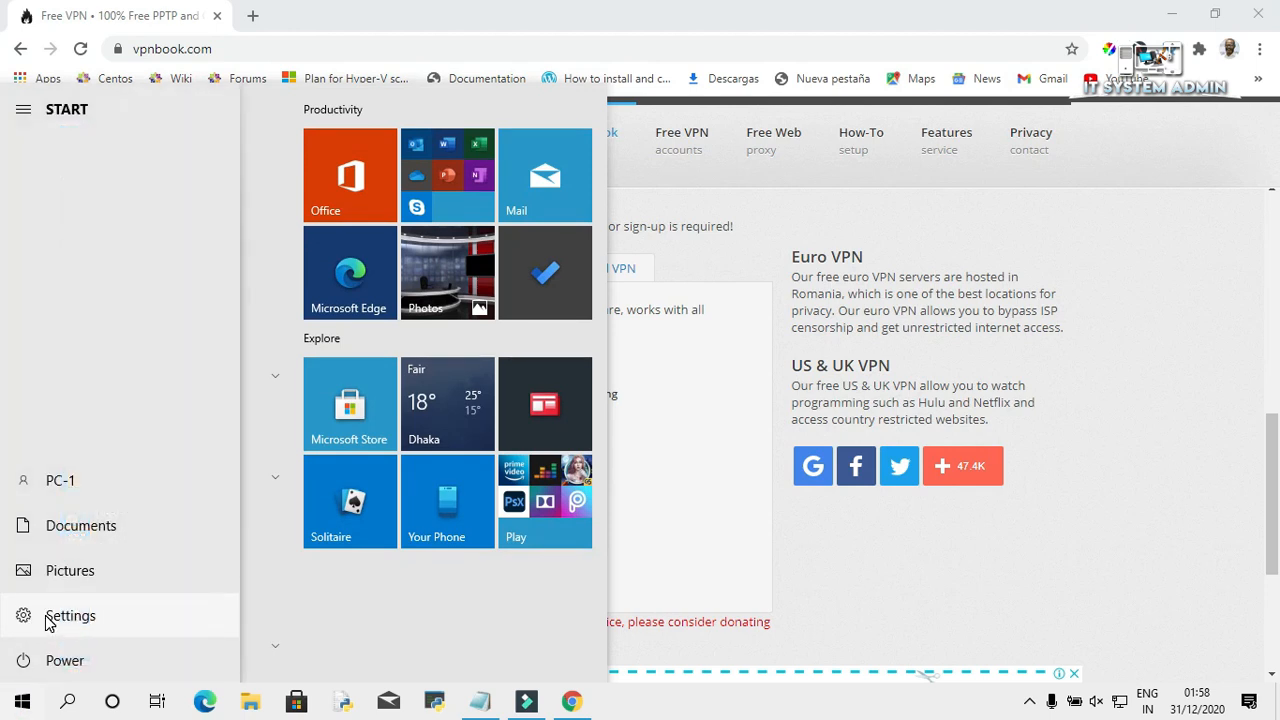
click(70, 615)
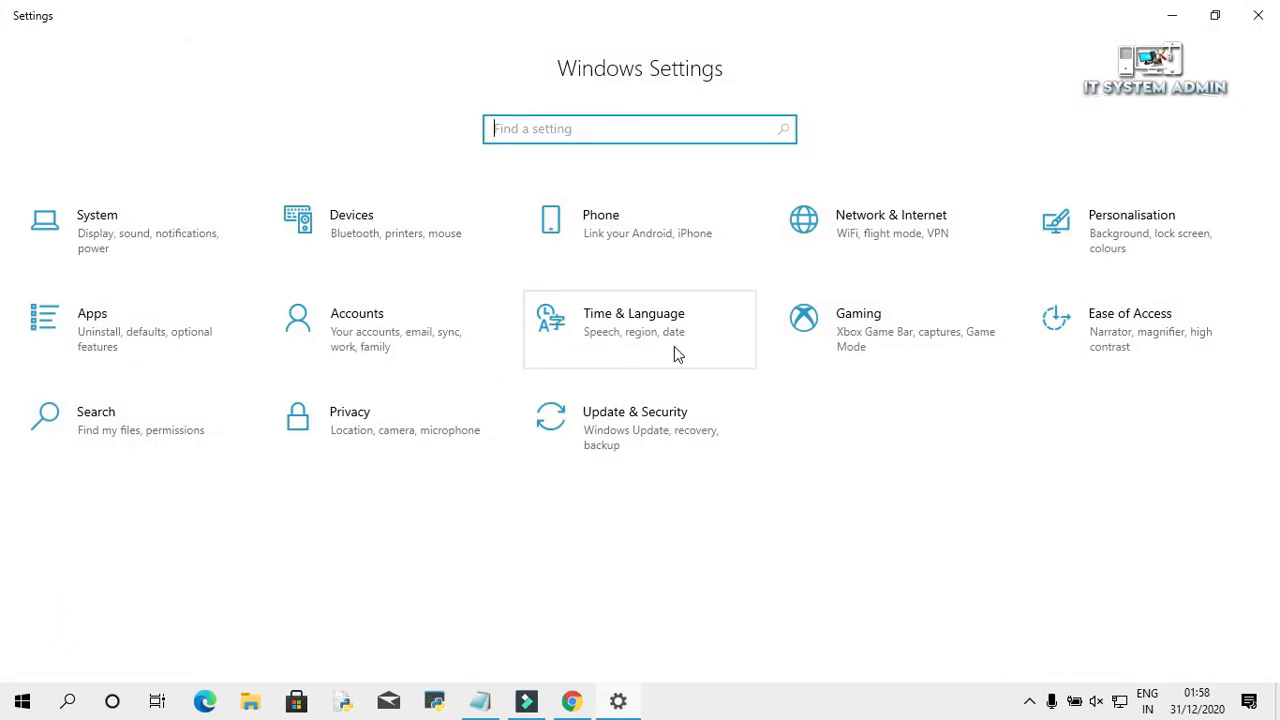
mouse_move(857, 231)
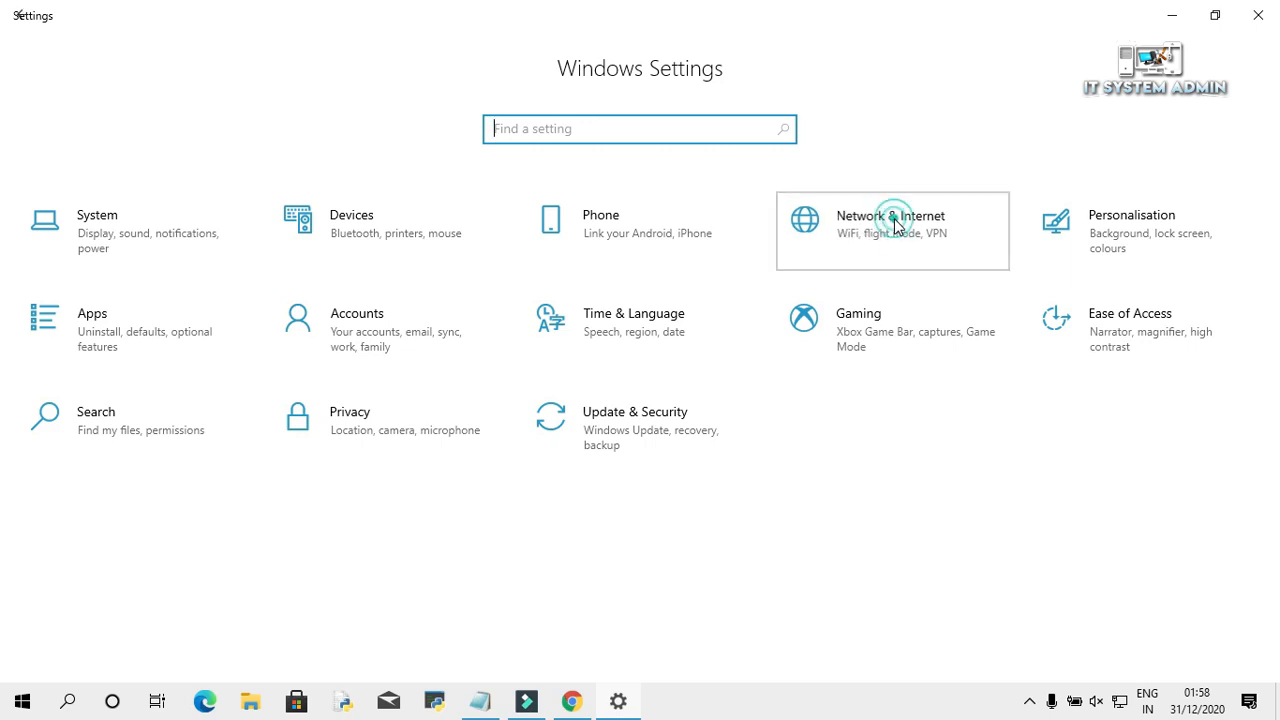
click(890, 230)
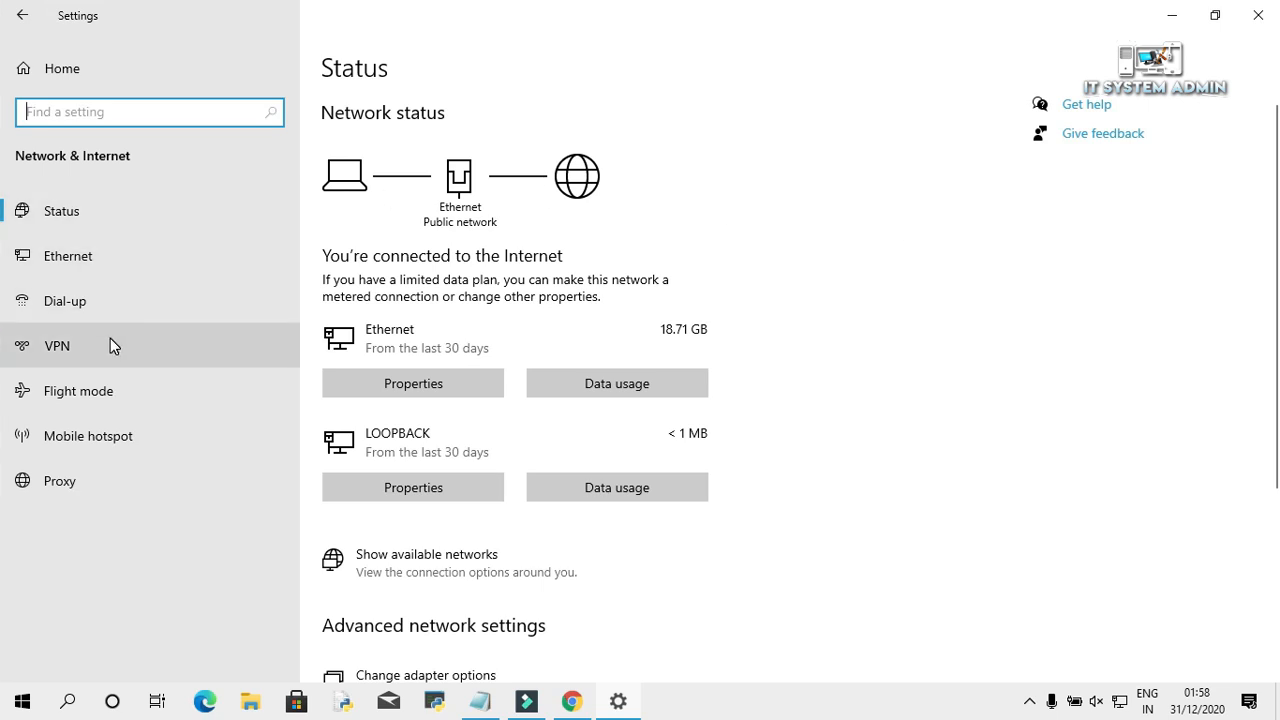
click(57, 345)
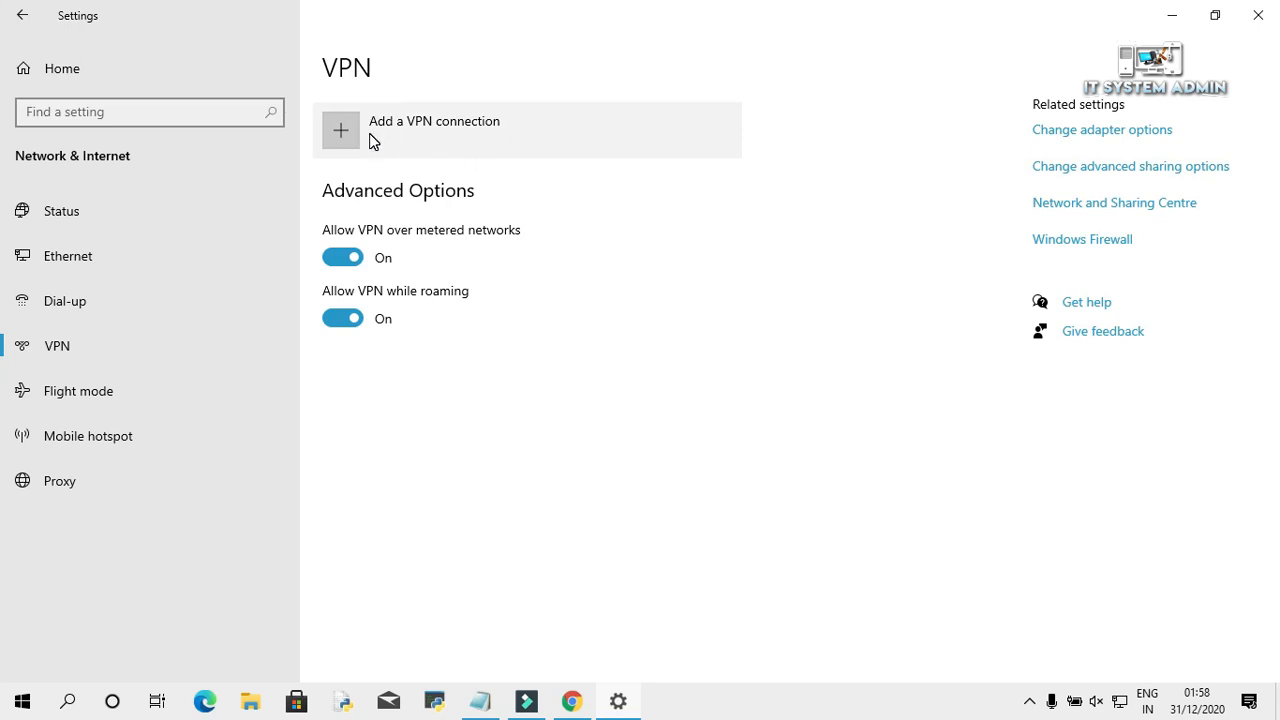
mouse_move(348, 132)
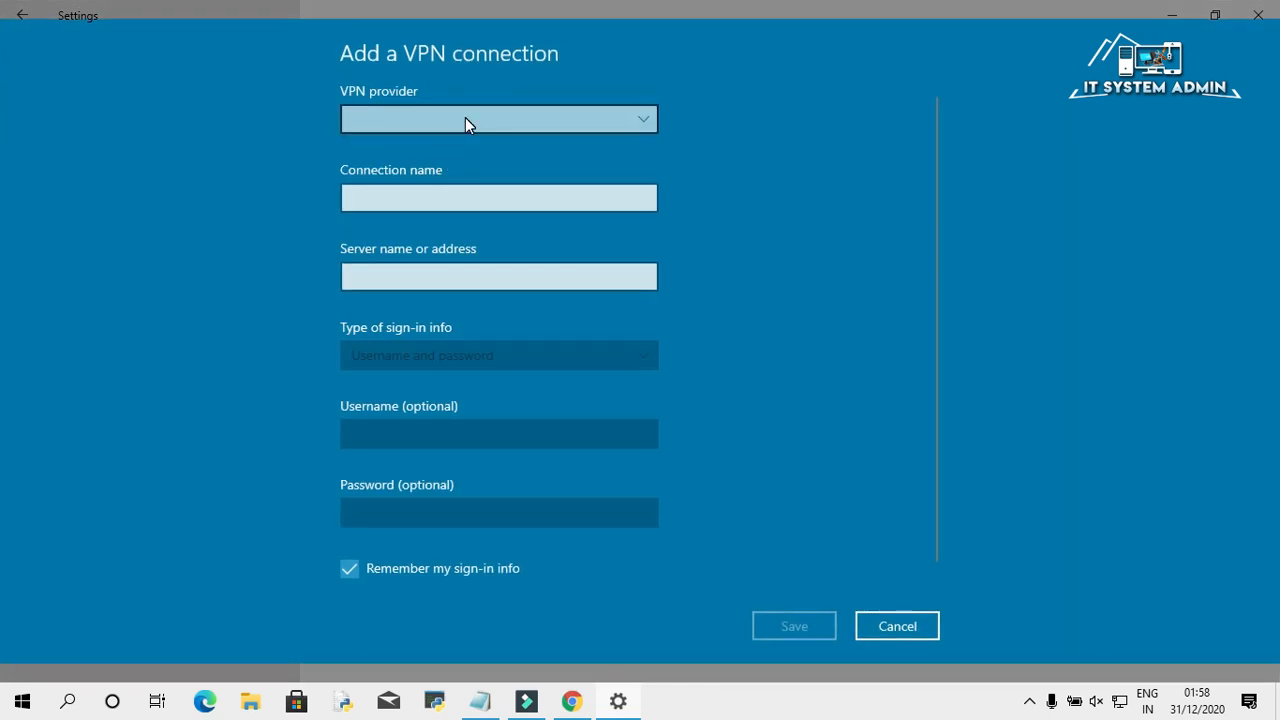
mouse_move(360, 97)
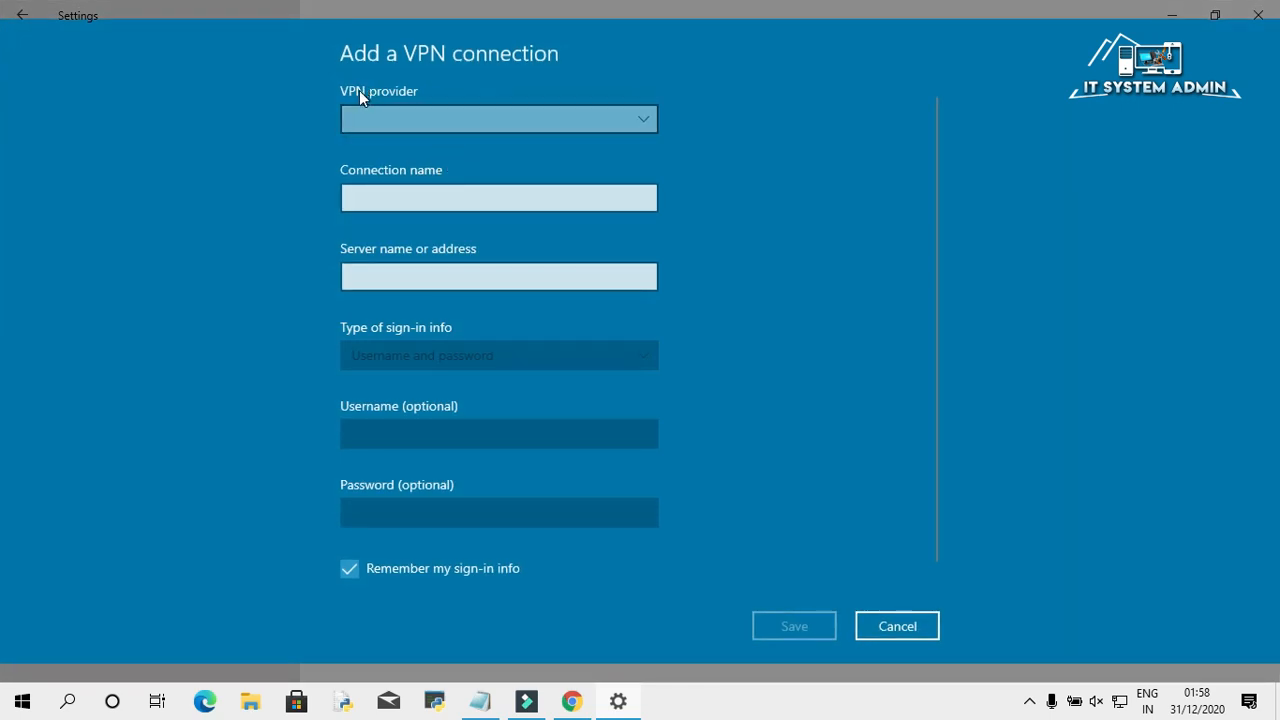
mouse_move(395, 100)
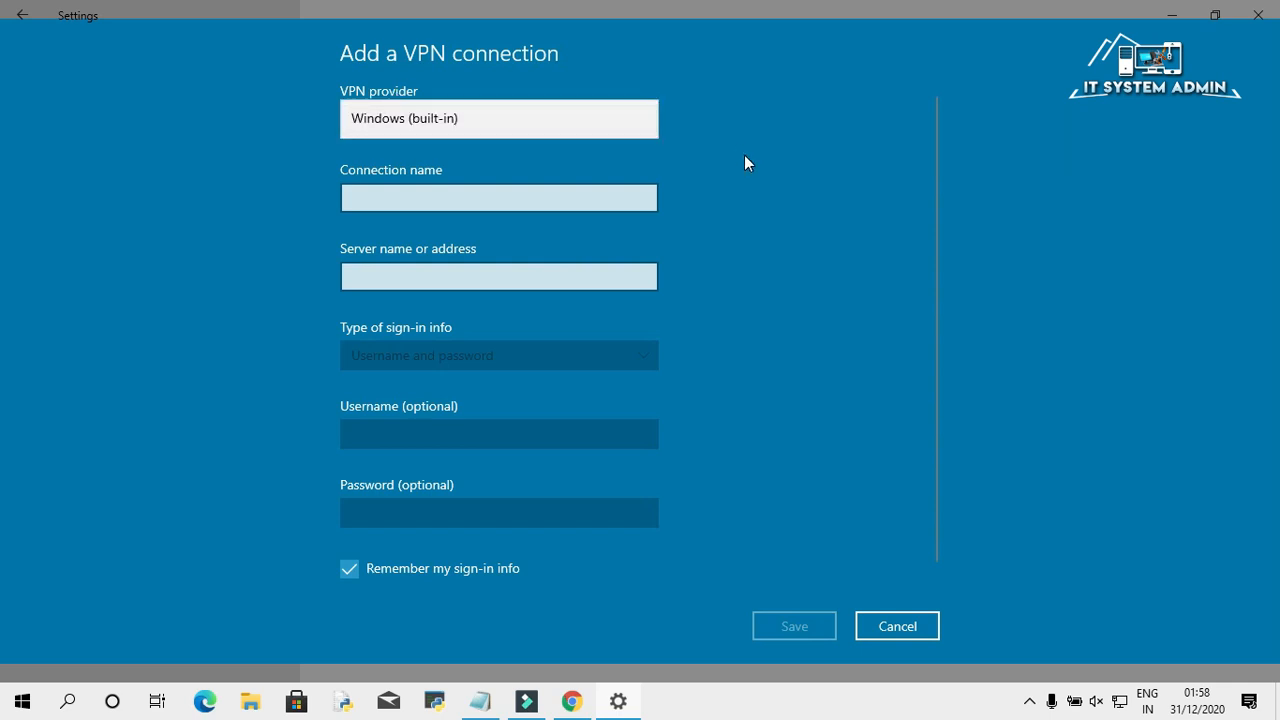
Focus the Connection name box on the Windows (built-in) VPN form
click(645, 118)
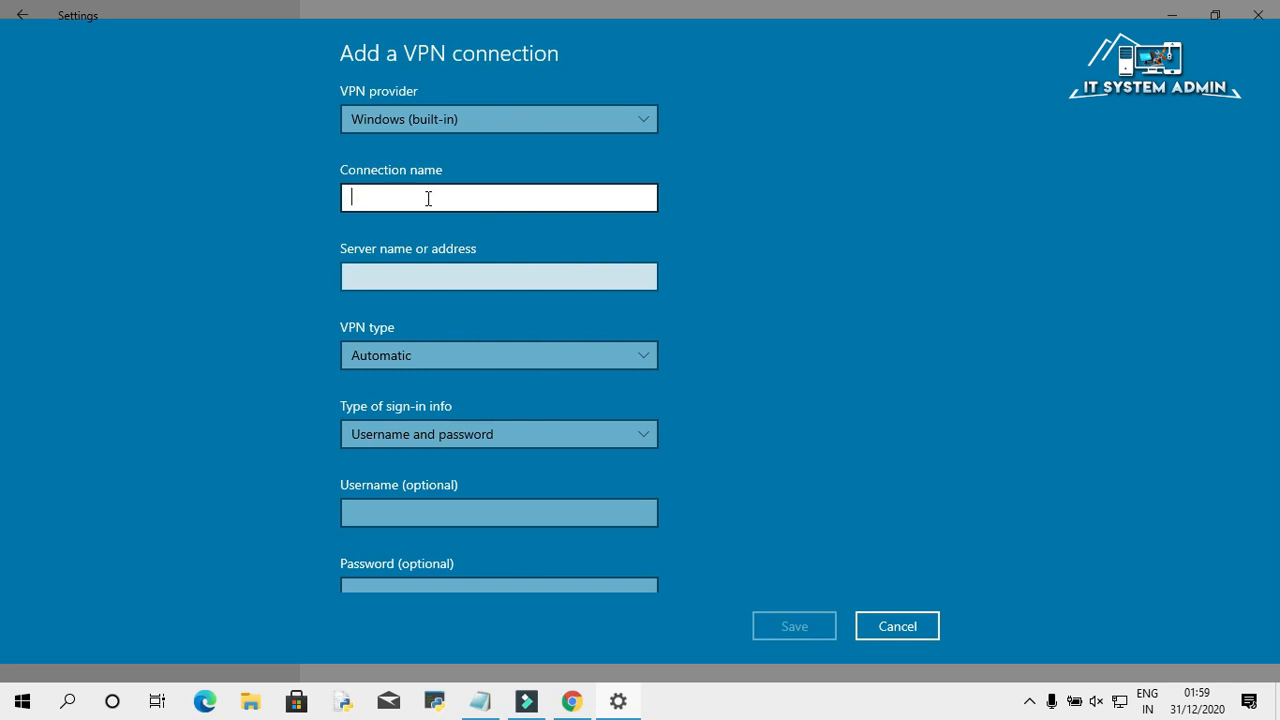
Name the connection VPNBOOK and paste fr1.vpnbook.com as the server address
text(V)
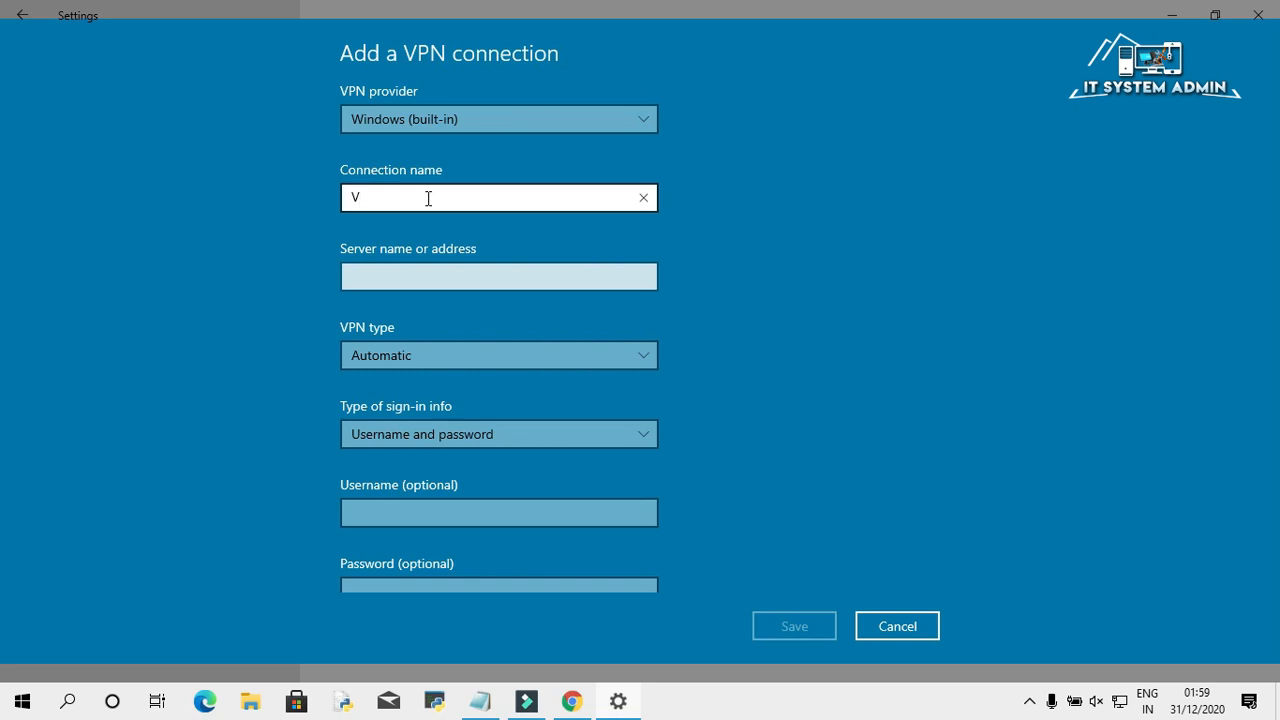
text(PN)
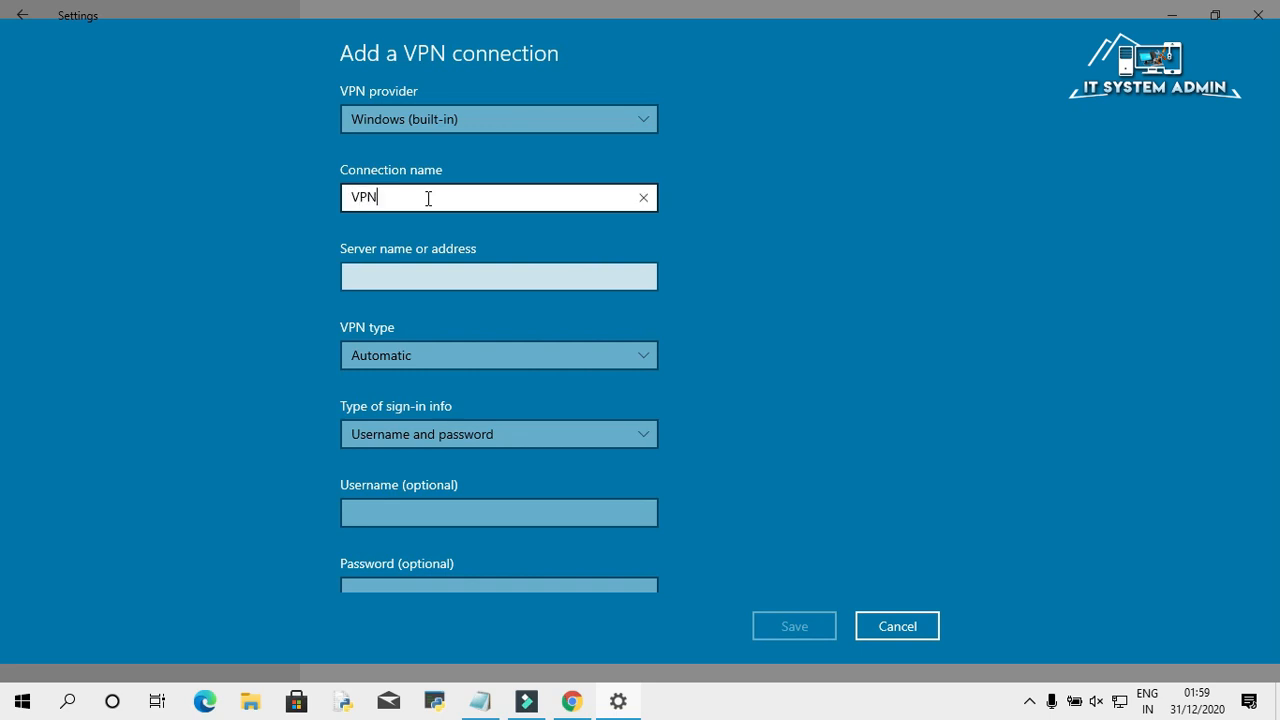
text(B)
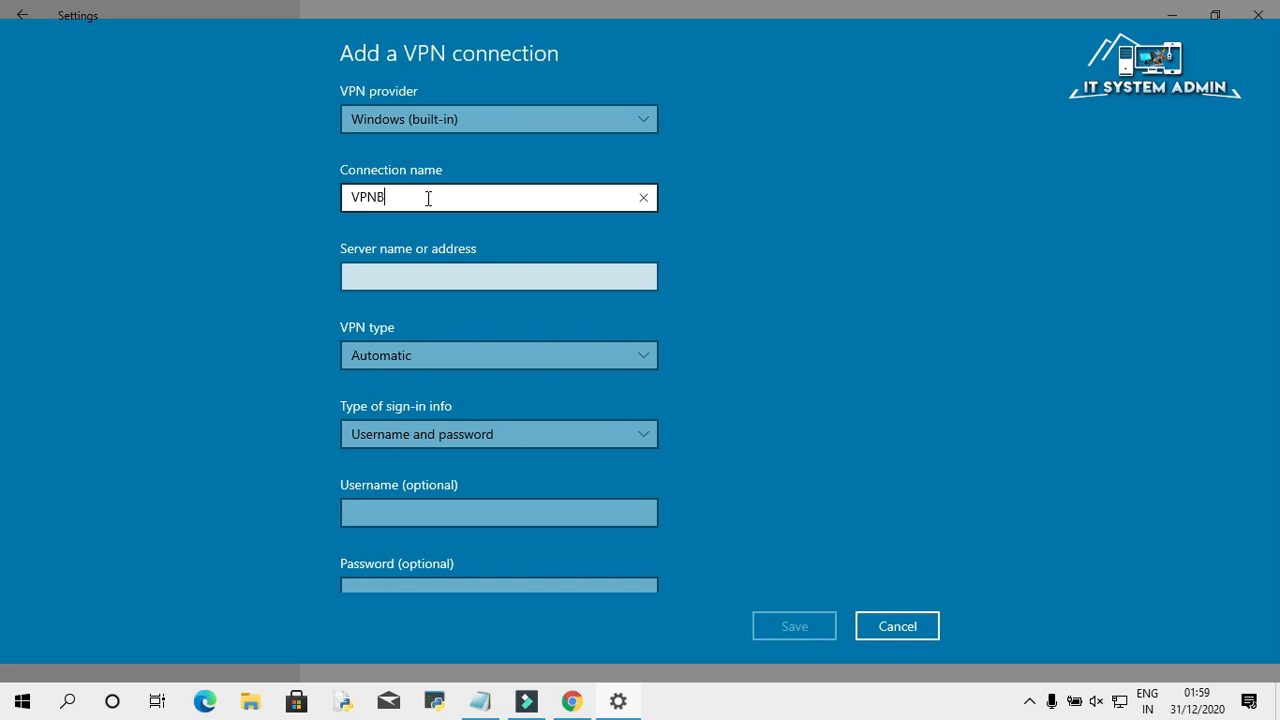
text(OOK)
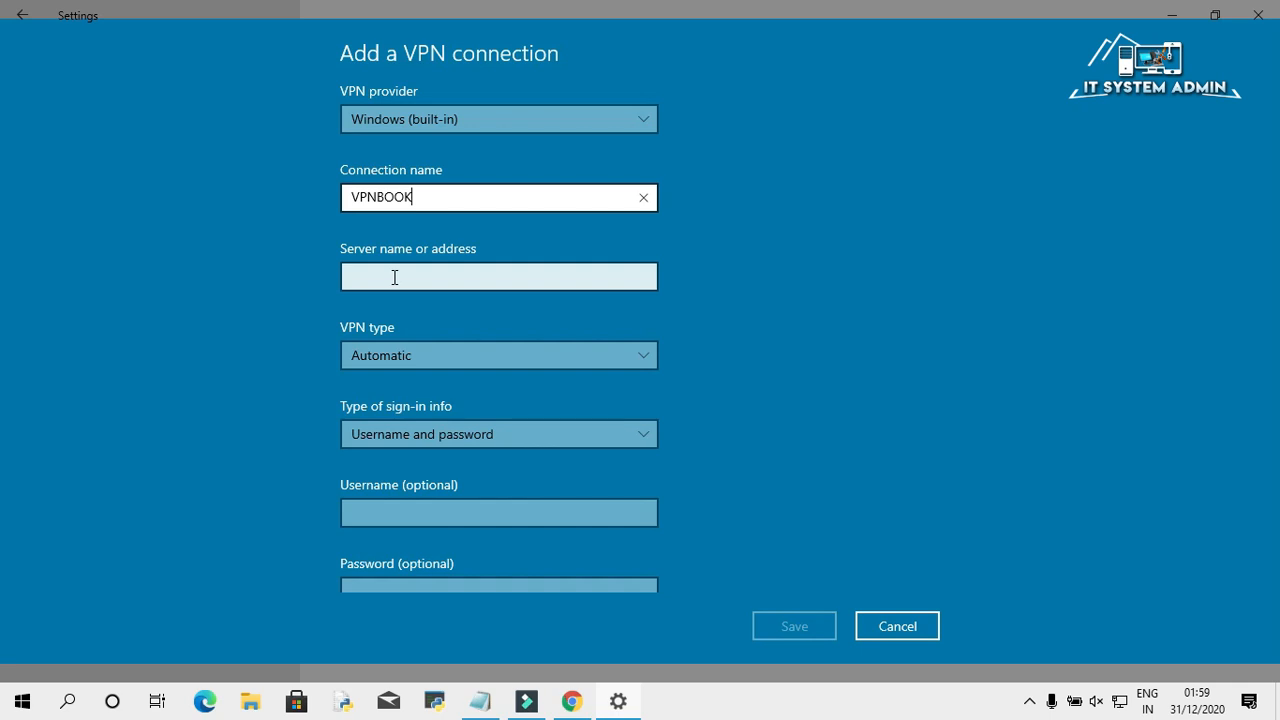
click(498, 276)
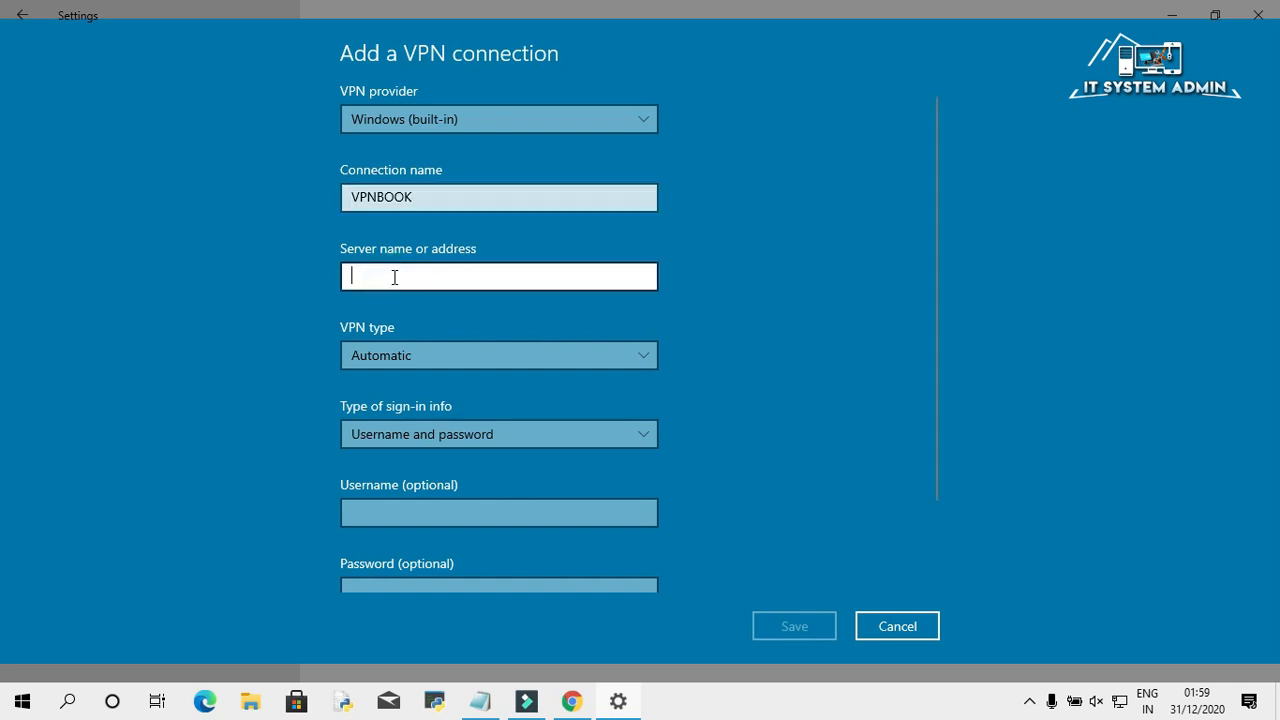
right_click(395, 277)
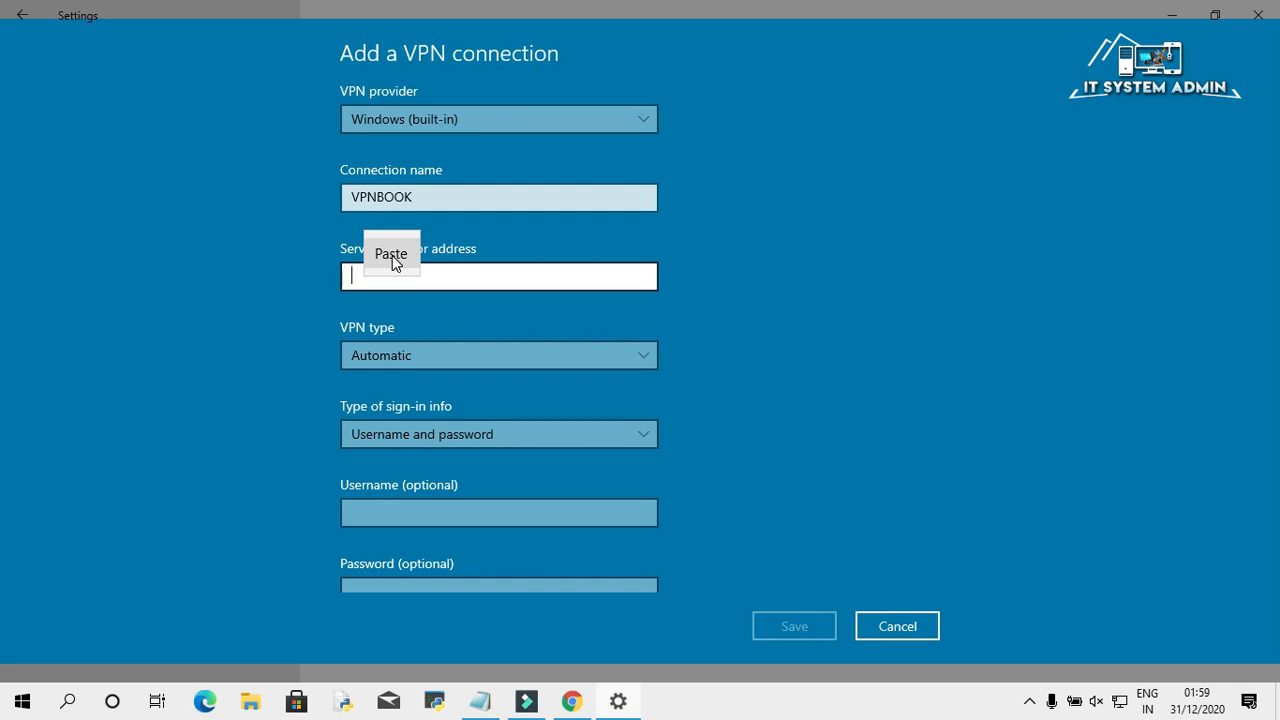
click(391, 253)
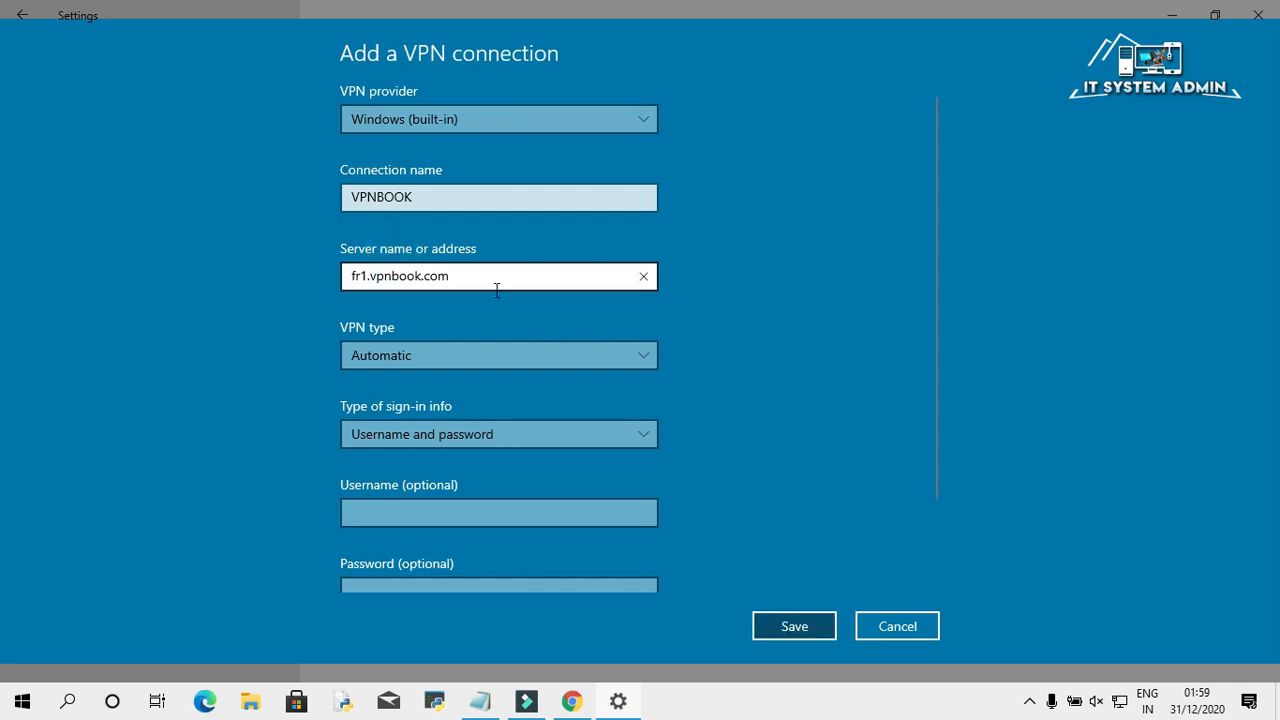
mouse_move(519, 355)
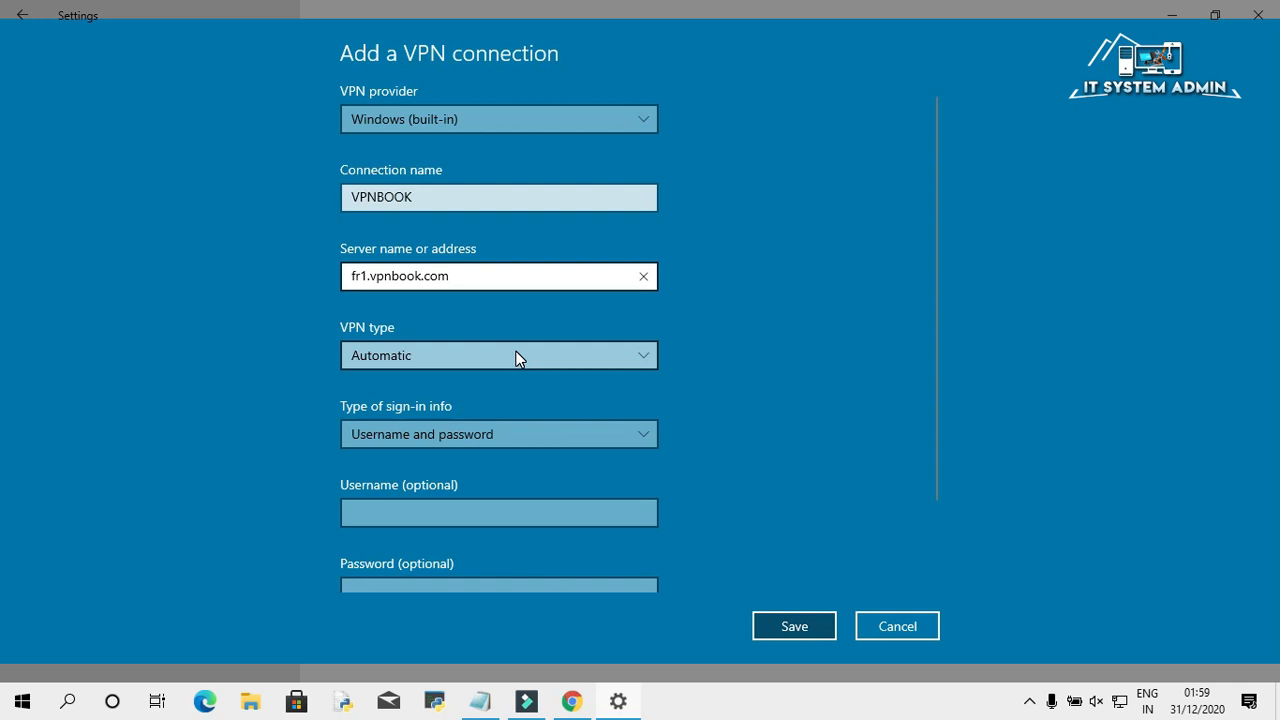
click(498, 355)
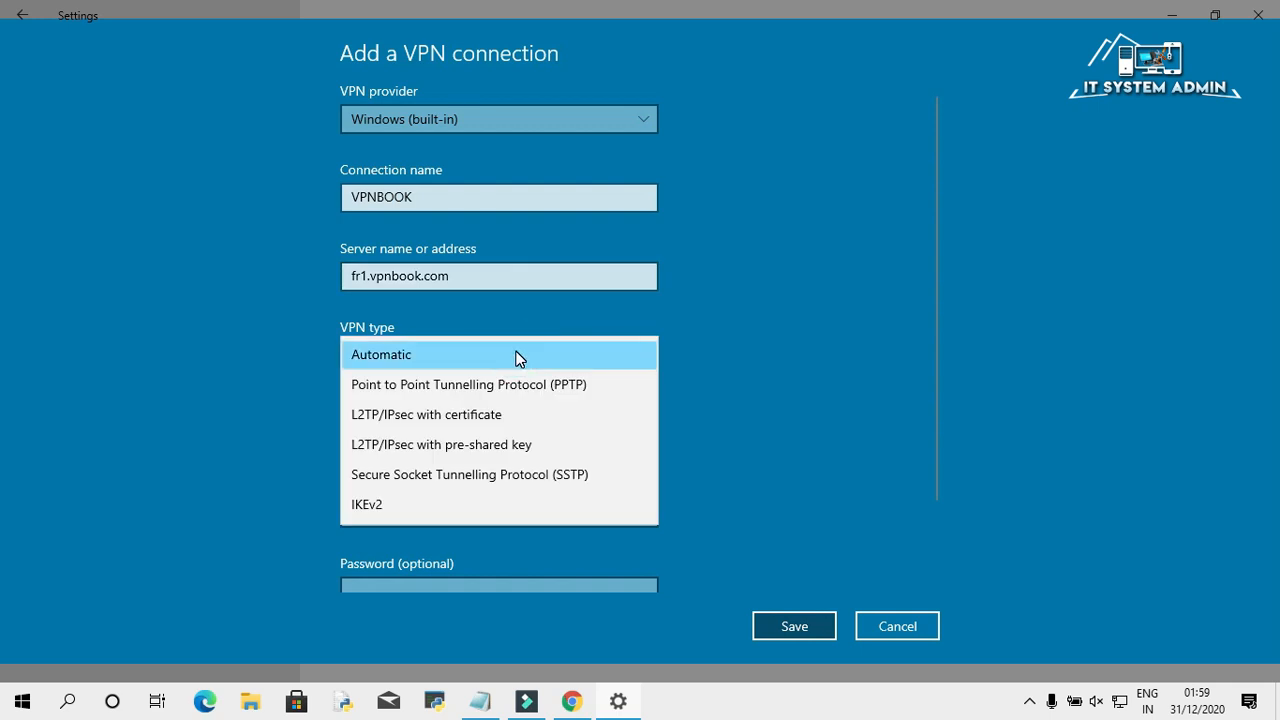
mouse_move(475, 388)
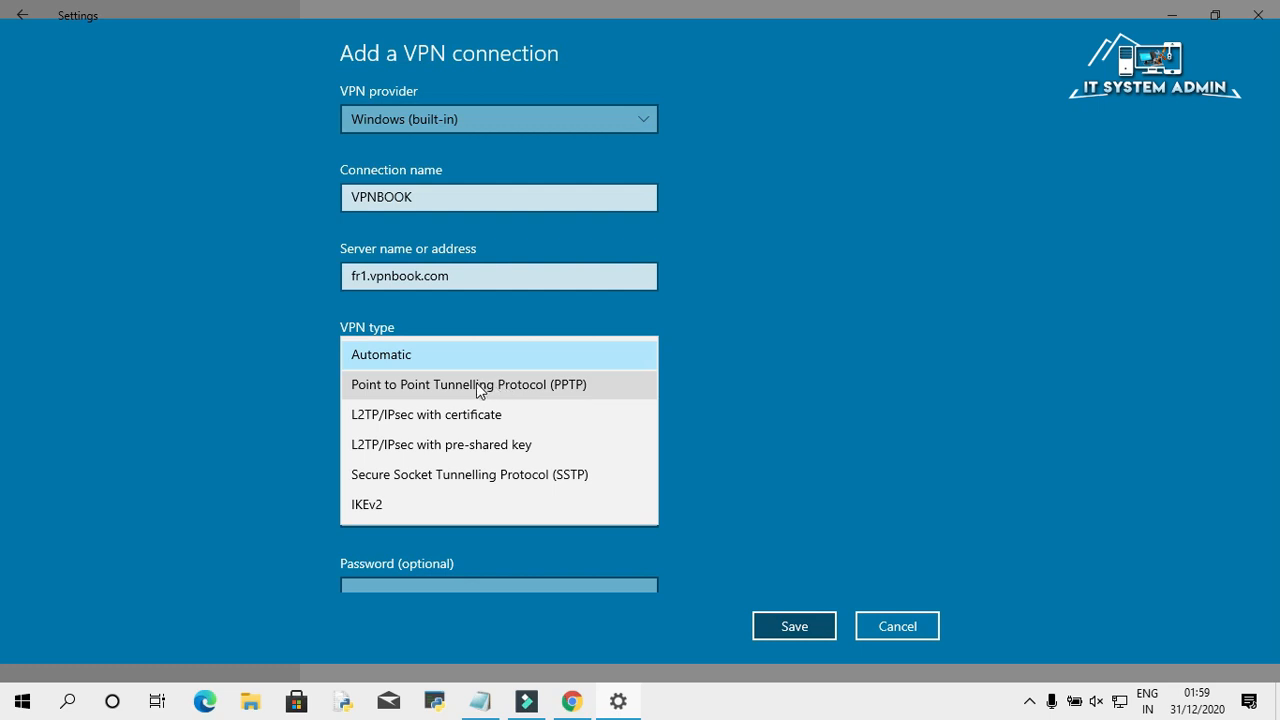
mouse_move(519, 391)
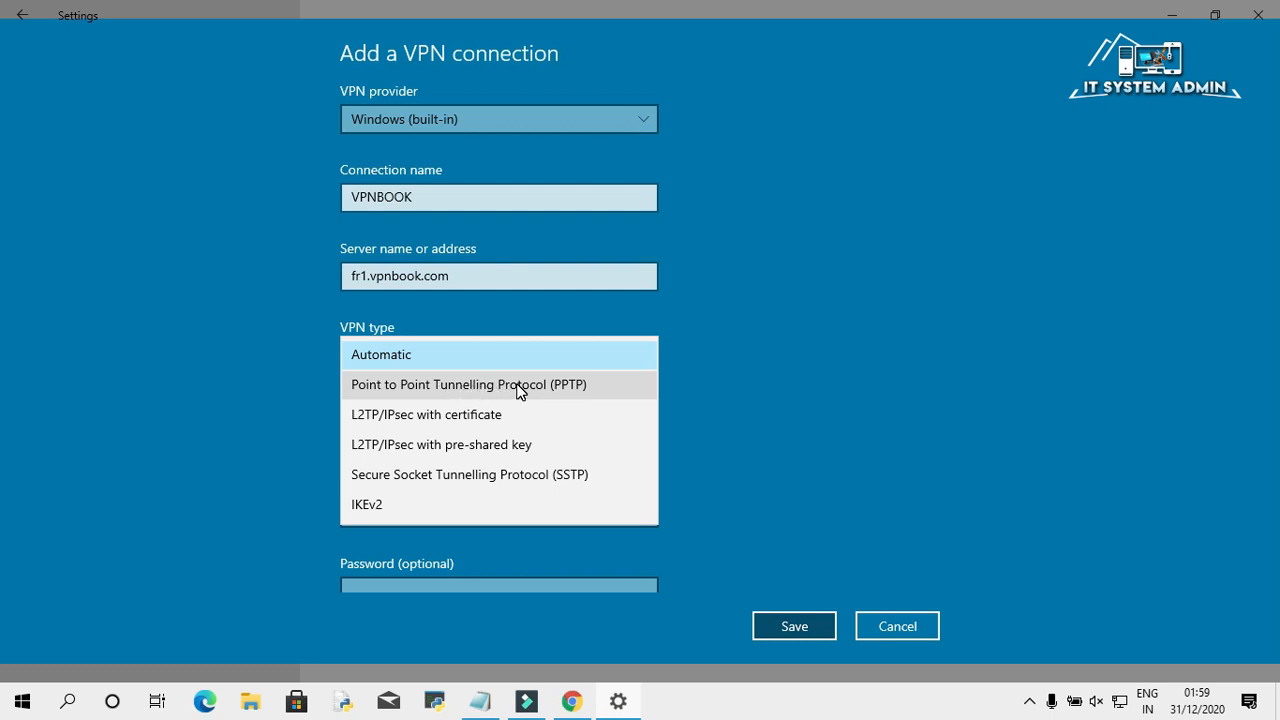
Select PPTP as the VPN type and scroll down to the sign-in fields
click(468, 384)
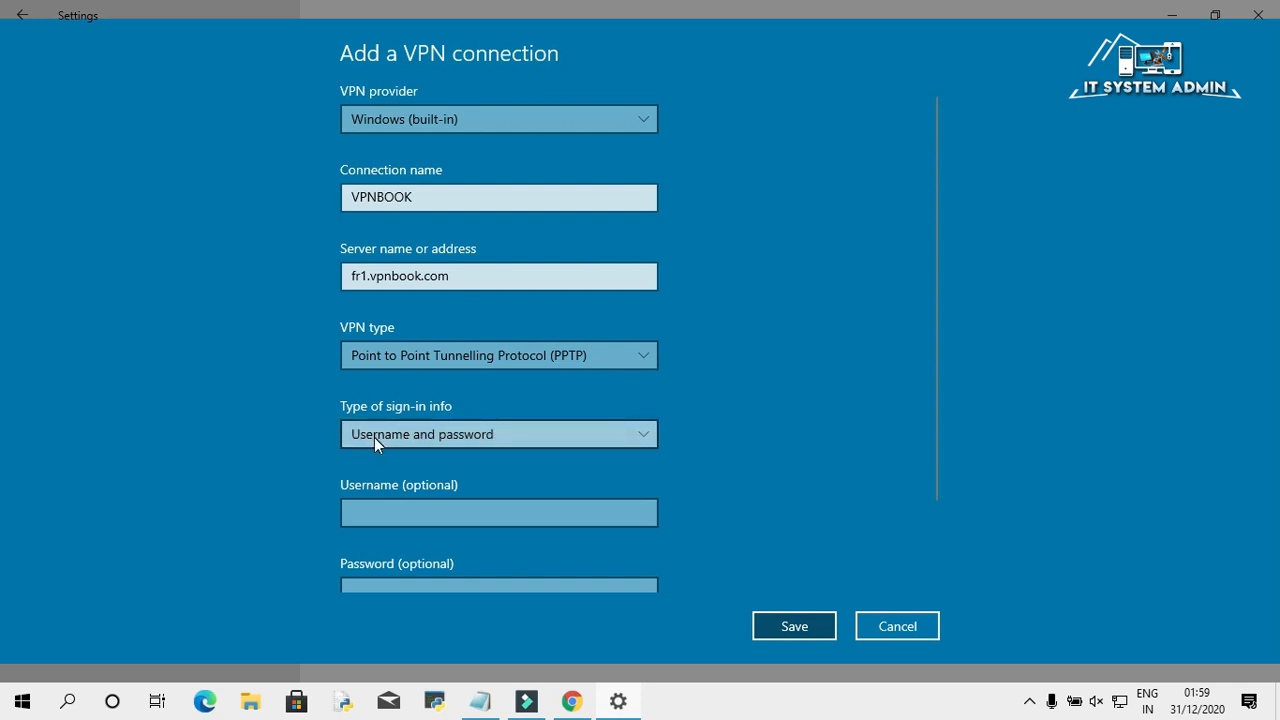
mouse_move(510, 443)
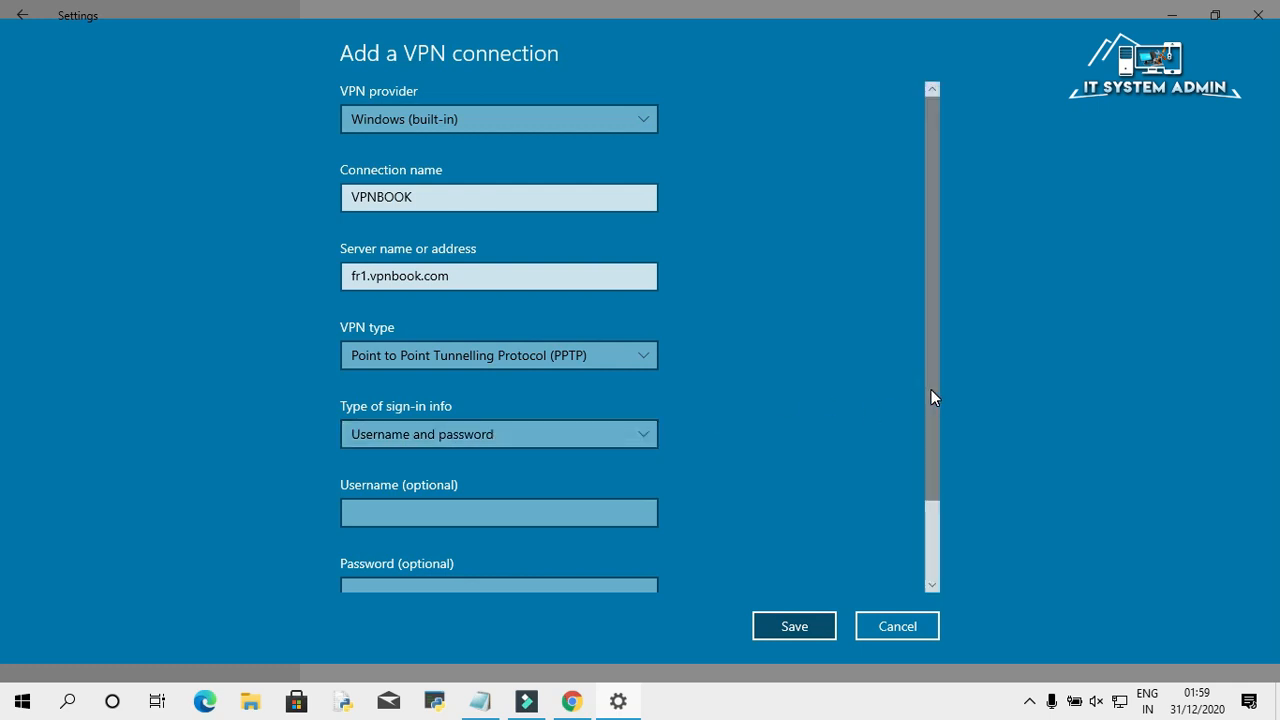
scroll(down, 3)
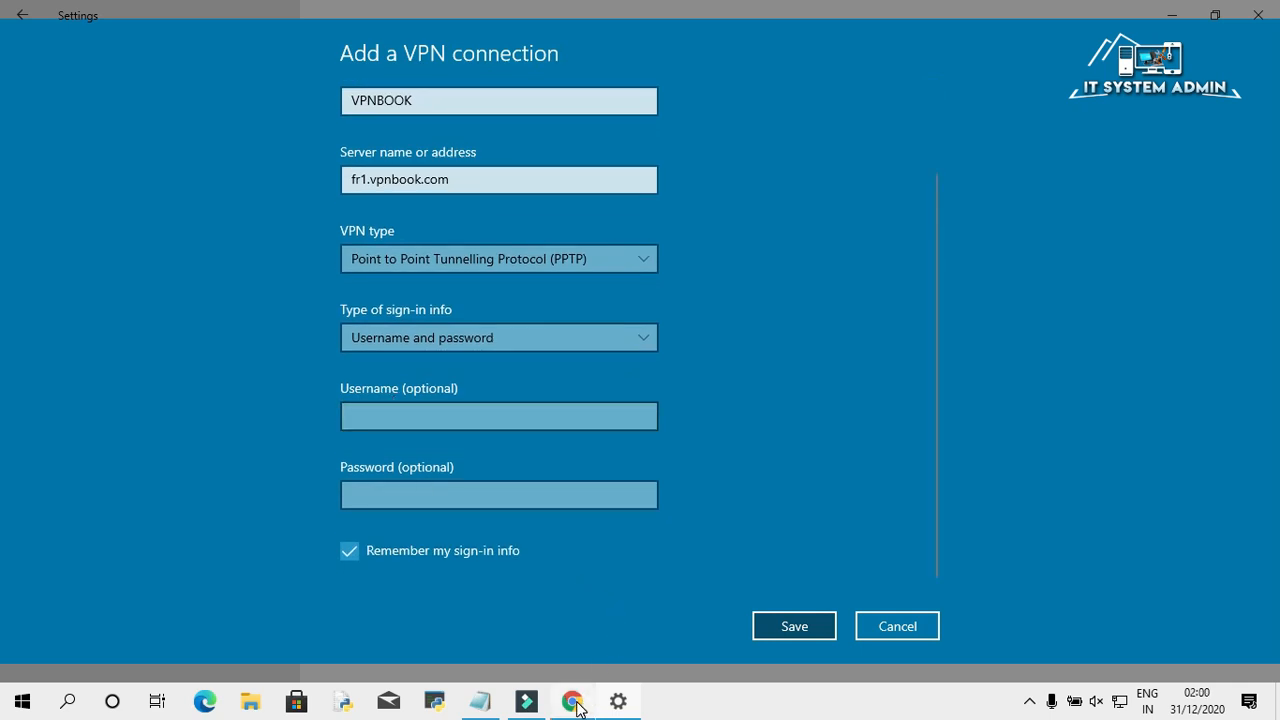
mouse_move(573, 700)
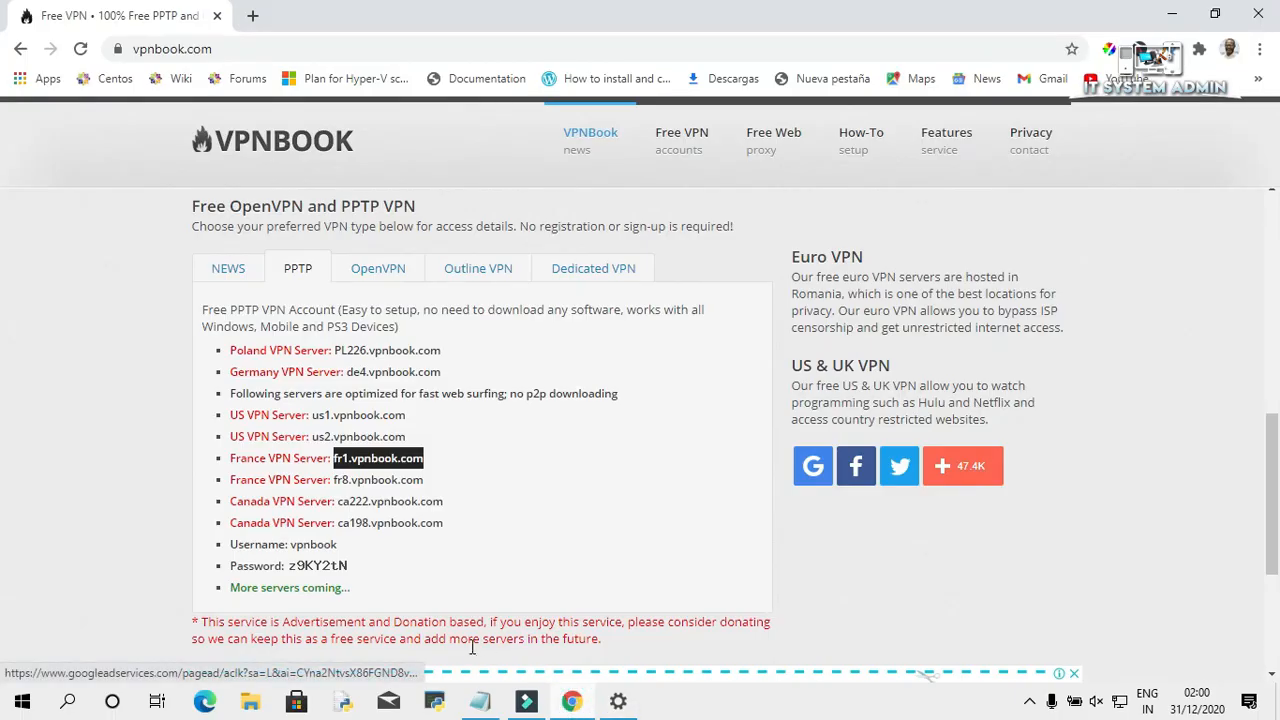
Select the free account username 'vpnbook' on the PPTP page and copy it
click(336, 544)
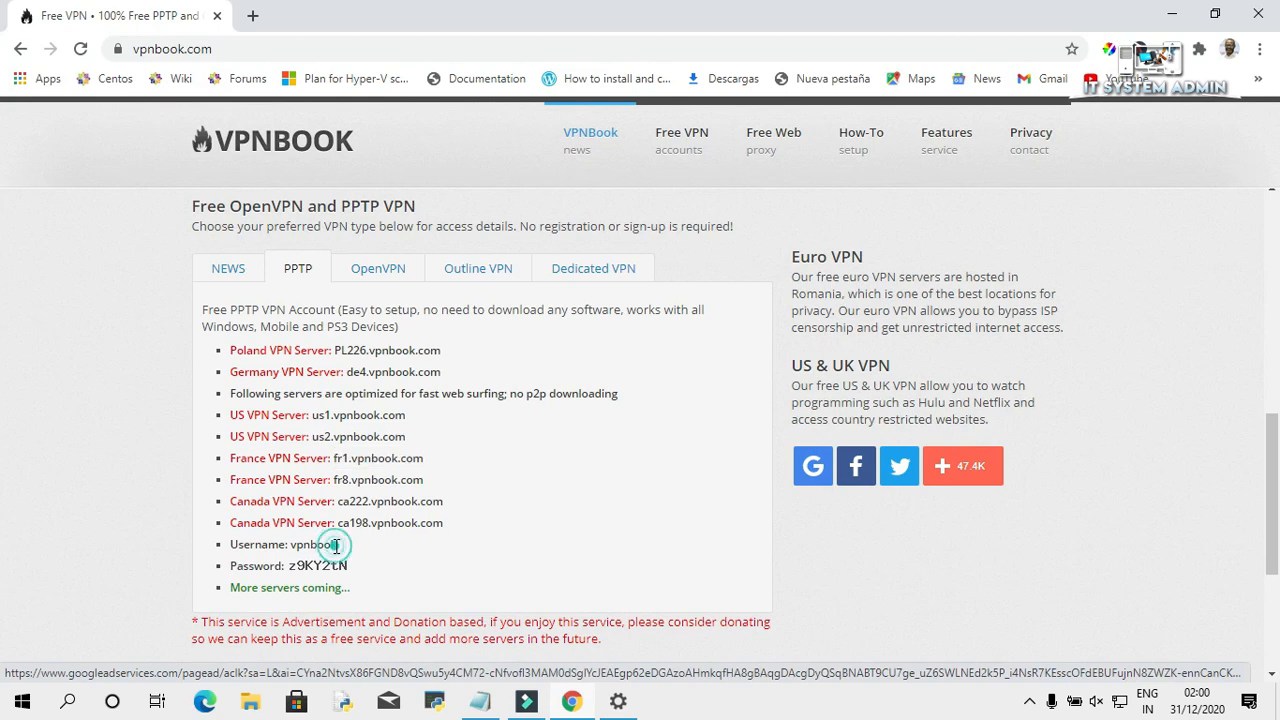
double_click(318, 544)
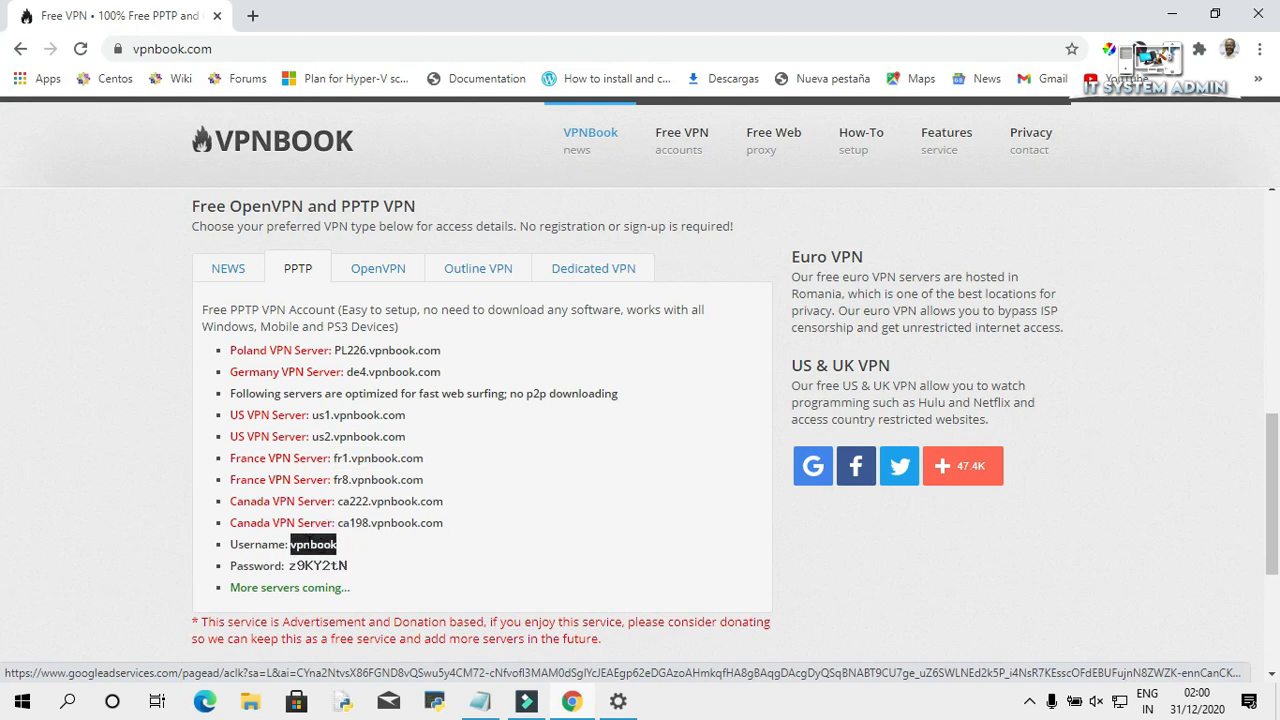
right_click(312, 544)
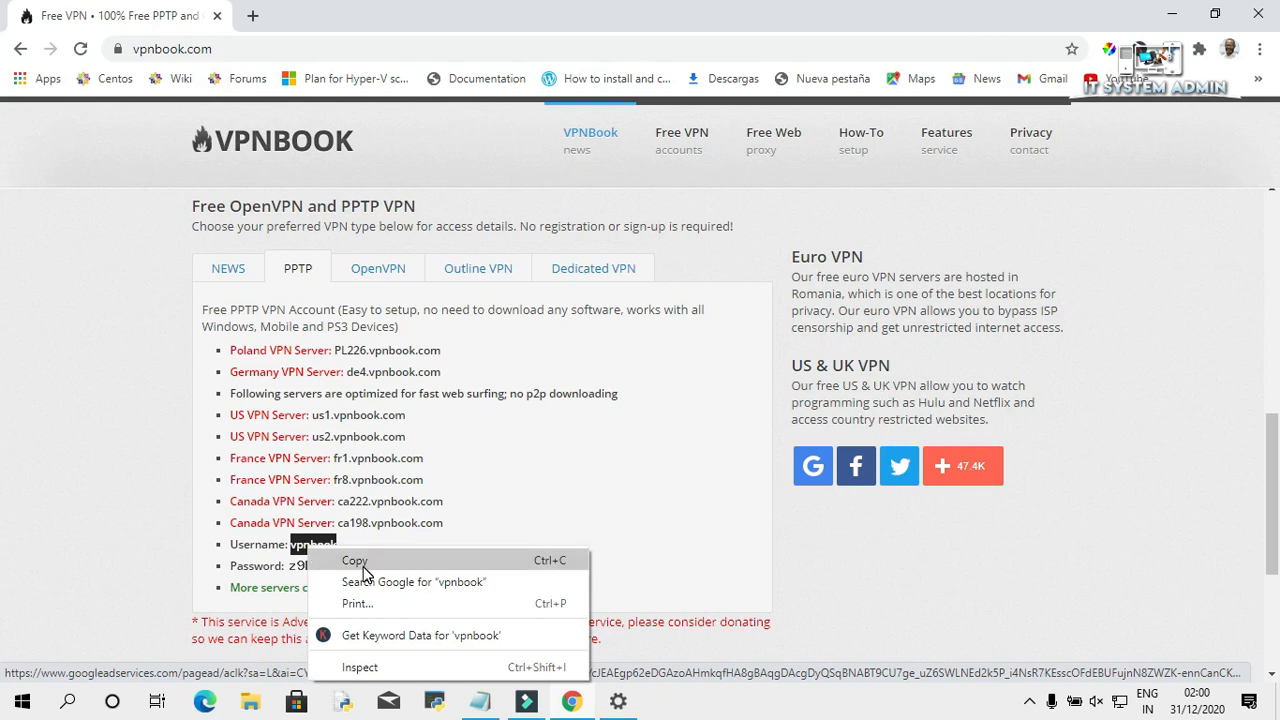
click(355, 560)
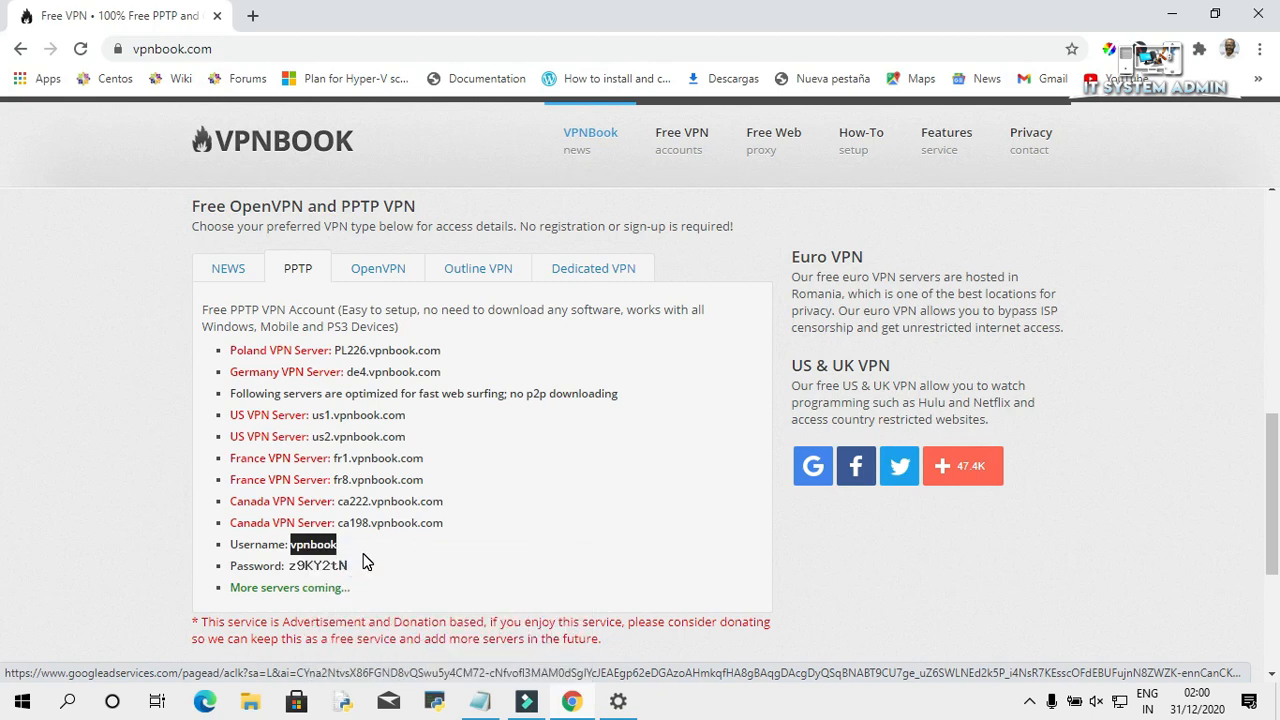
mouse_move(618, 700)
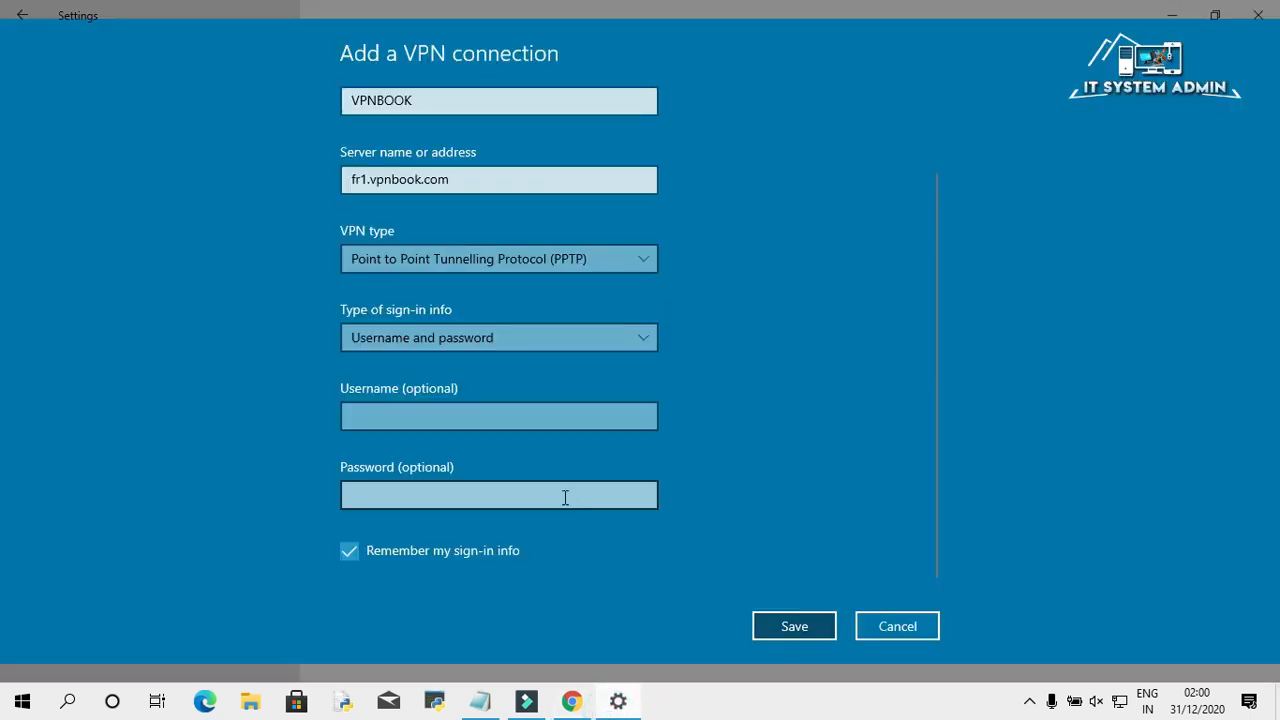
Enter 'vpnbook' as the VPN username, then switch back to the VPNBook page in Chrome
click(498, 416)
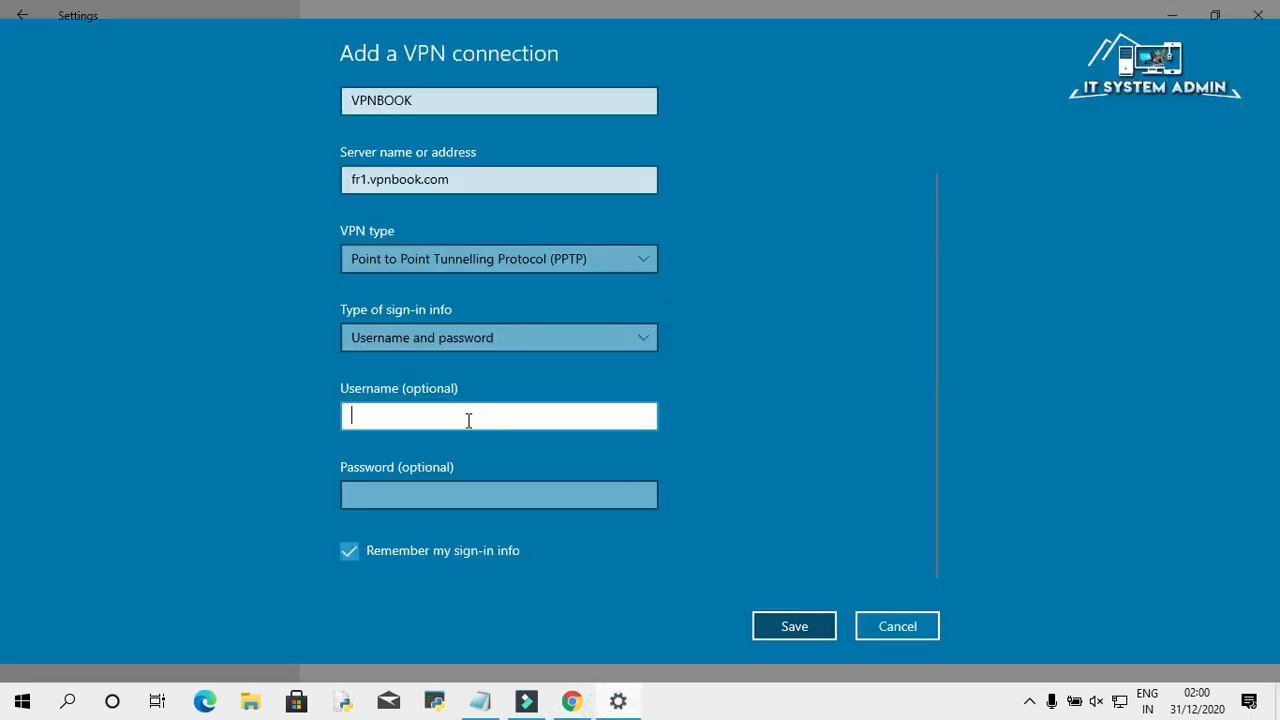
text(vpnbook)
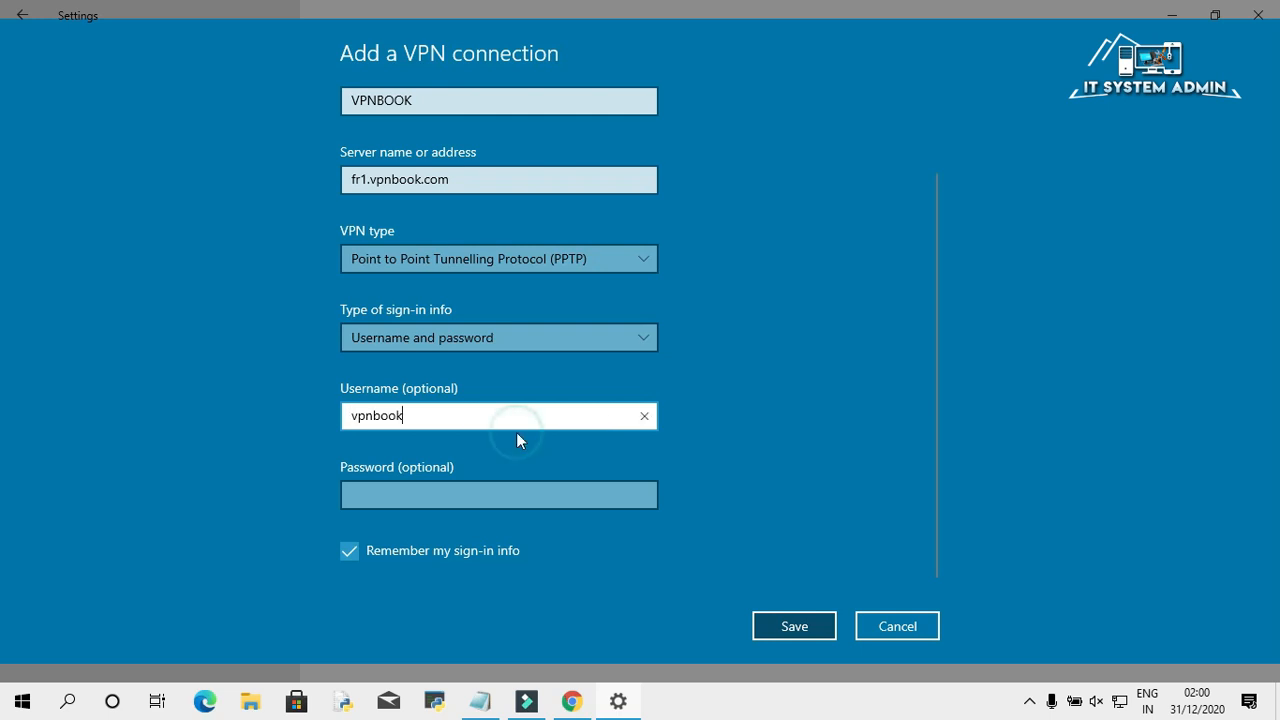
mouse_move(358, 390)
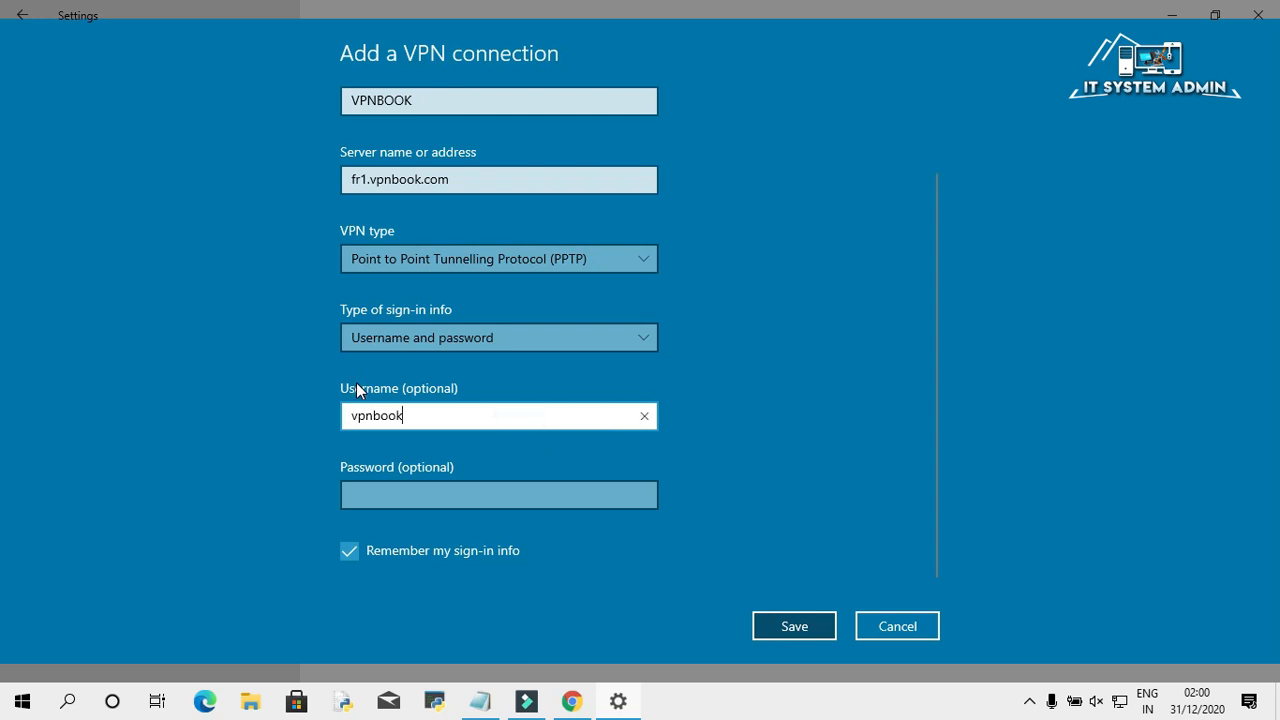
mouse_move(648, 539)
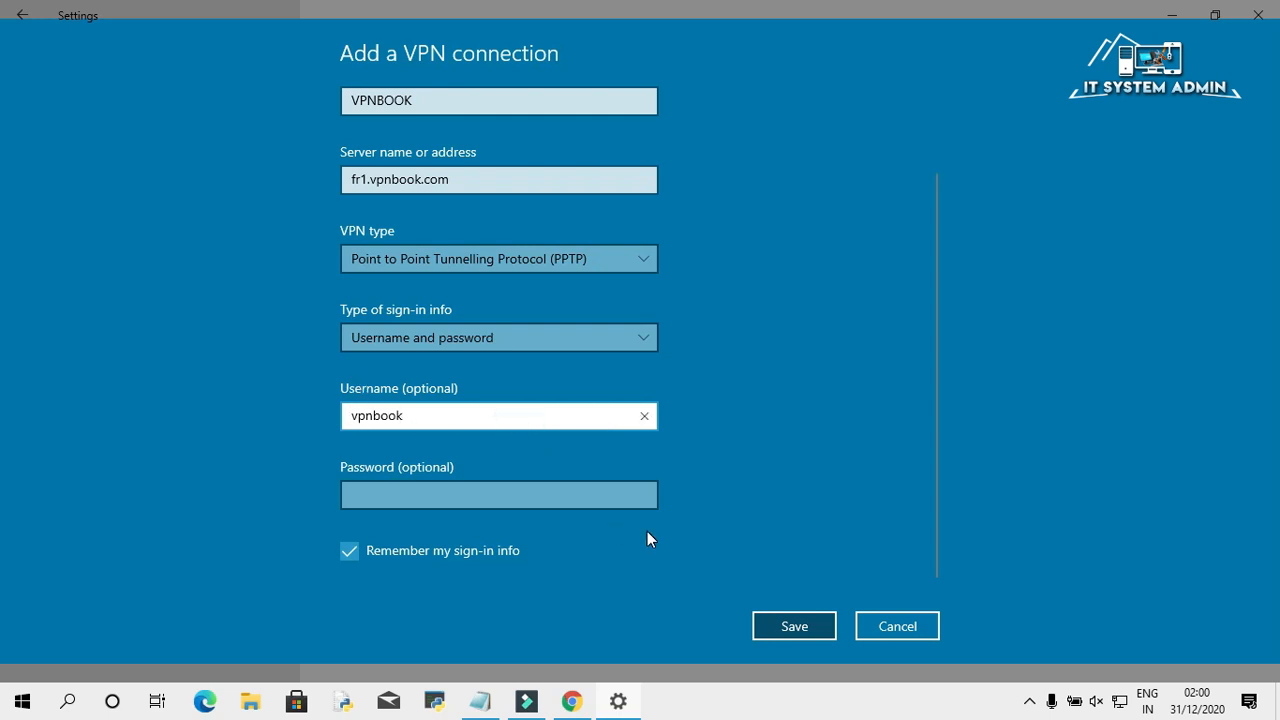
click(571, 700)
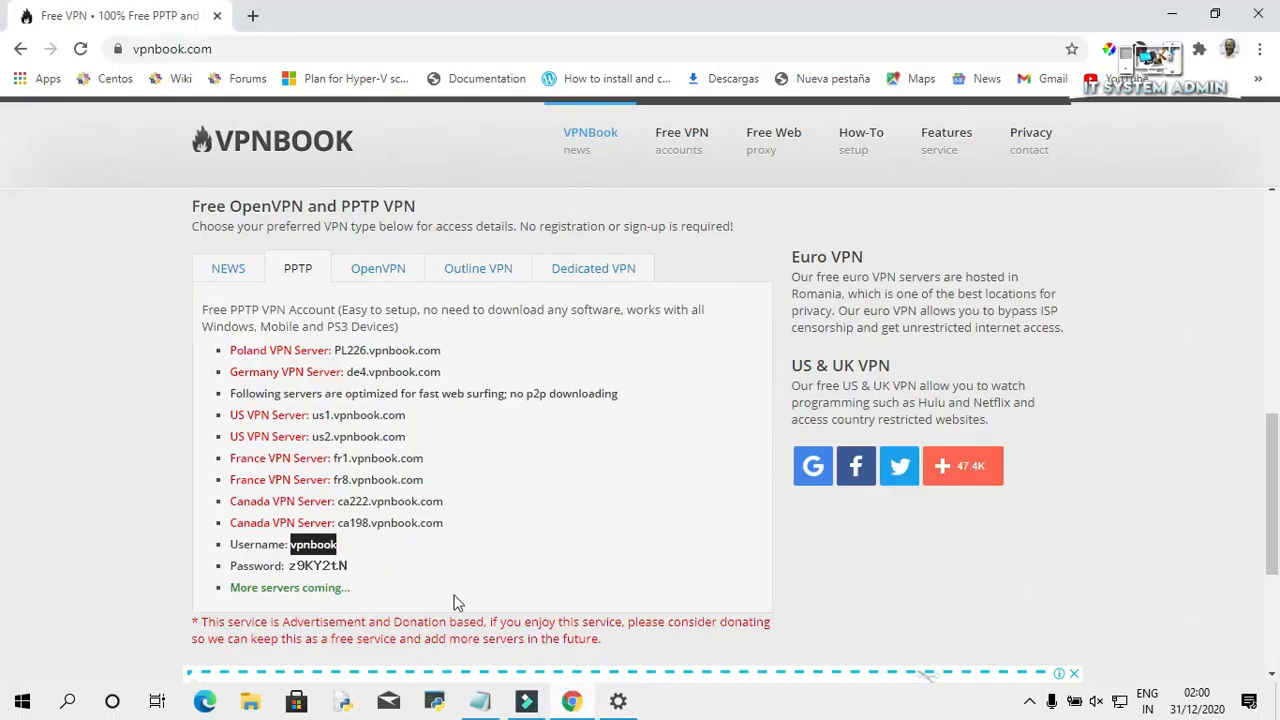
mouse_move(388, 561)
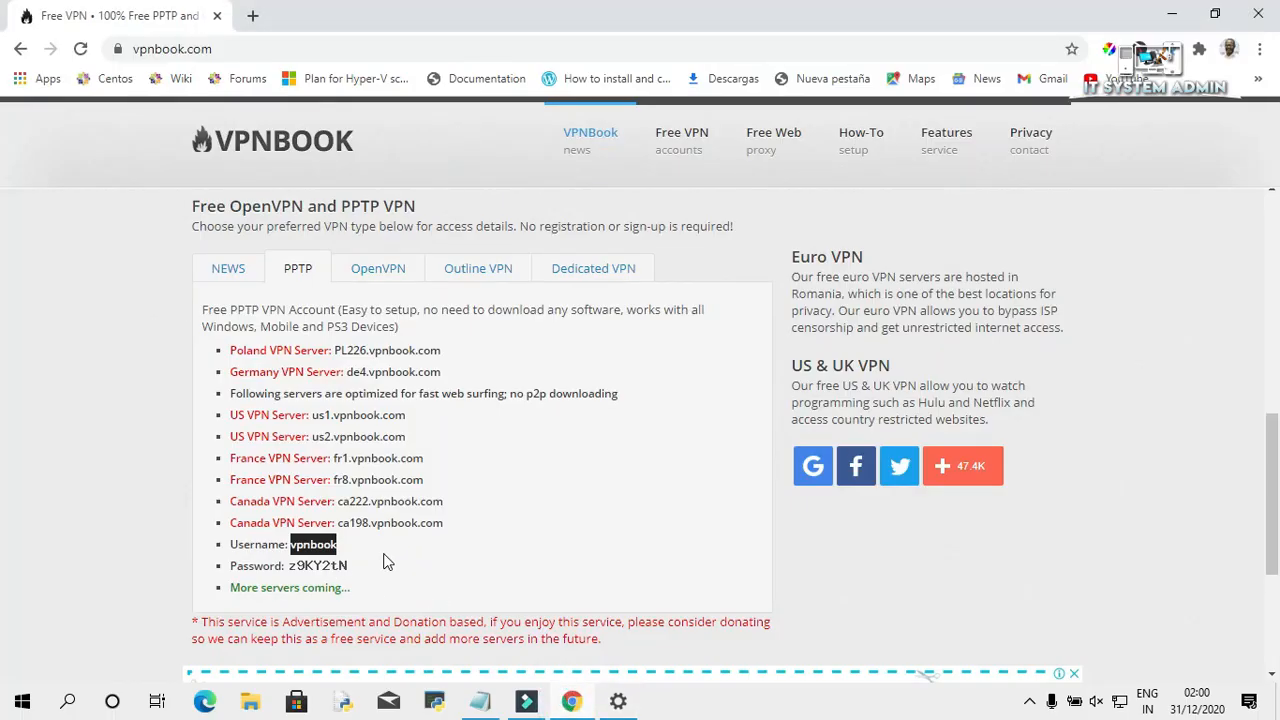
mouse_move(310, 582)
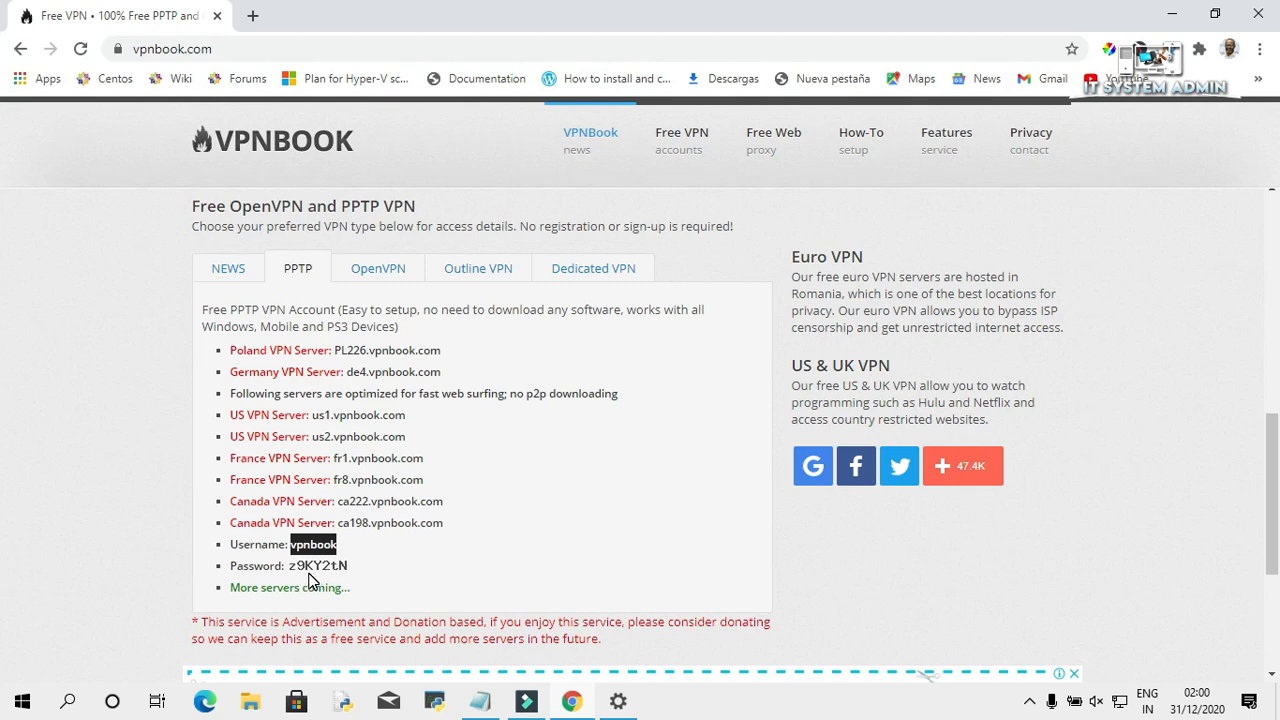
mouse_move(451, 578)
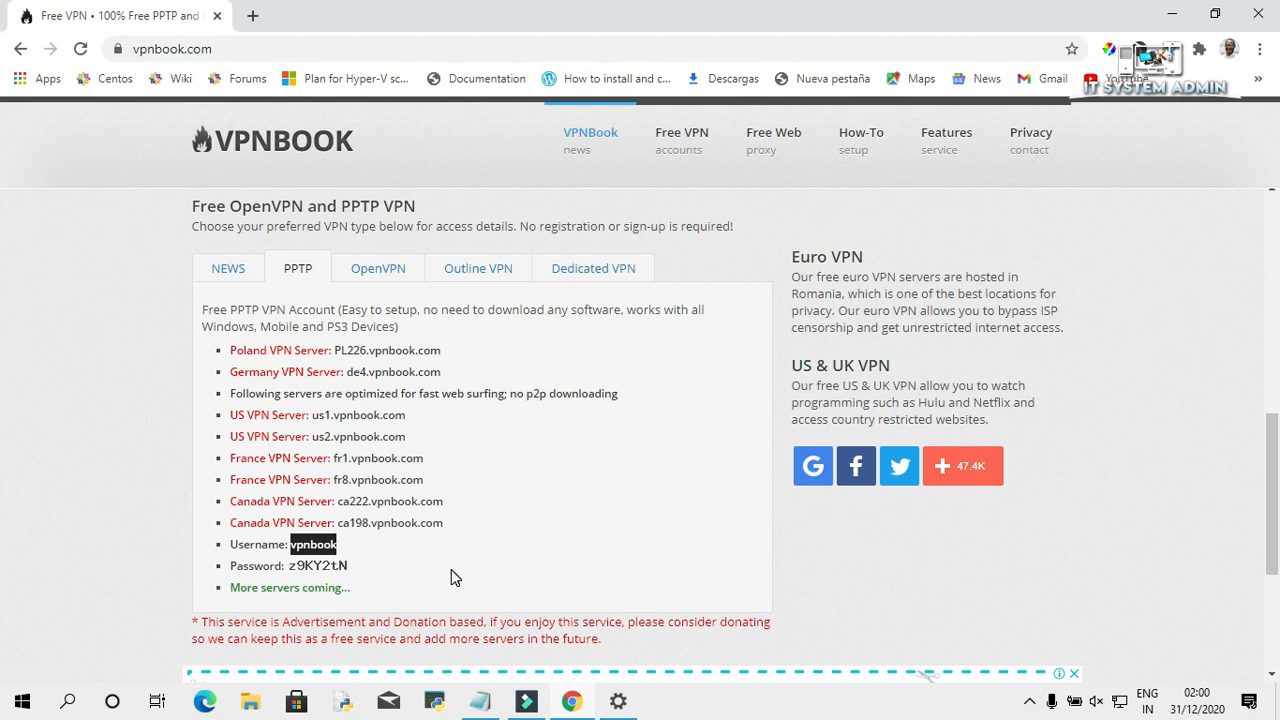
Switch back to the Settings VPN form after reading the VPNBook PPTP password
click(619, 700)
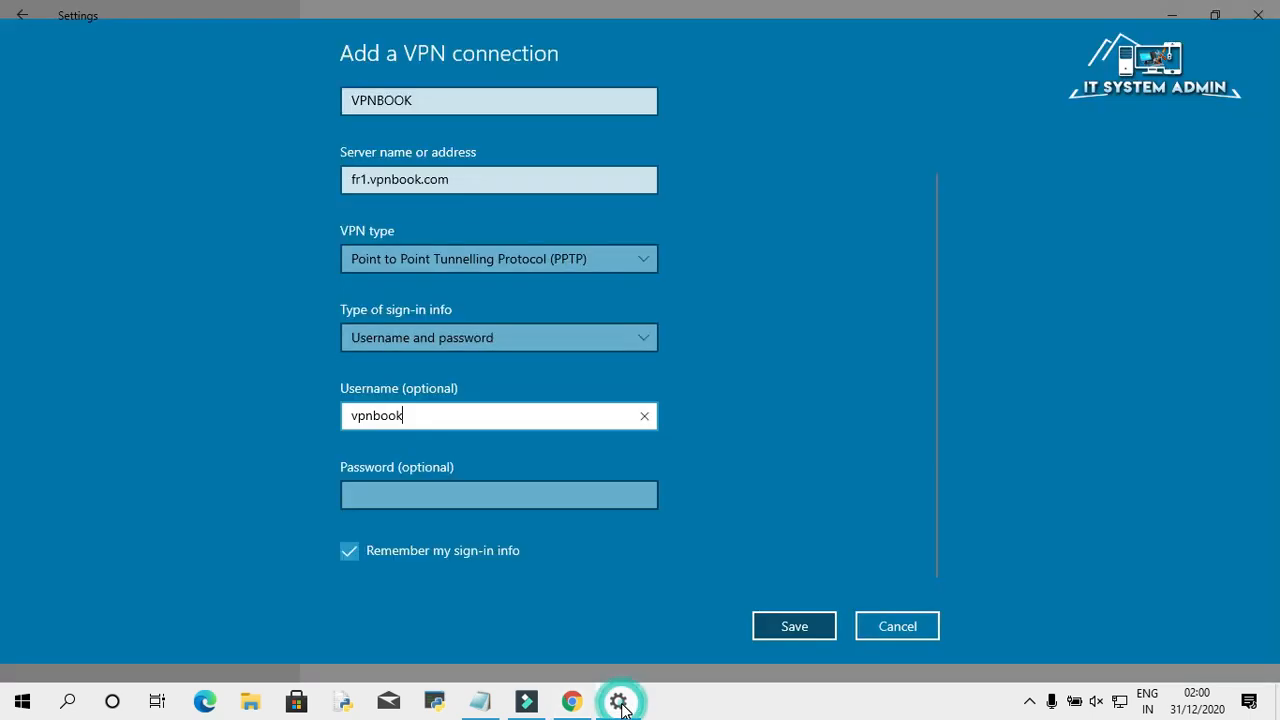
Type the VPNBook password into the Password box, rechecking it on the VPNBook page midway
click(498, 494)
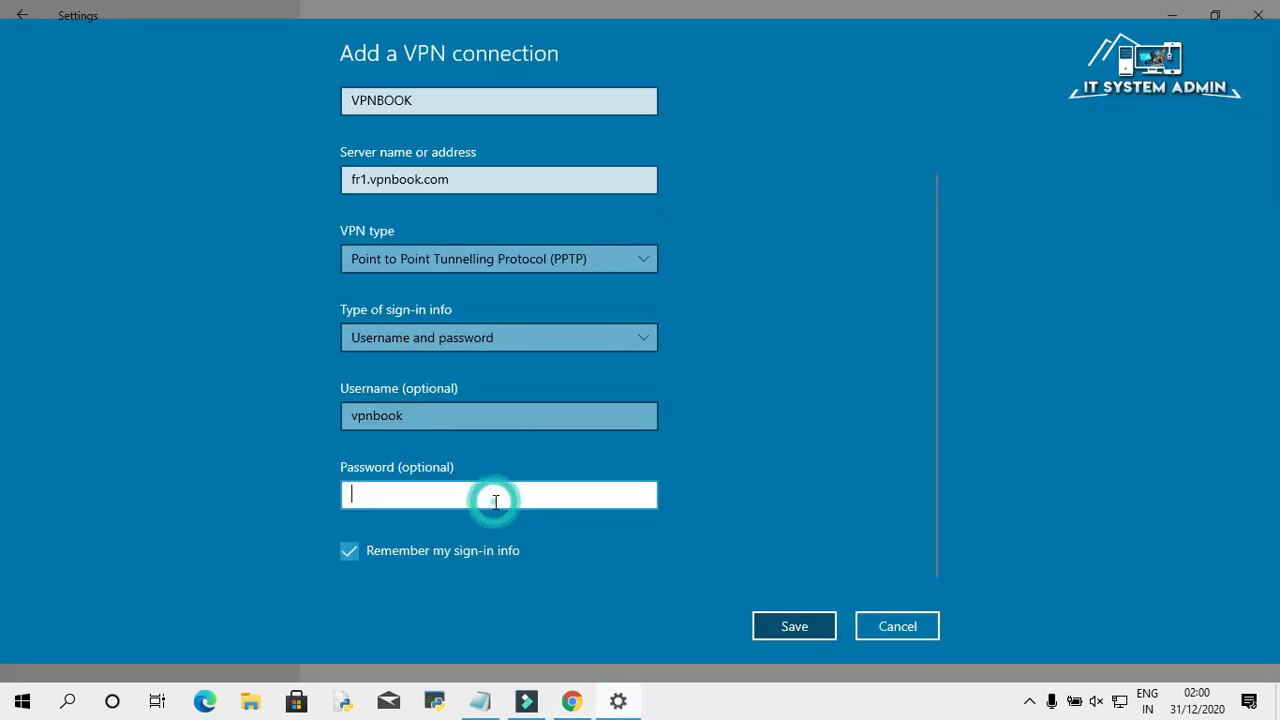
text(•)
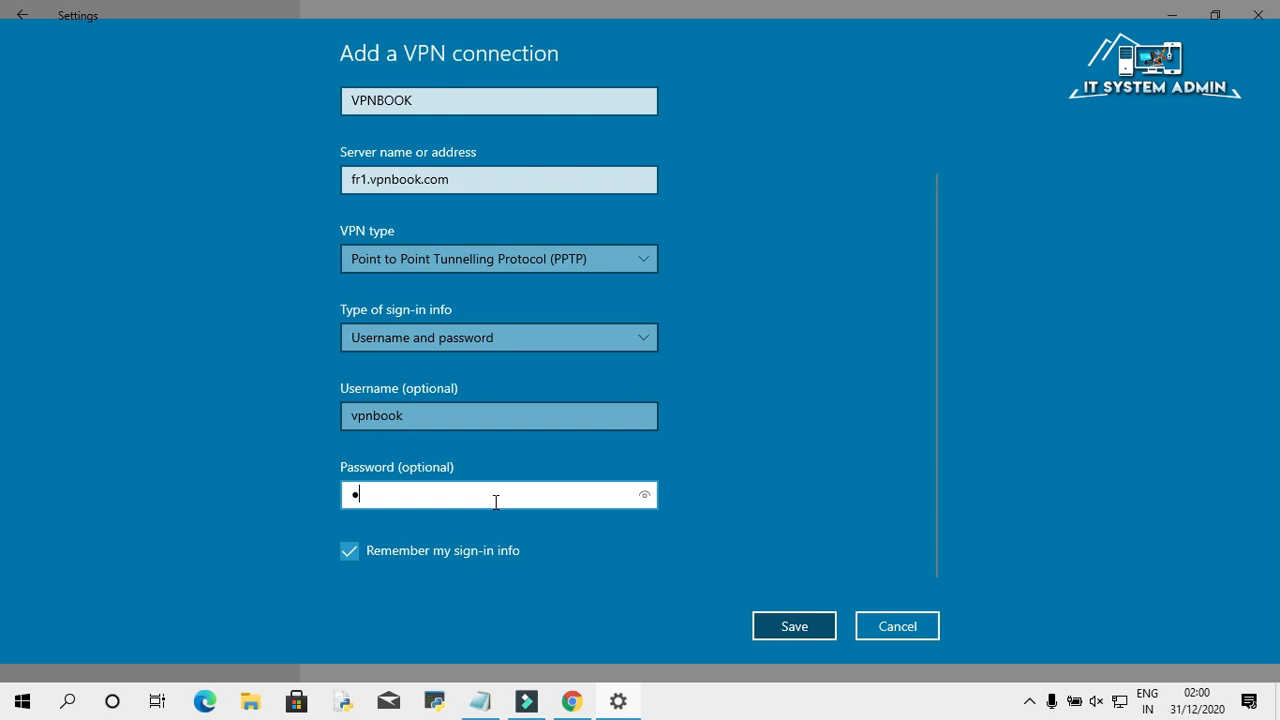
text(•)
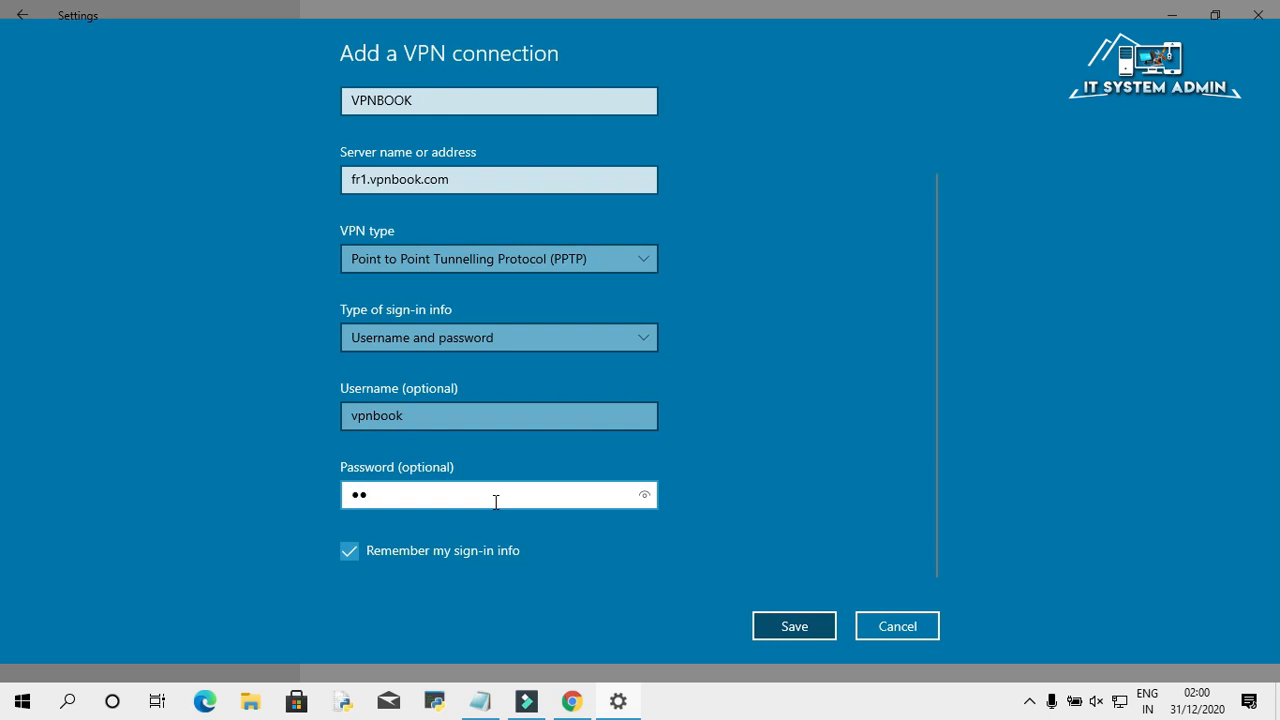
text(•)
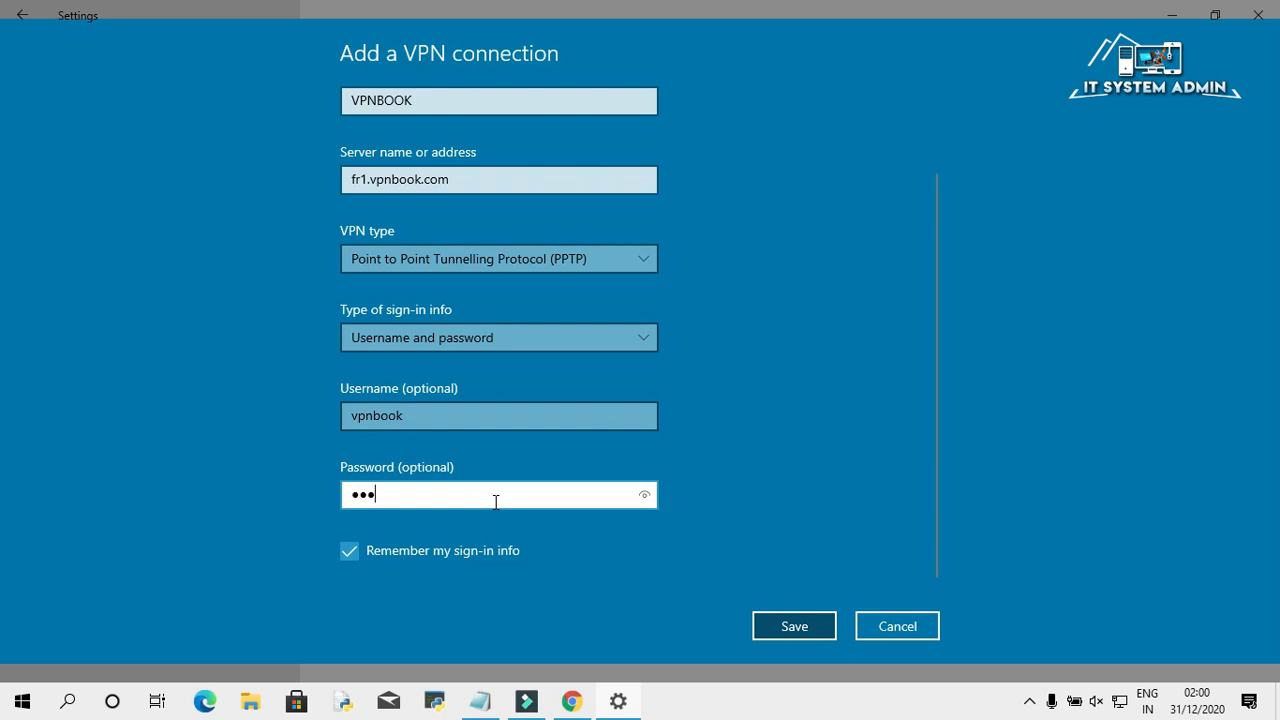
mouse_move(573, 700)
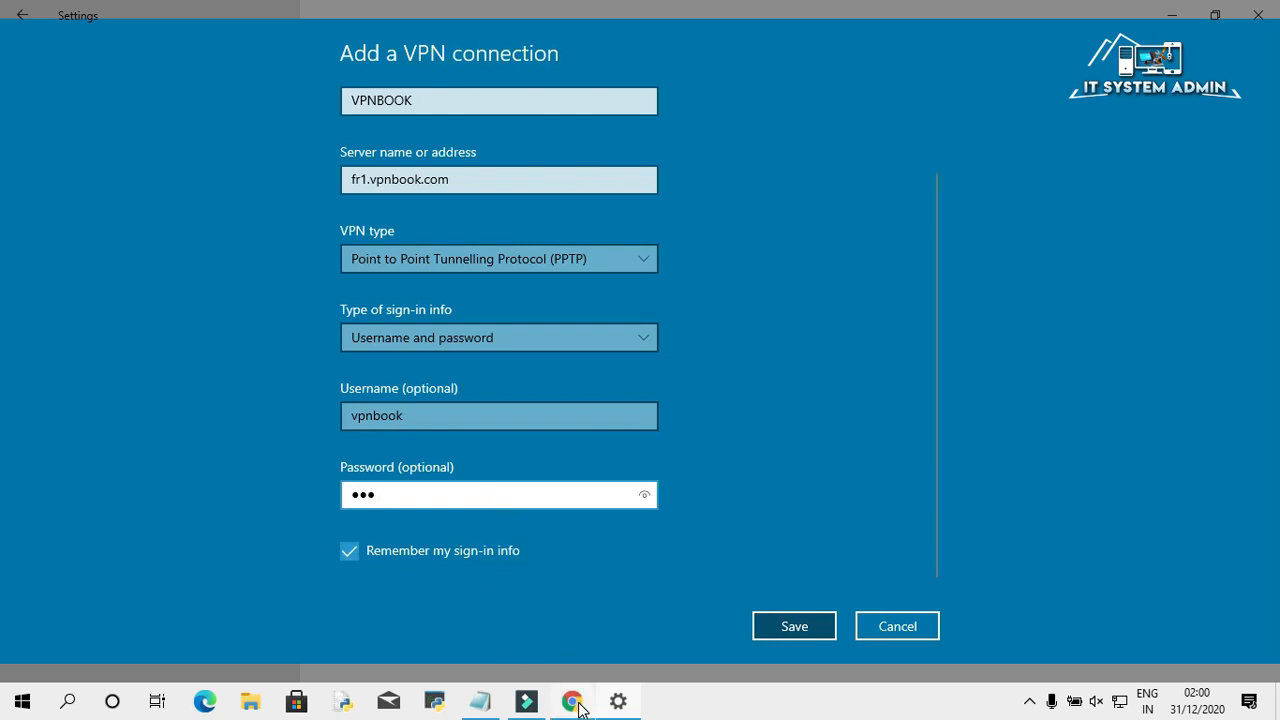
click(572, 700)
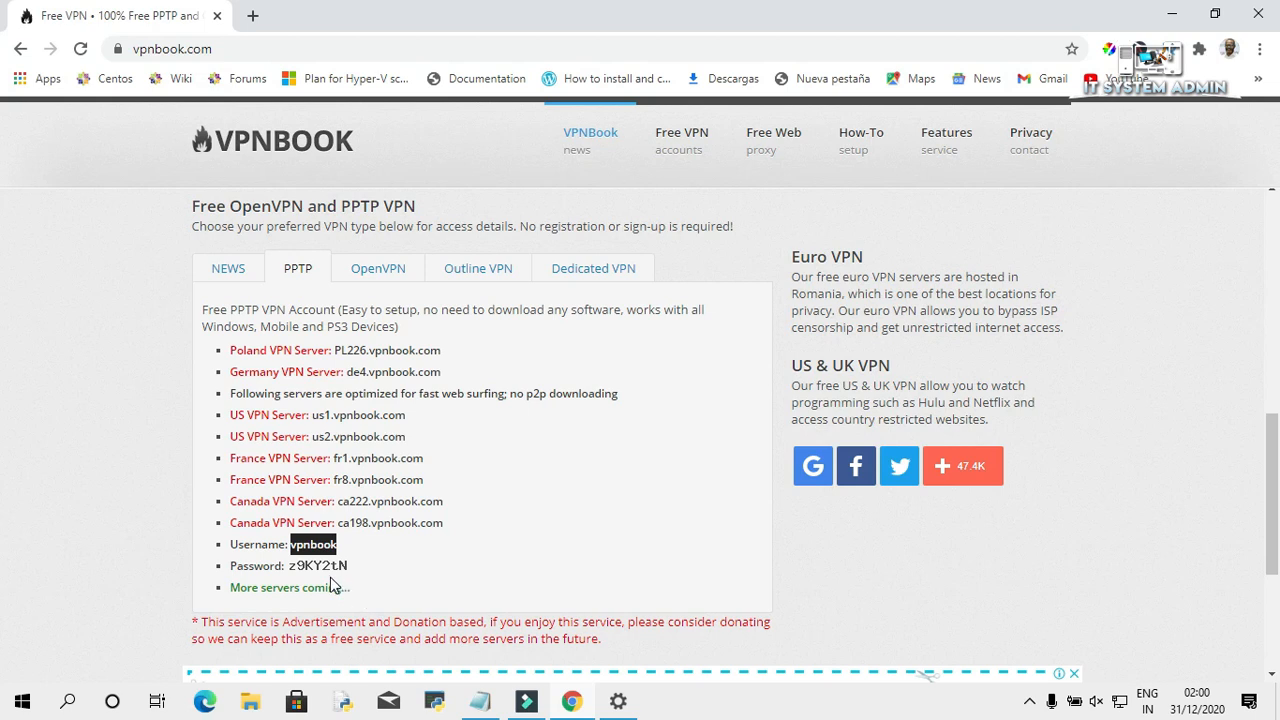
mouse_move(340, 573)
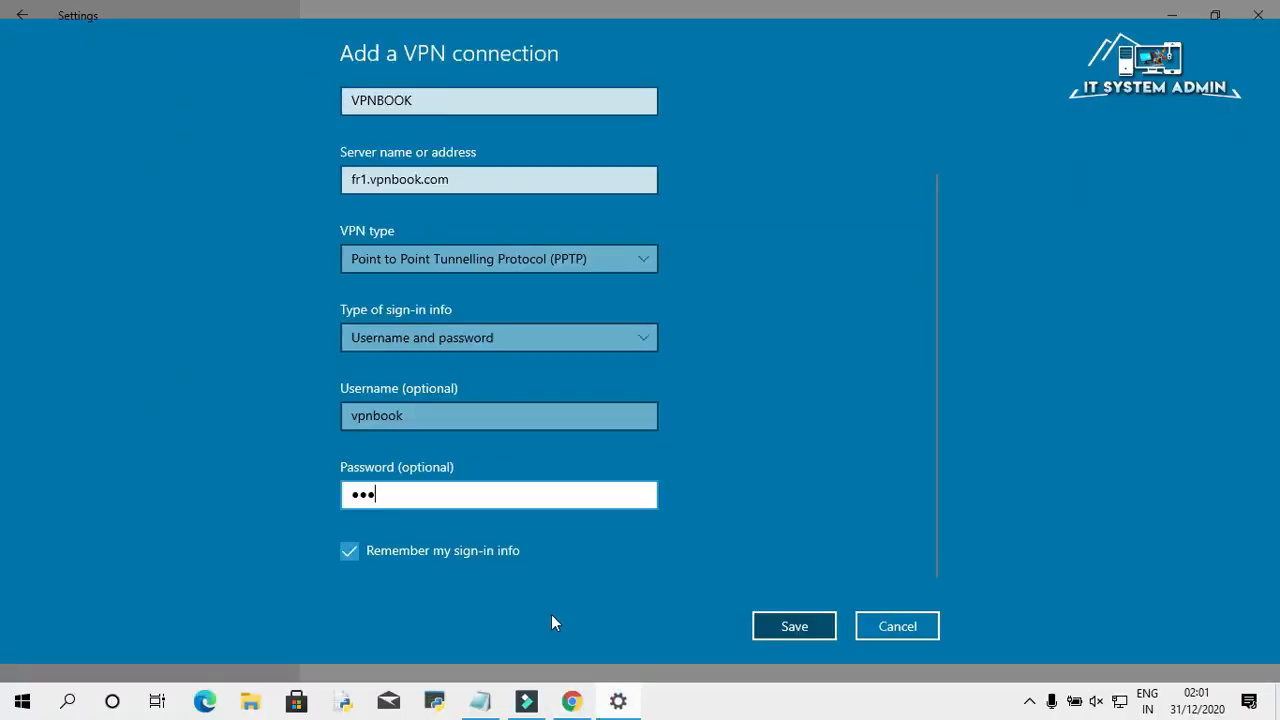
click(516, 494)
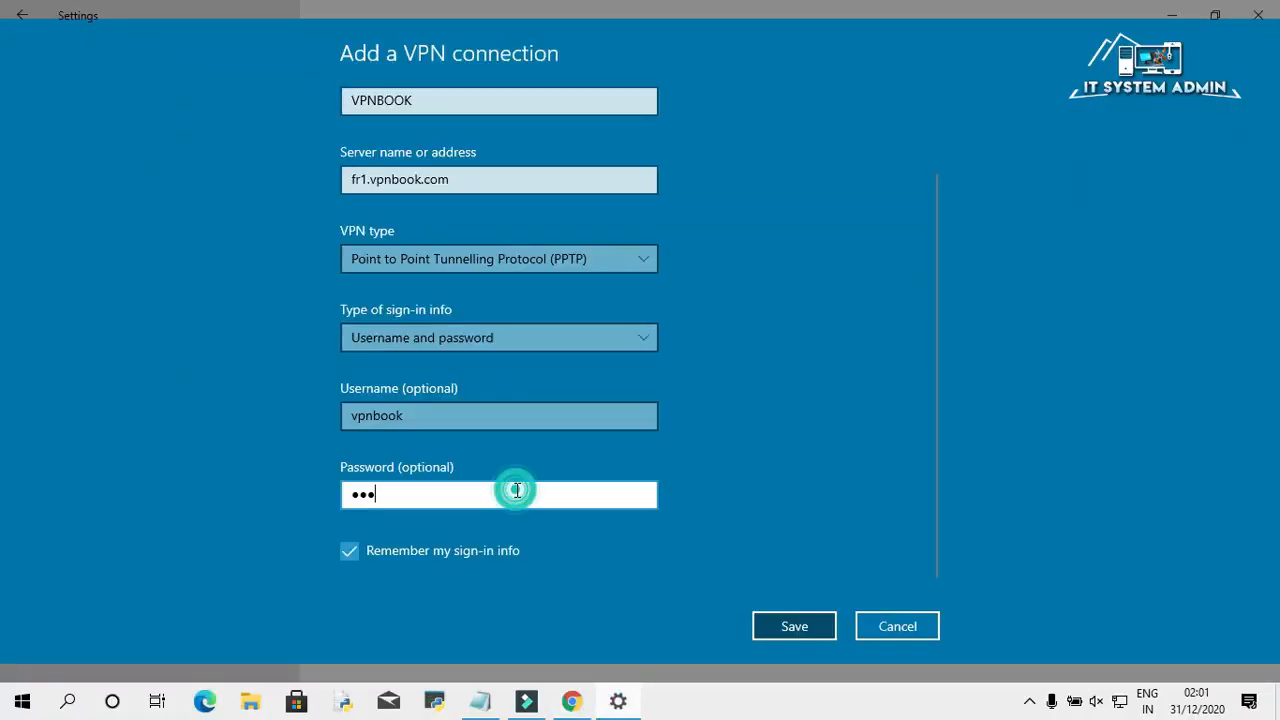
text(•)
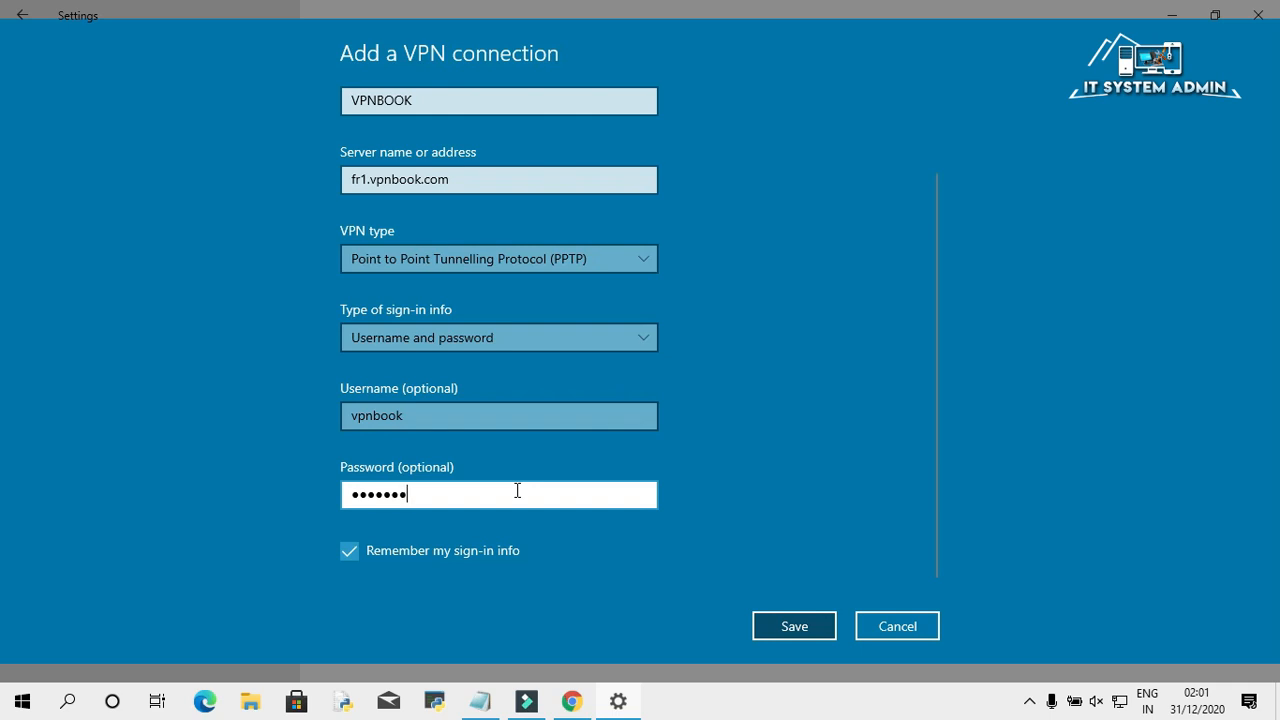
mouse_move(571, 700)
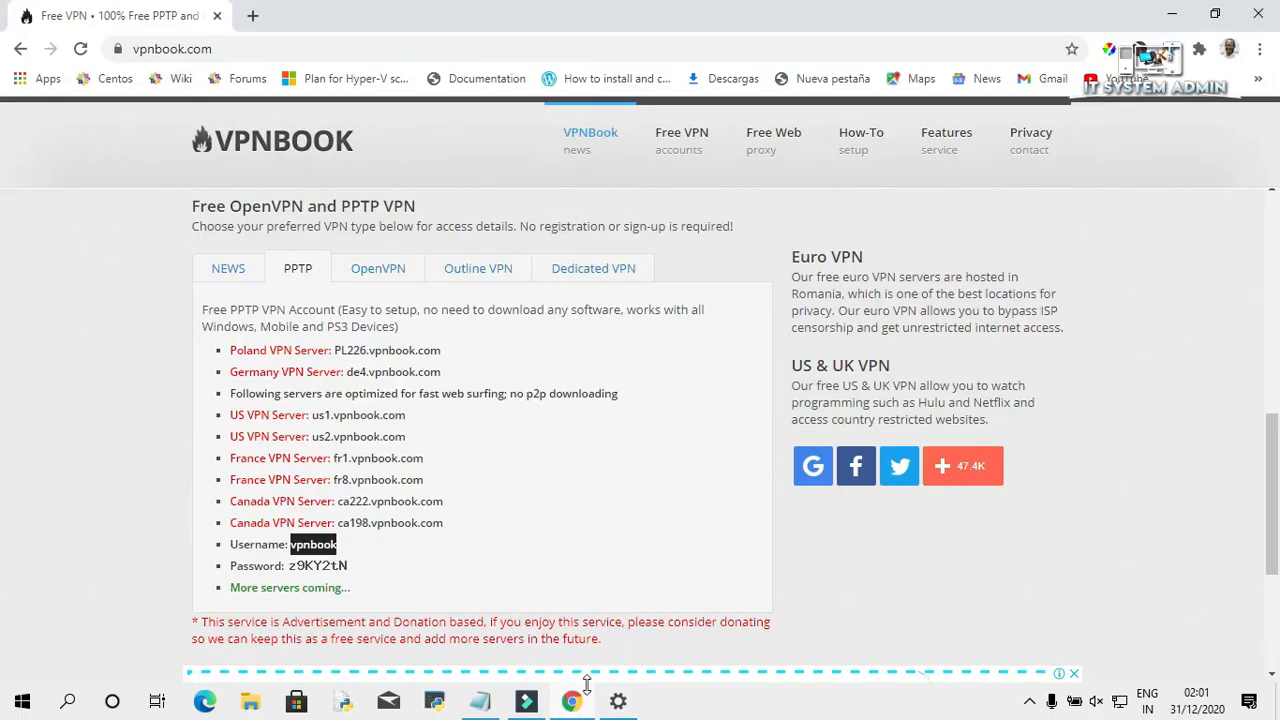
mouse_move(618, 700)
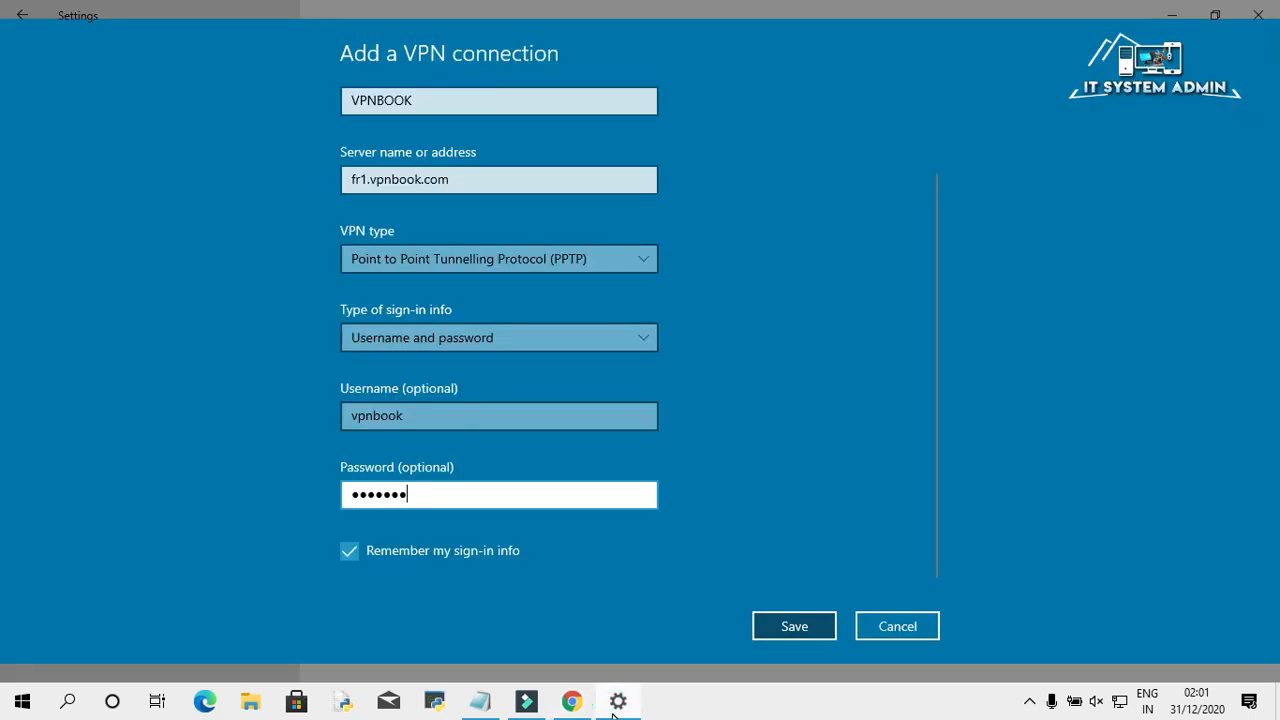
mouse_move(808, 528)
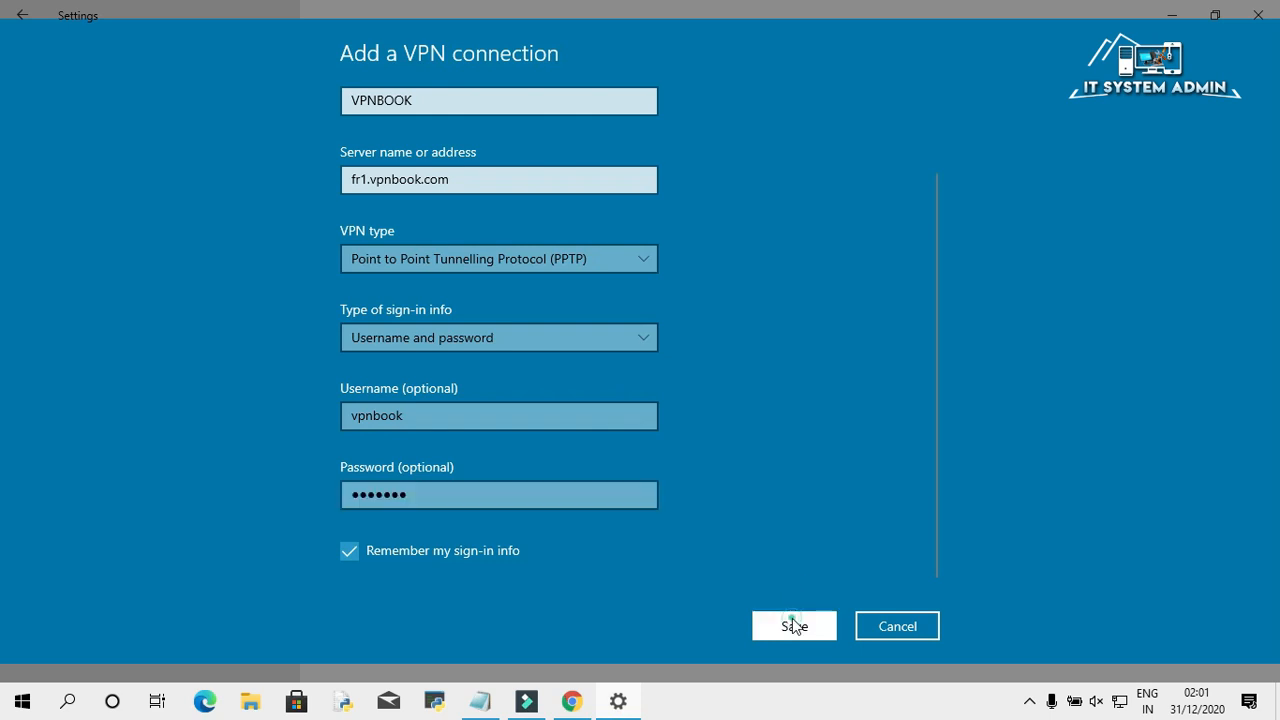
Save the new VPNBOOK connection and connect to it
click(793, 625)
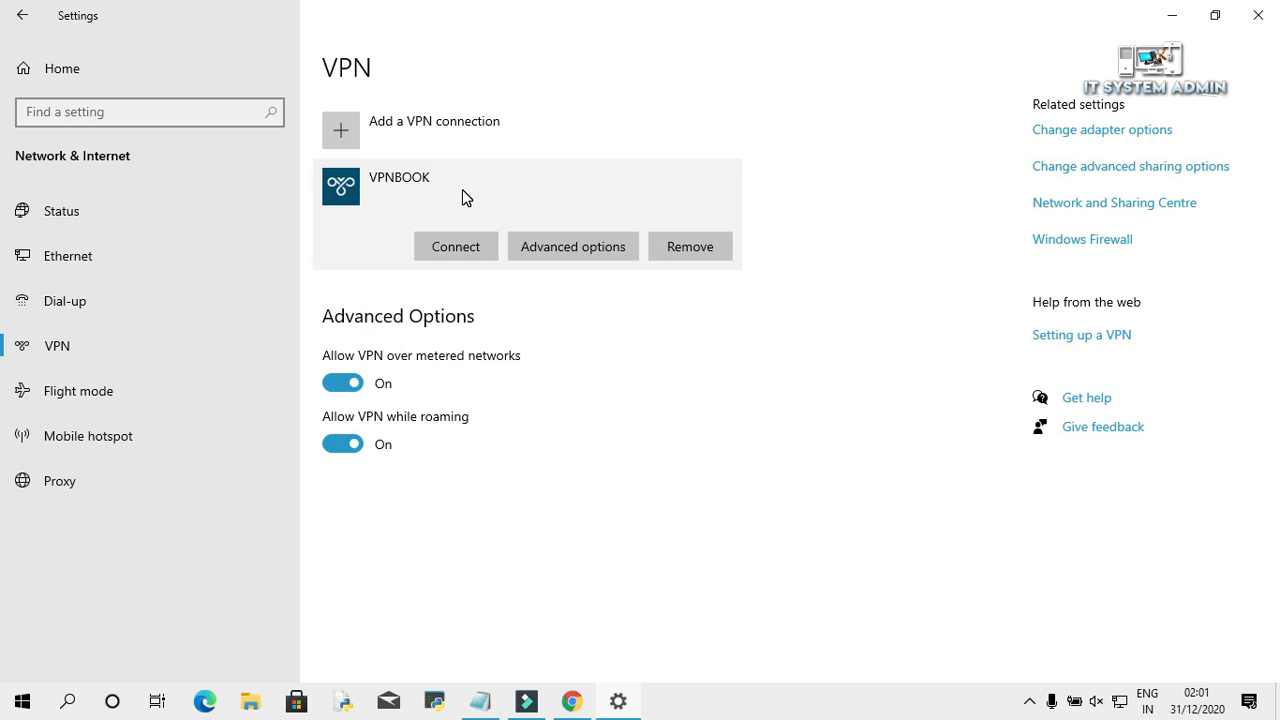
mouse_move(455, 246)
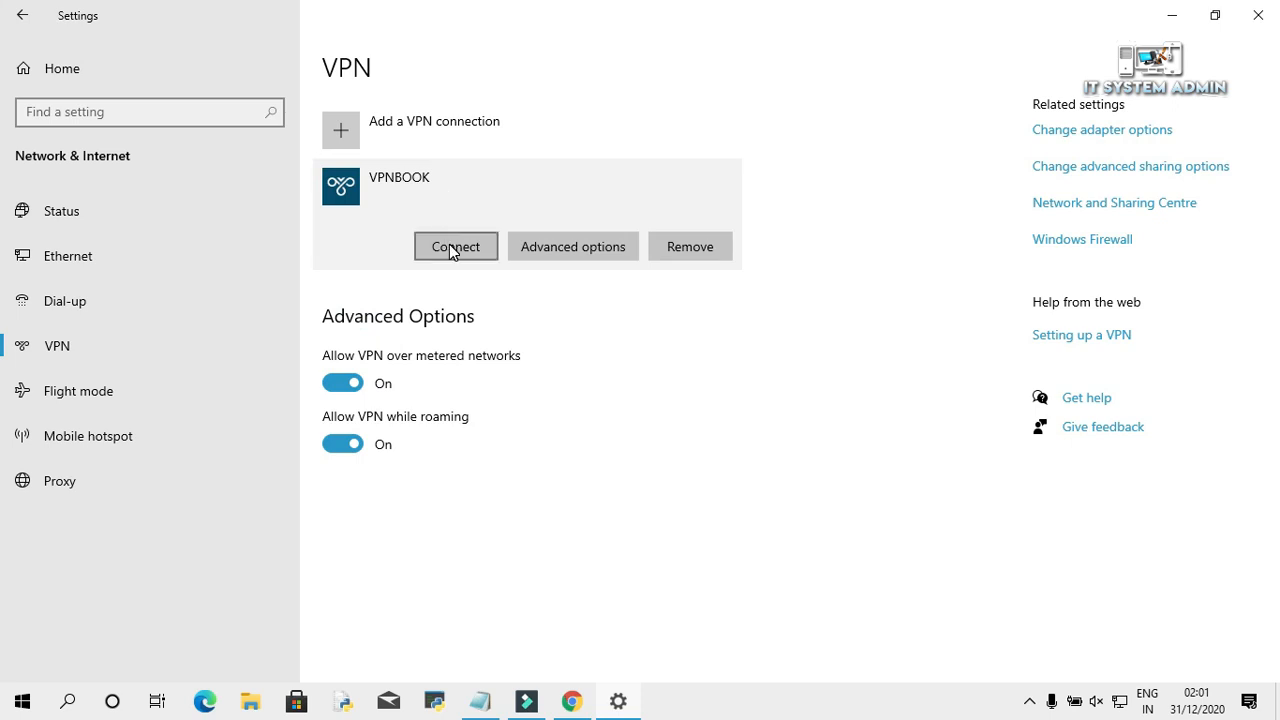
click(455, 246)
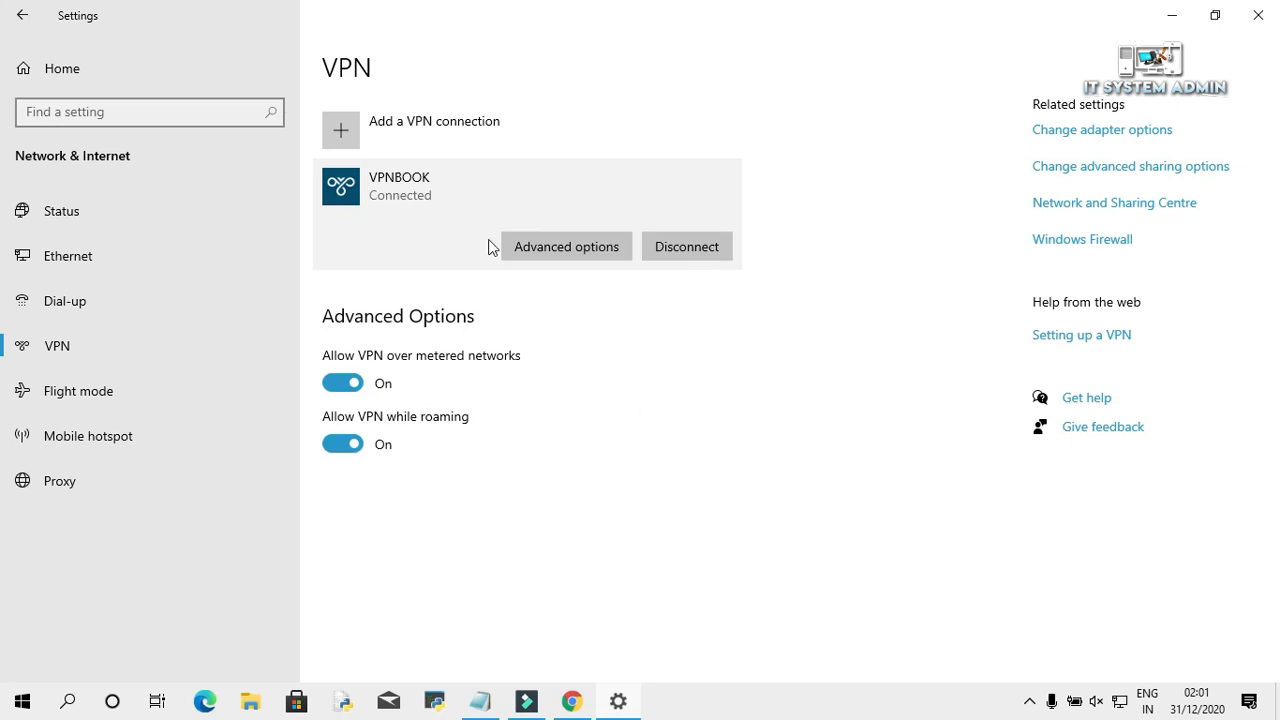
mouse_move(451, 204)
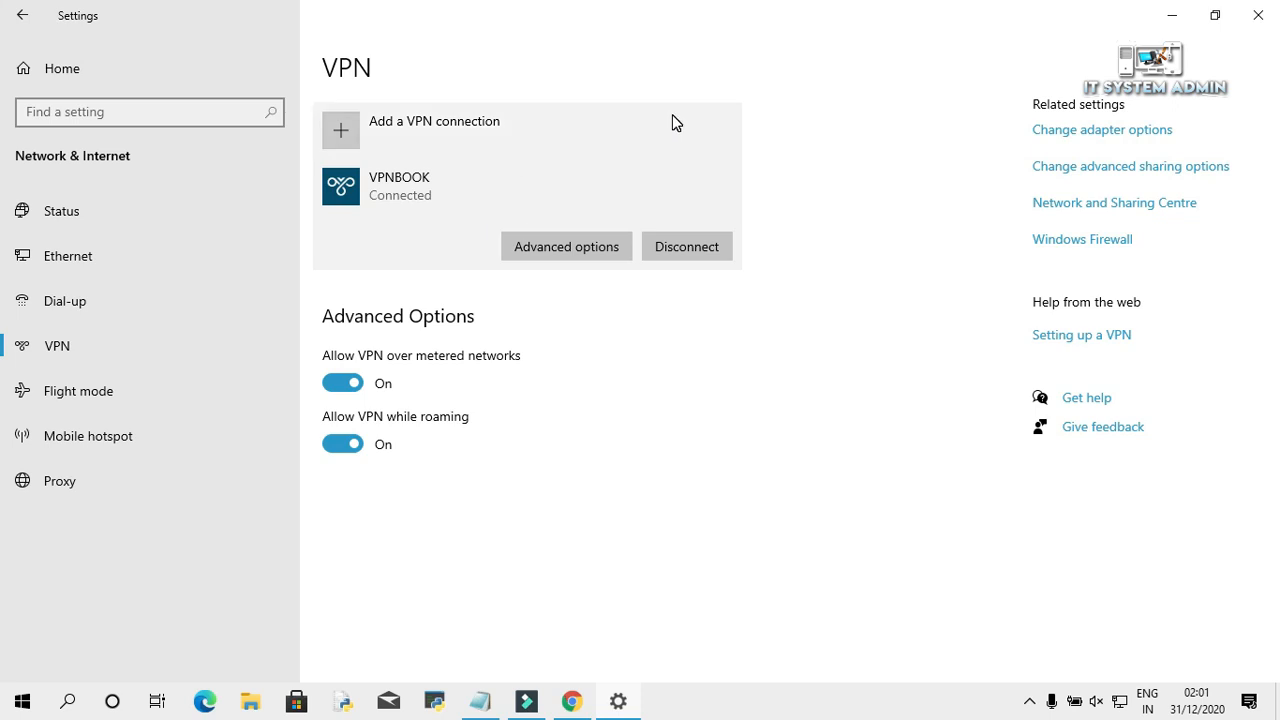
mouse_move(1246, 64)
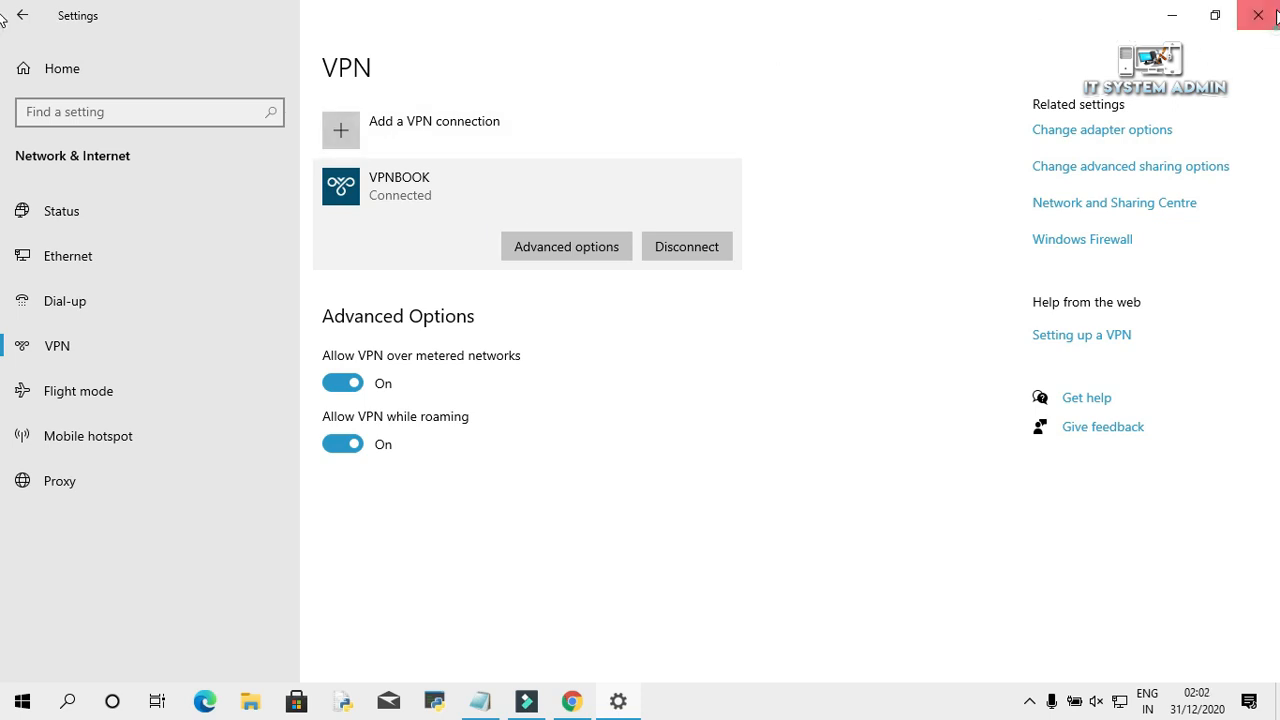
Close Settings, then Google 'my ip address location' in a new Chrome tab
click(571, 700)
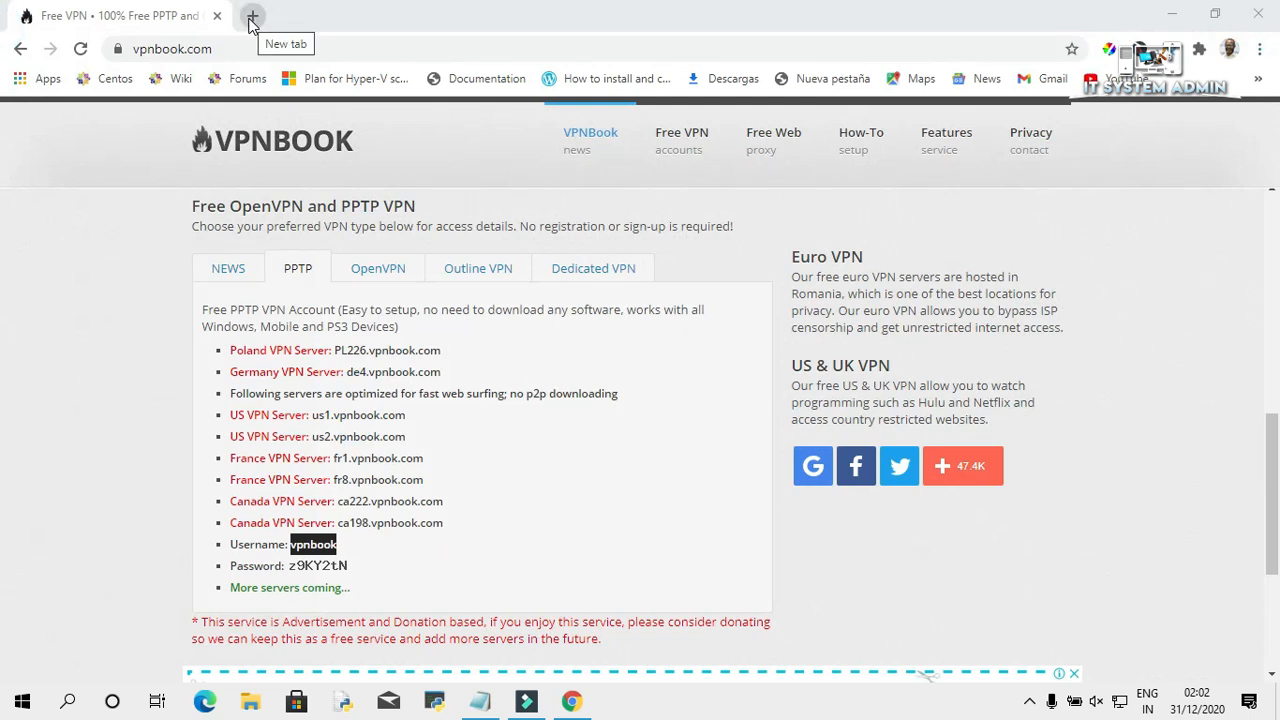
click(252, 15)
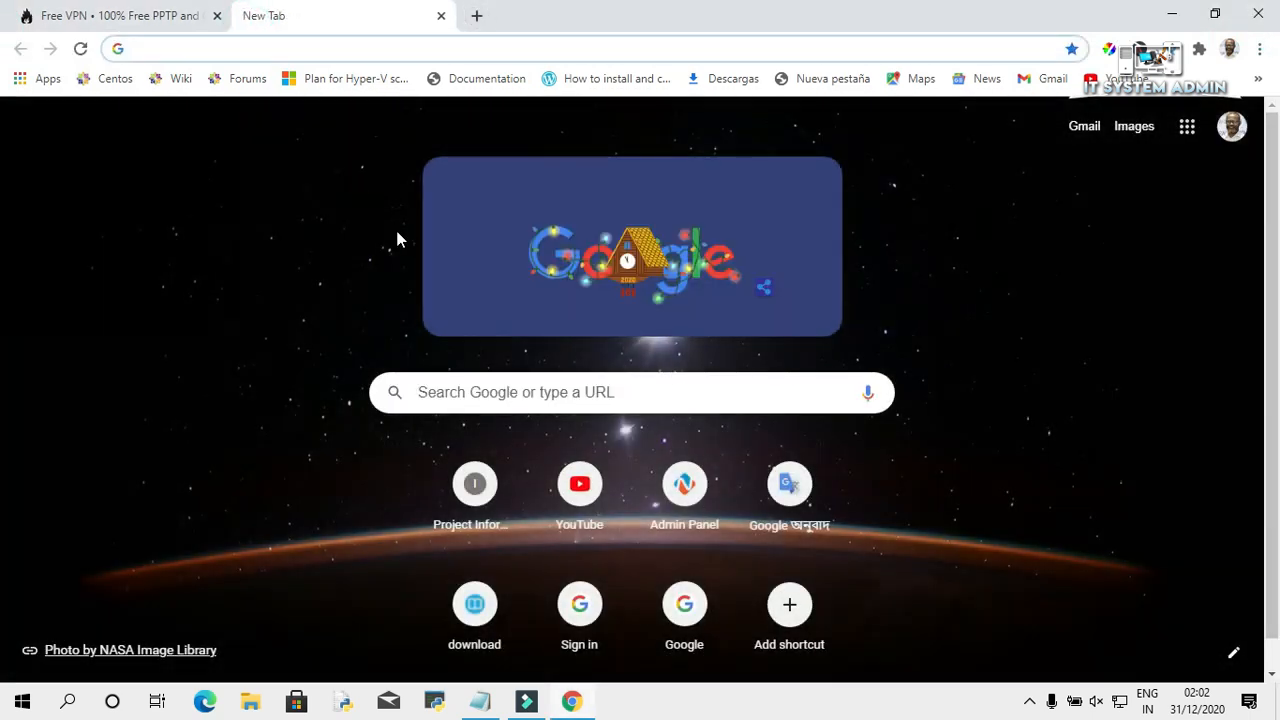
click(632, 392)
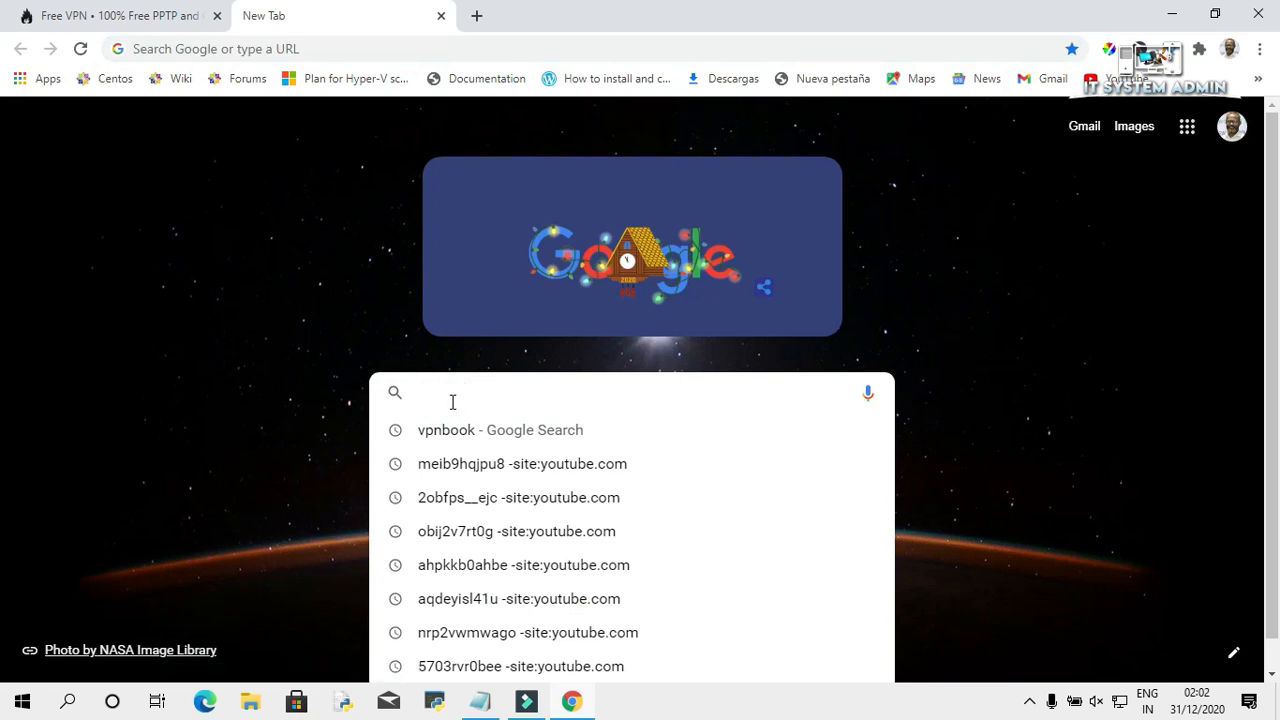
text(my ip address location)
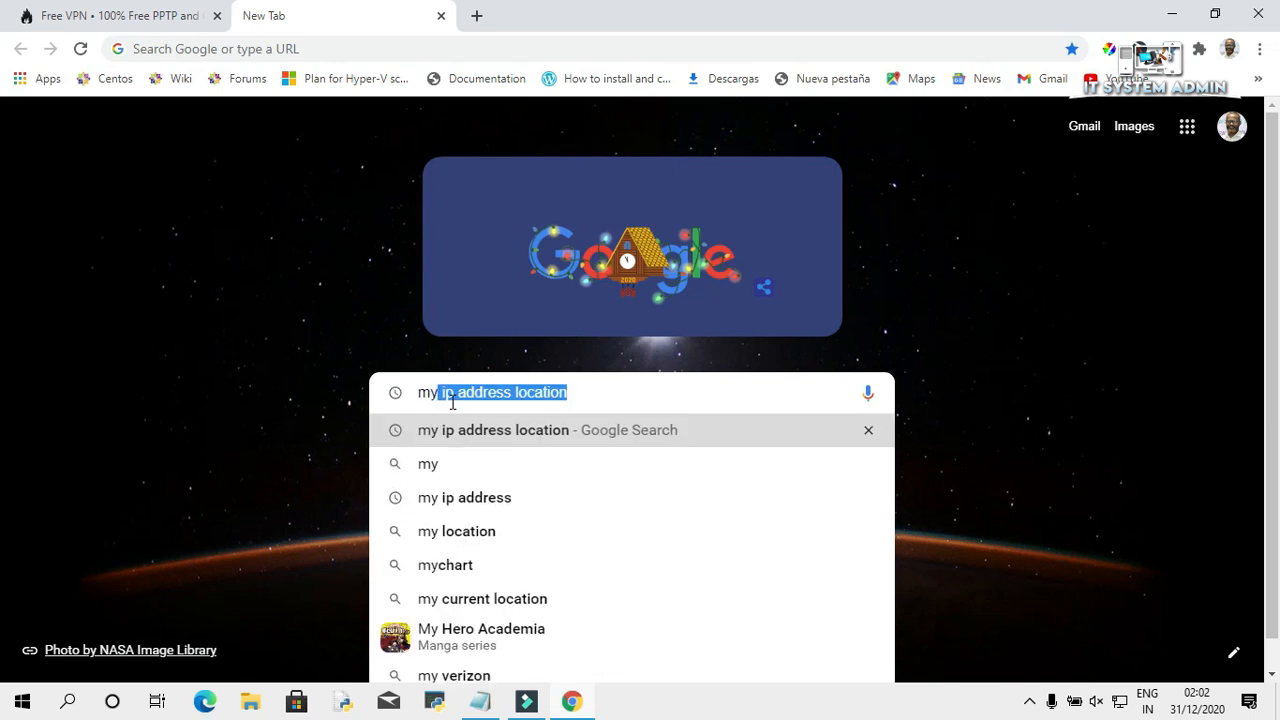
mouse_move(452, 497)
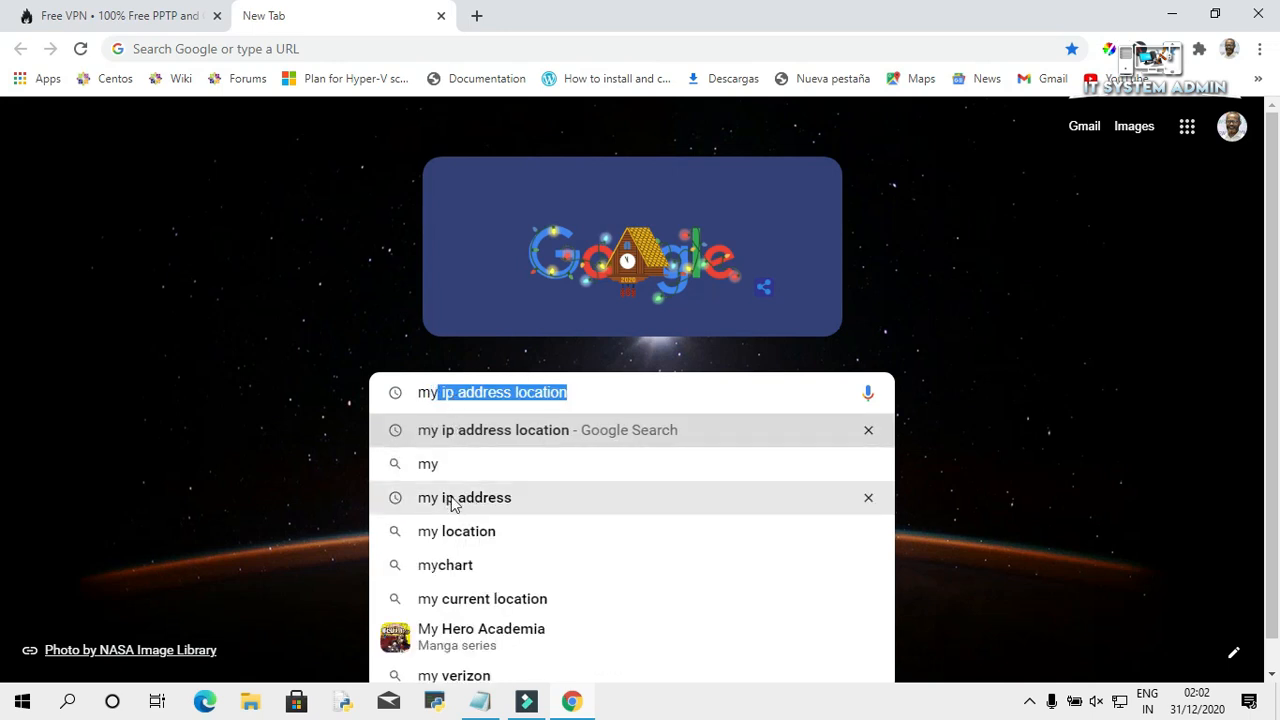
mouse_move(478, 503)
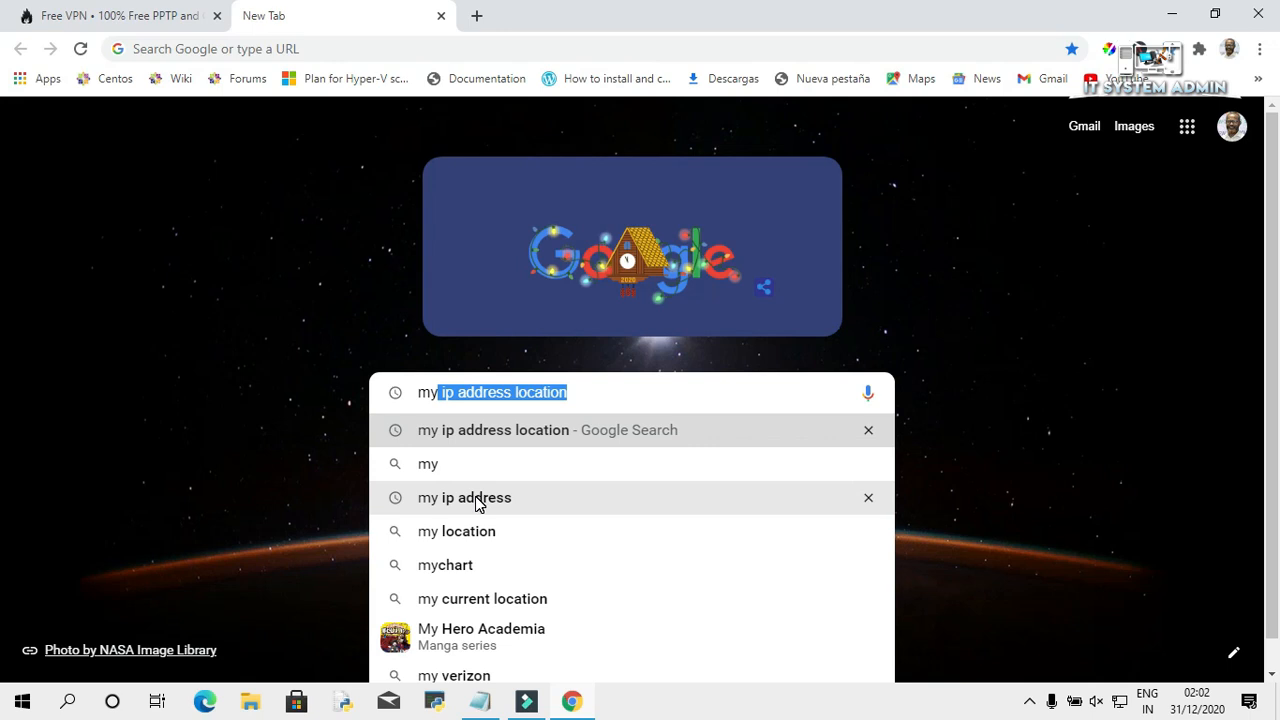
click(464, 497)
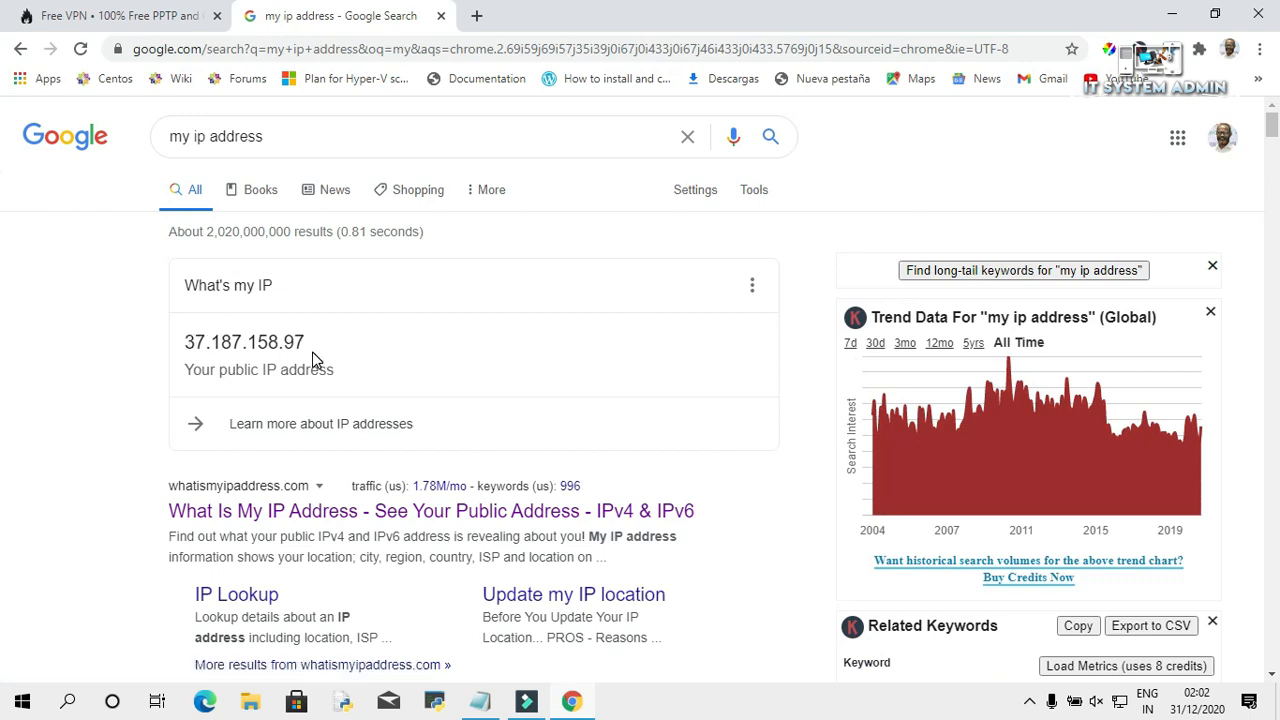
mouse_move(203, 370)
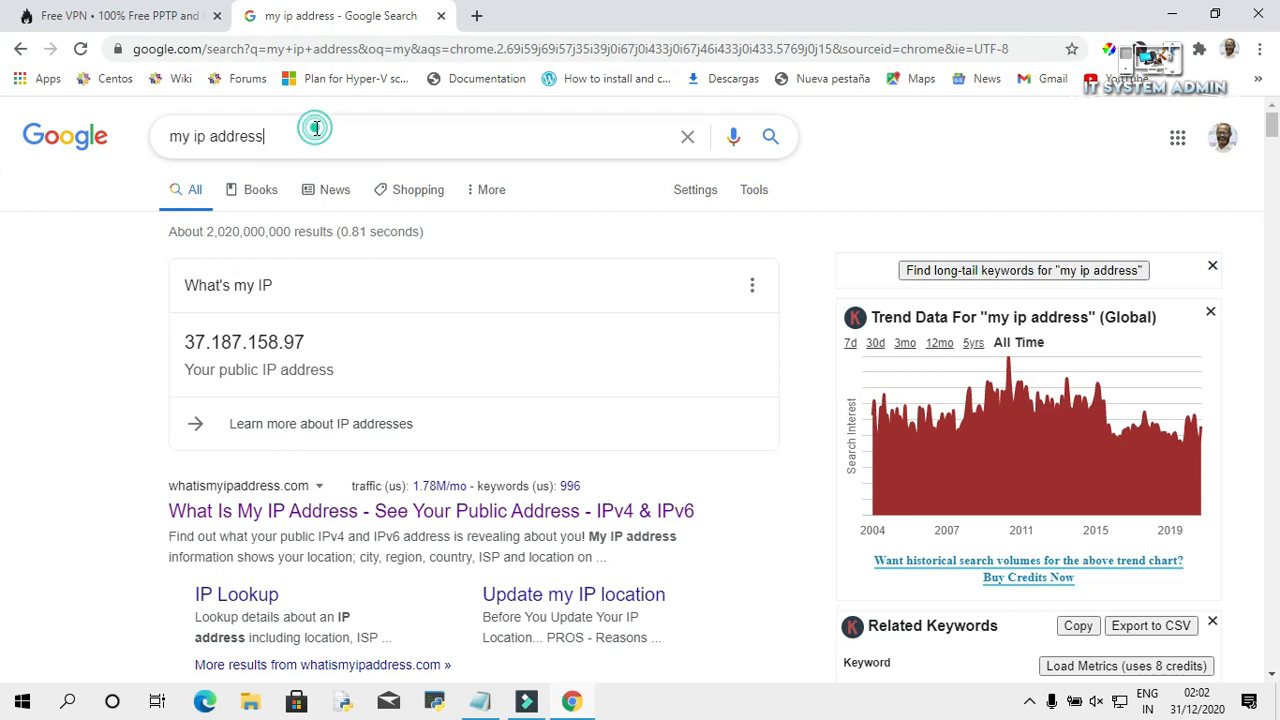
click(315, 136)
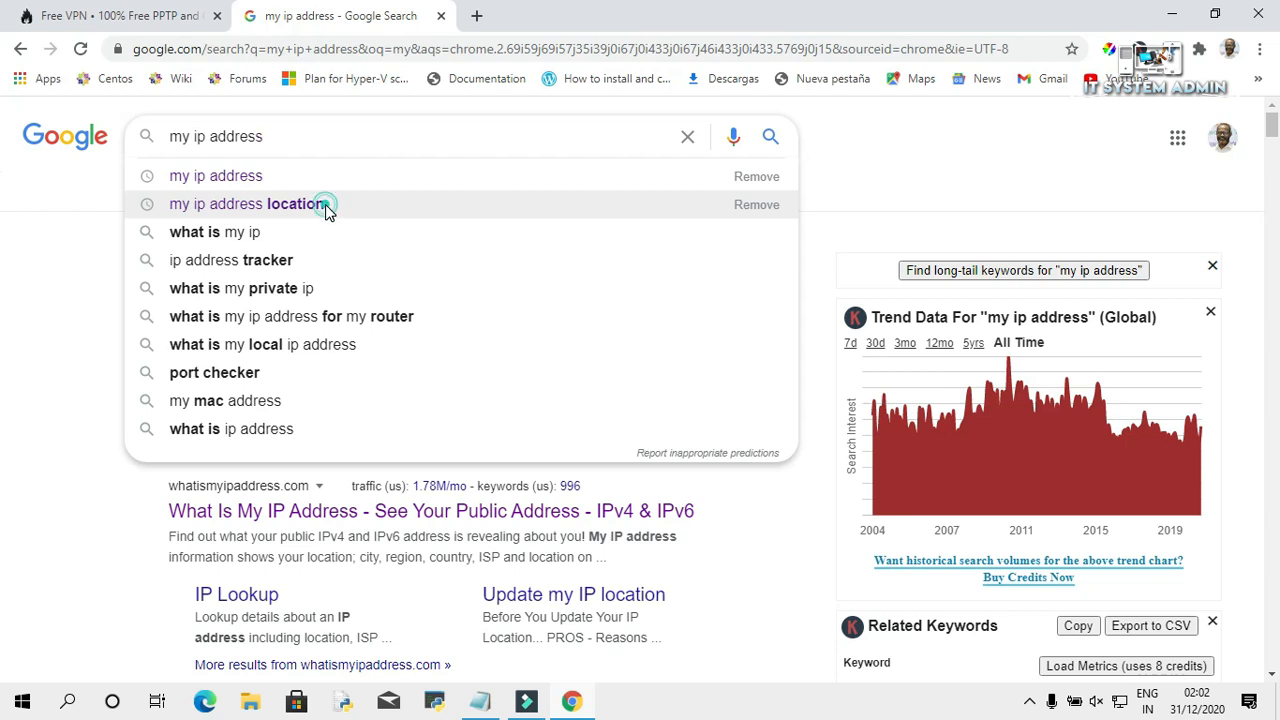
click(247, 204)
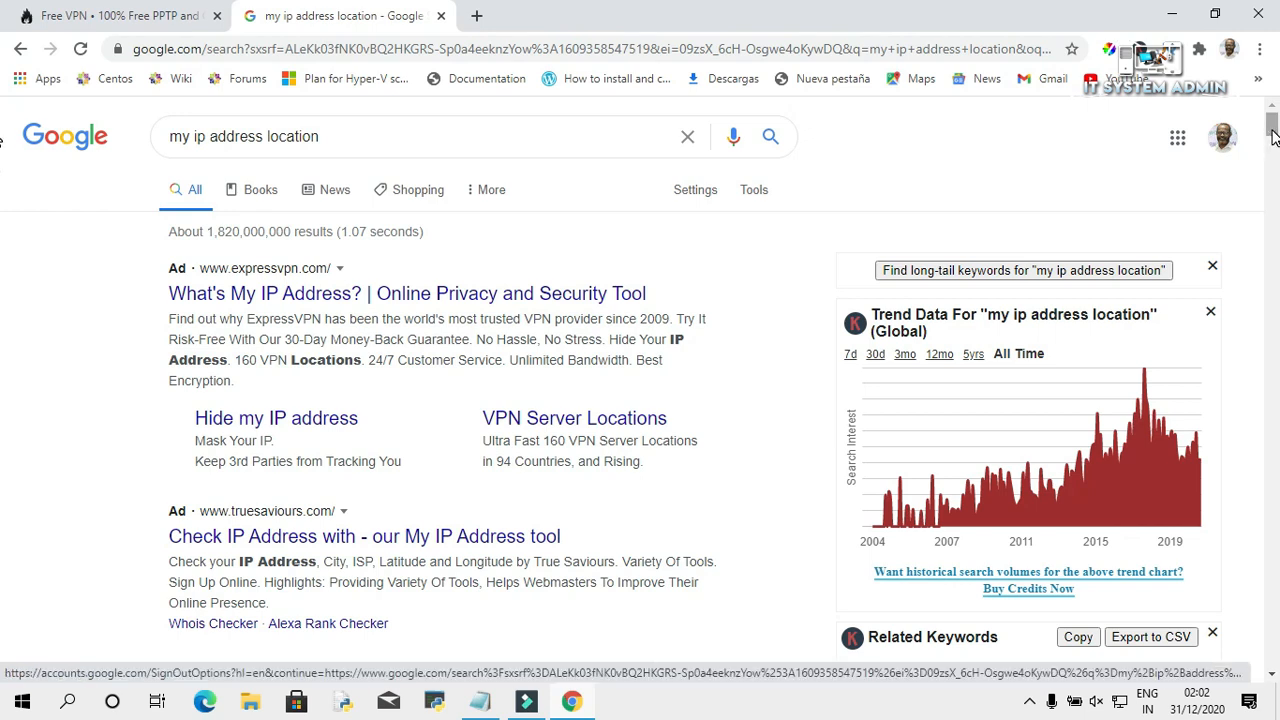
Open the whatismyipaddress.com search result in a new tab
scroll(down, 3)
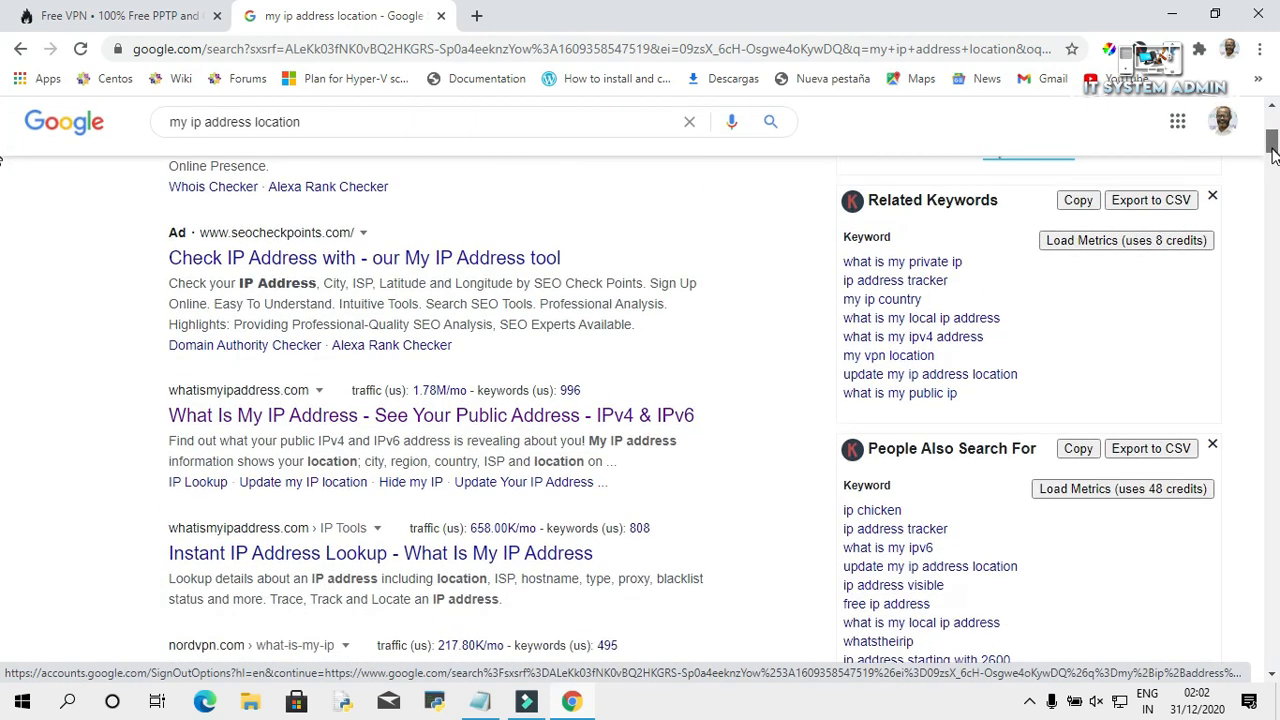
scroll(down, 3)
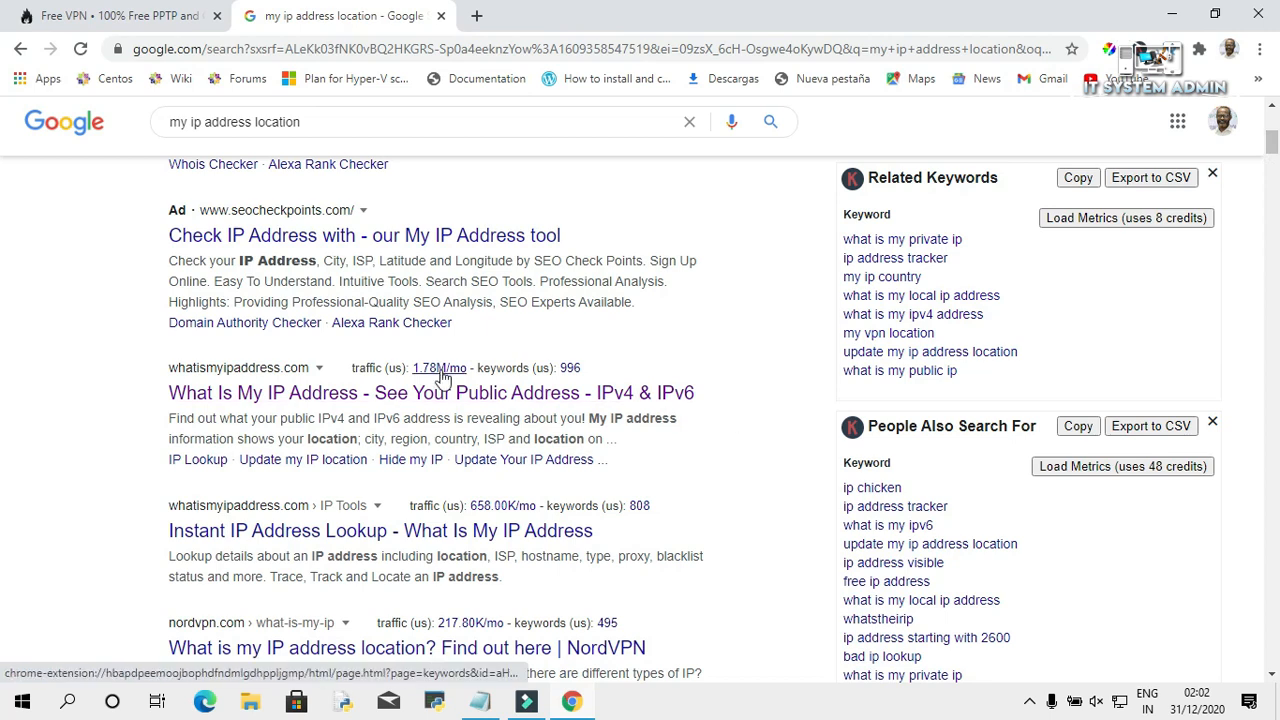
mouse_move(340, 392)
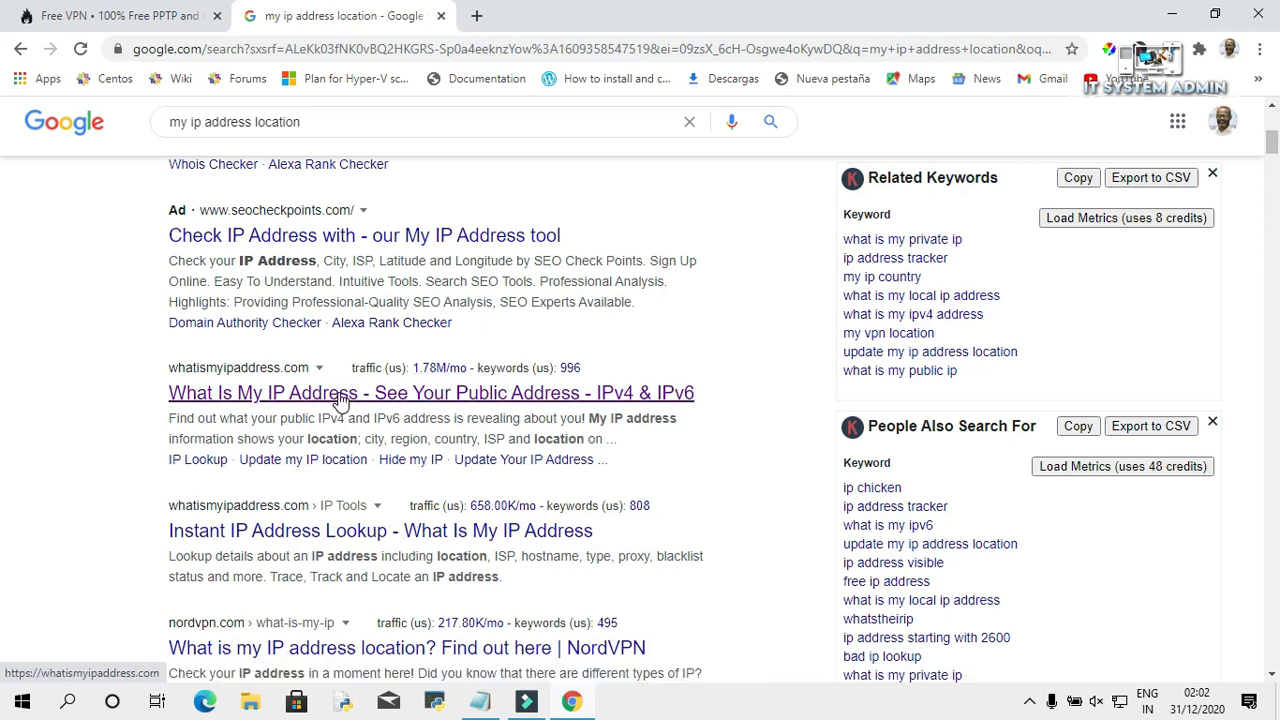
mouse_move(216, 380)
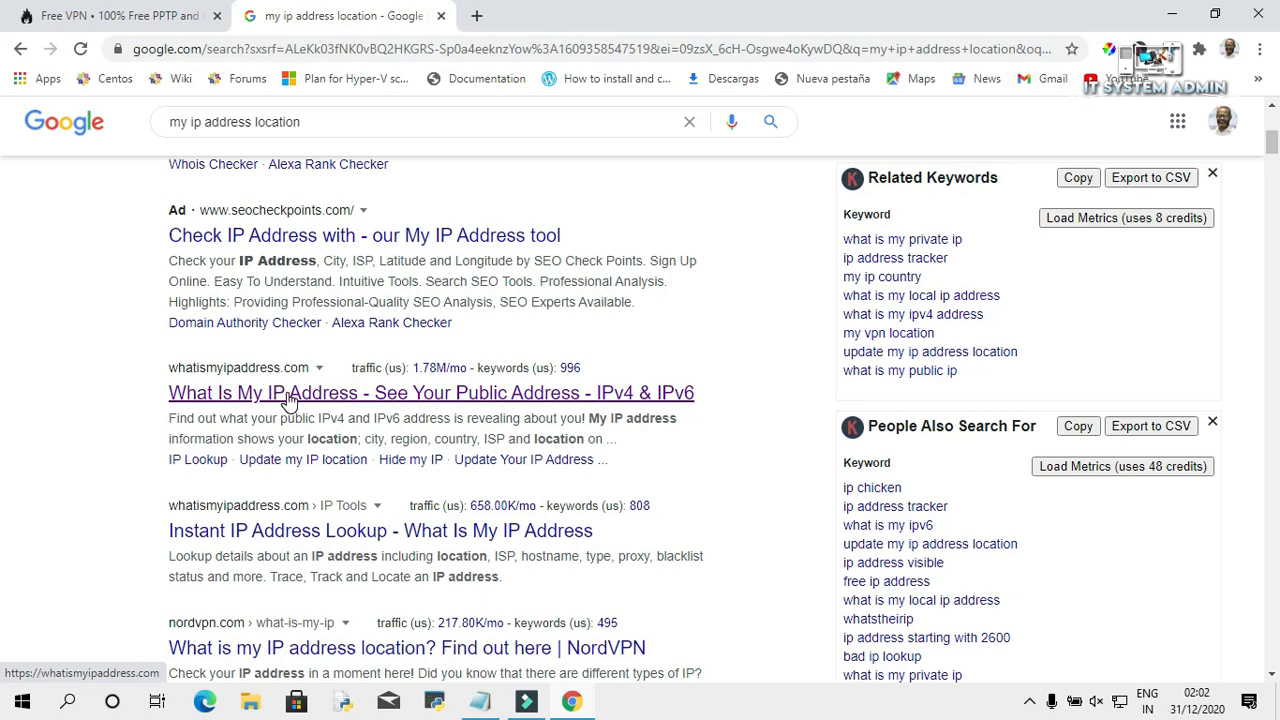
right_click(290, 392)
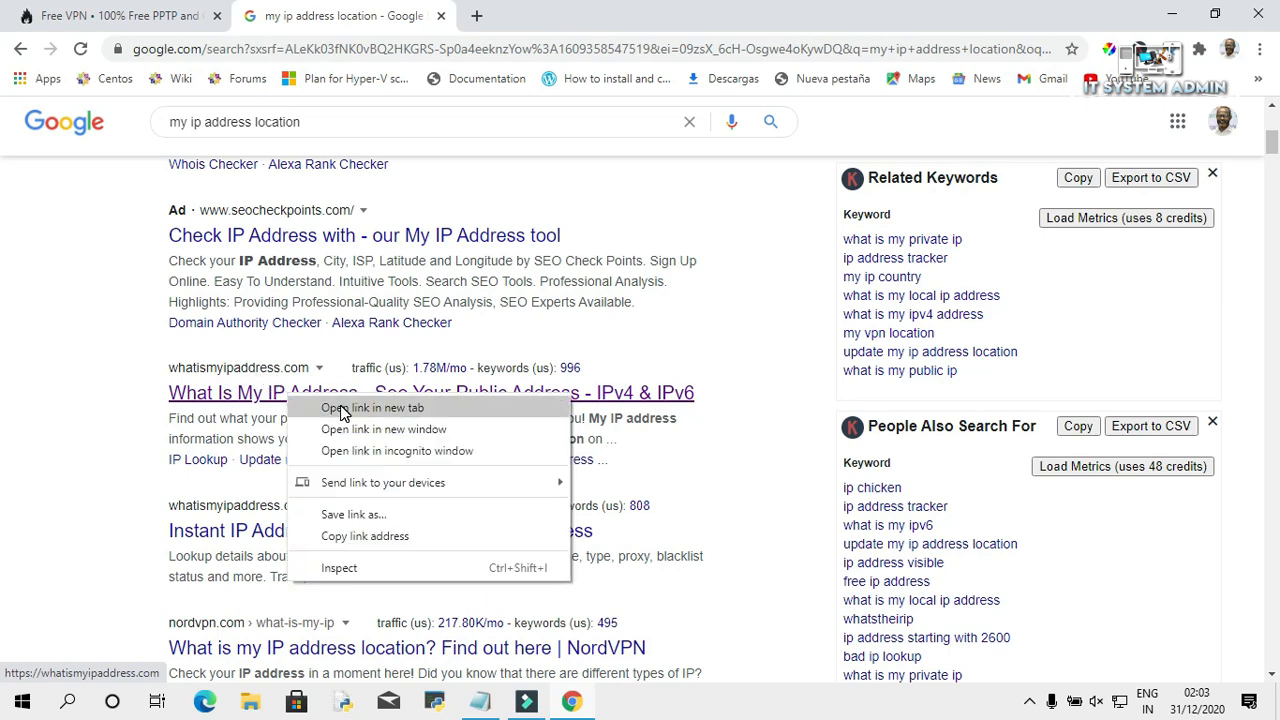
click(372, 407)
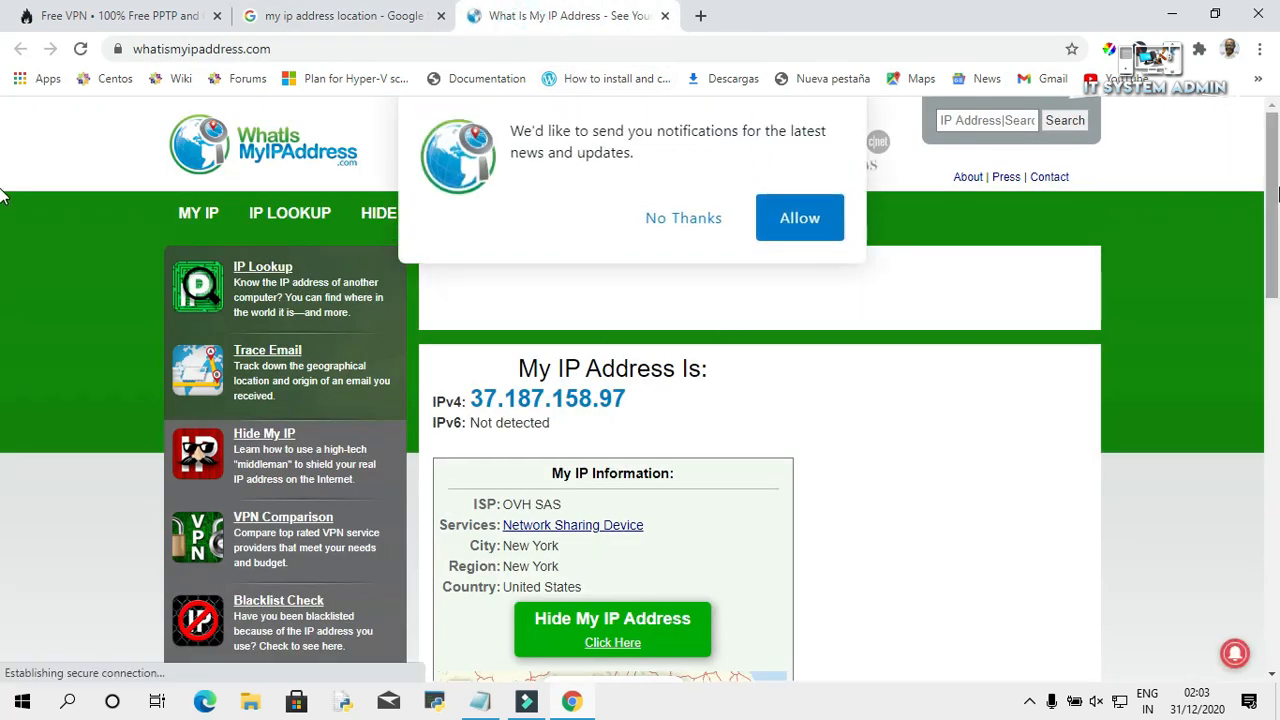
Decline site notifications, confirm the New York IP location, and close Chrome
scroll(down, 3)
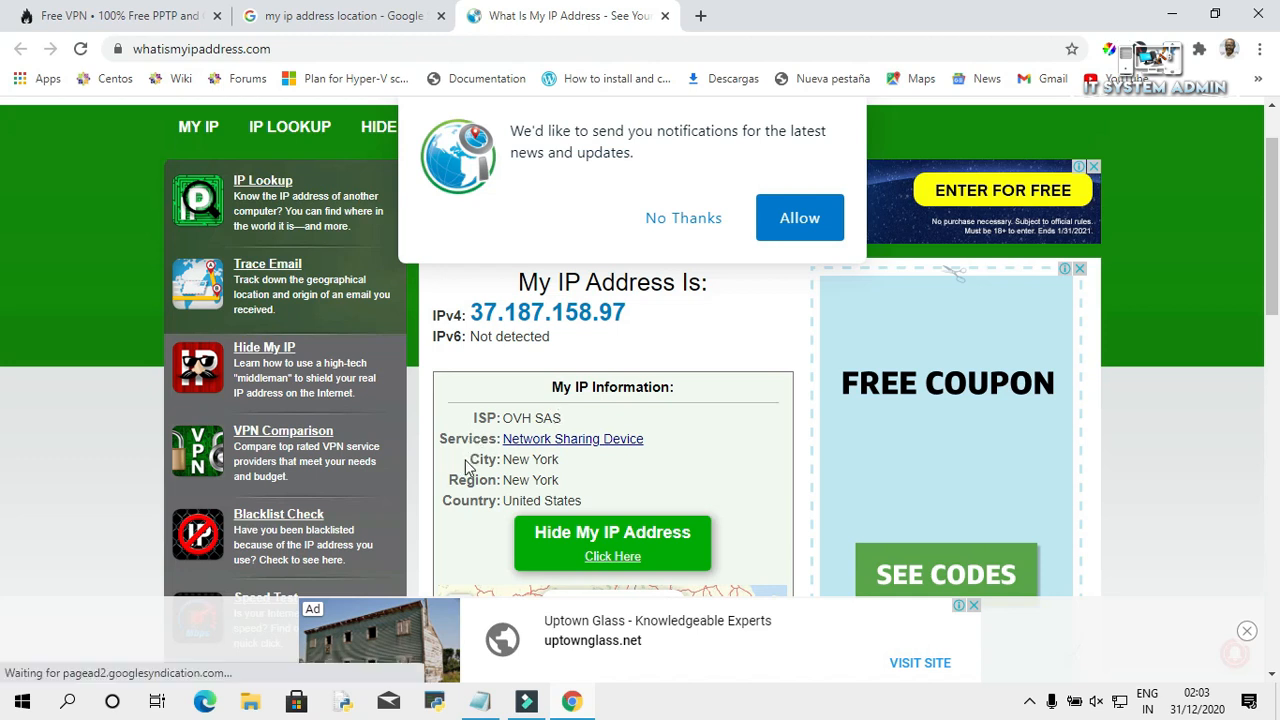
mouse_move(510, 467)
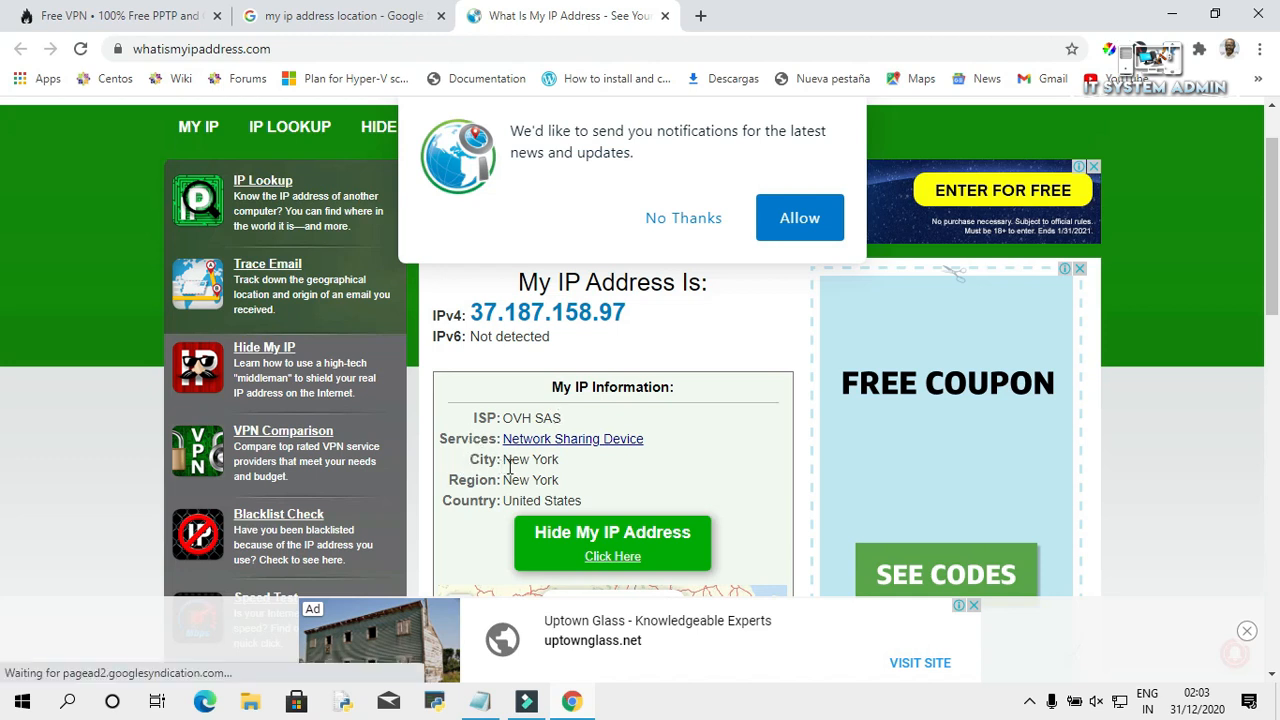
mouse_move(557, 482)
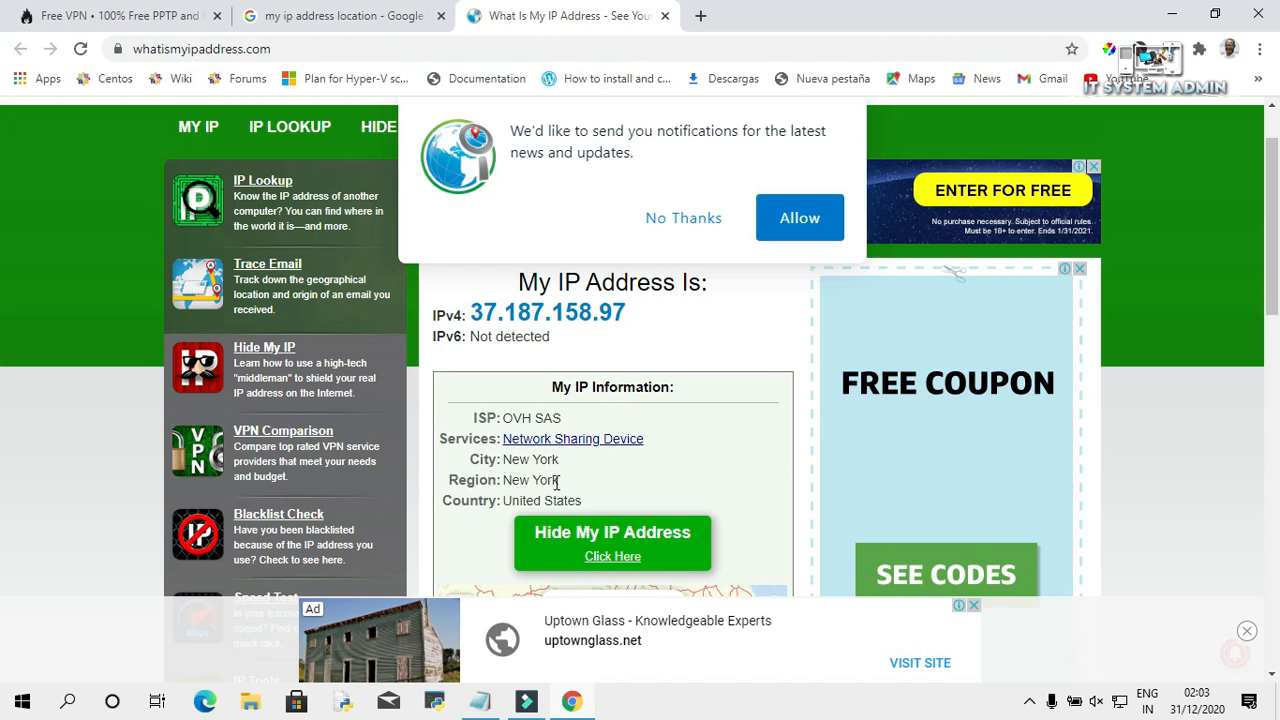
mouse_move(542, 500)
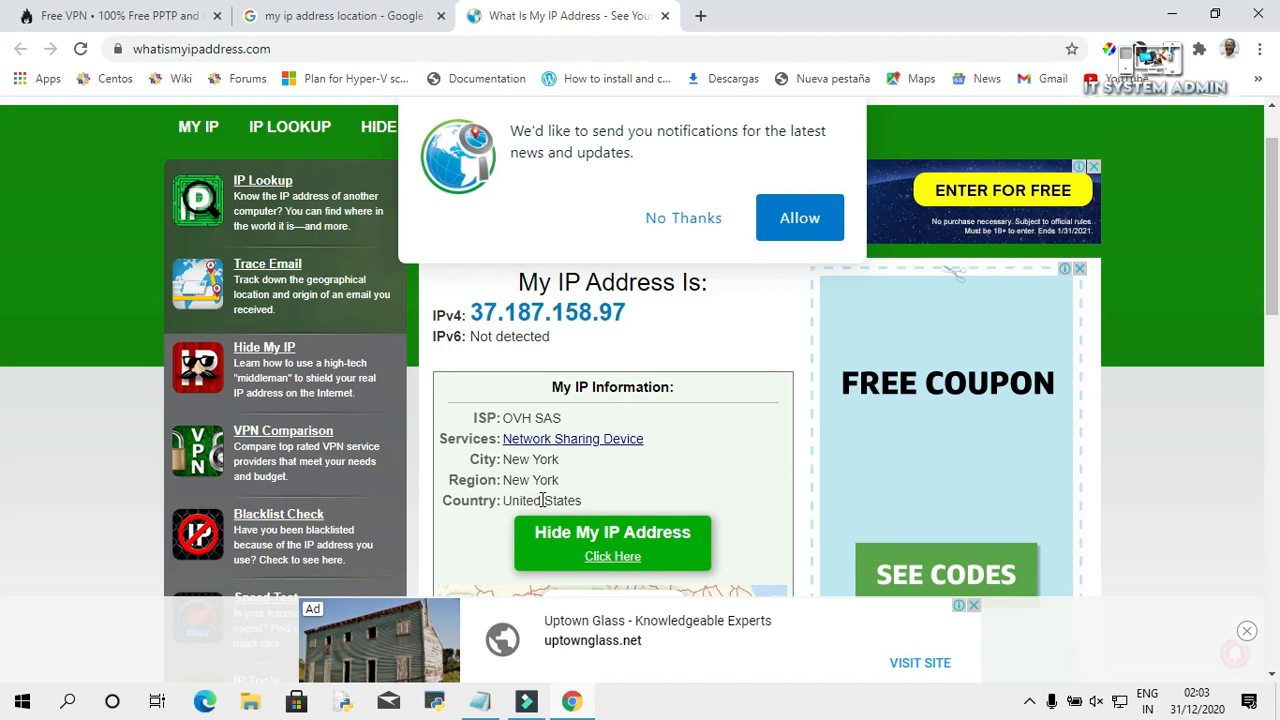
mouse_move(612, 504)
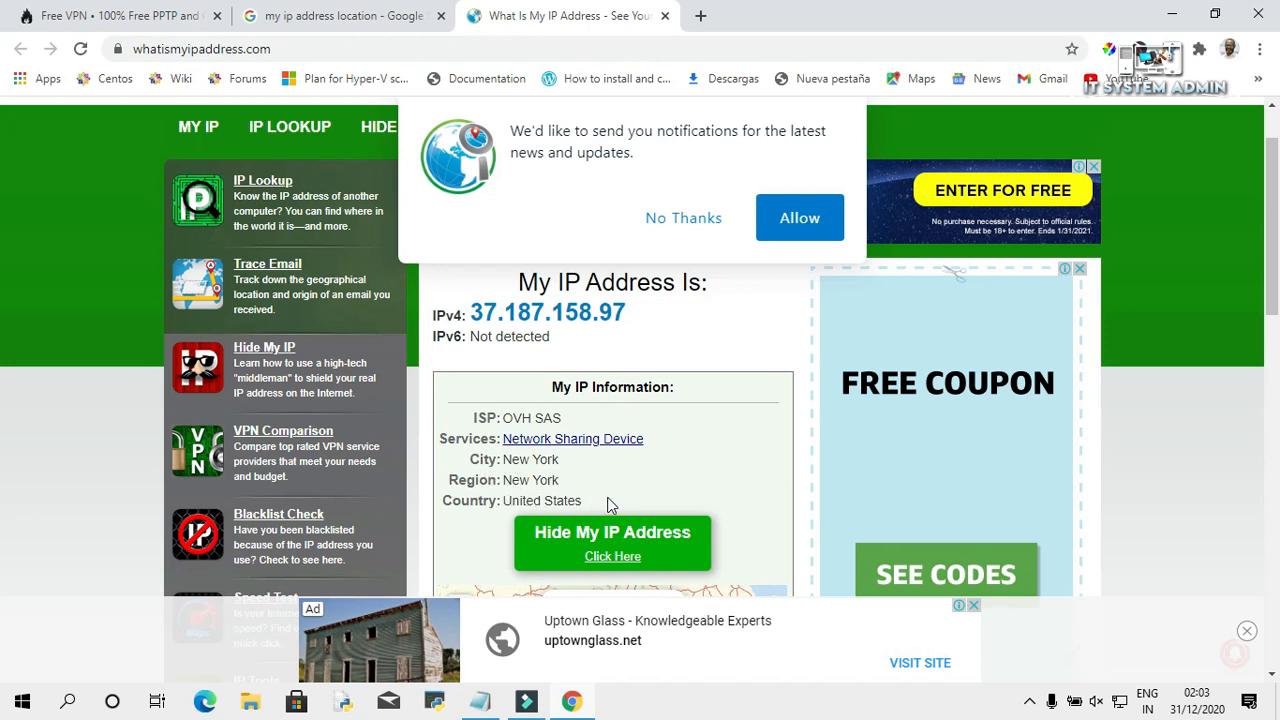
mouse_move(519, 390)
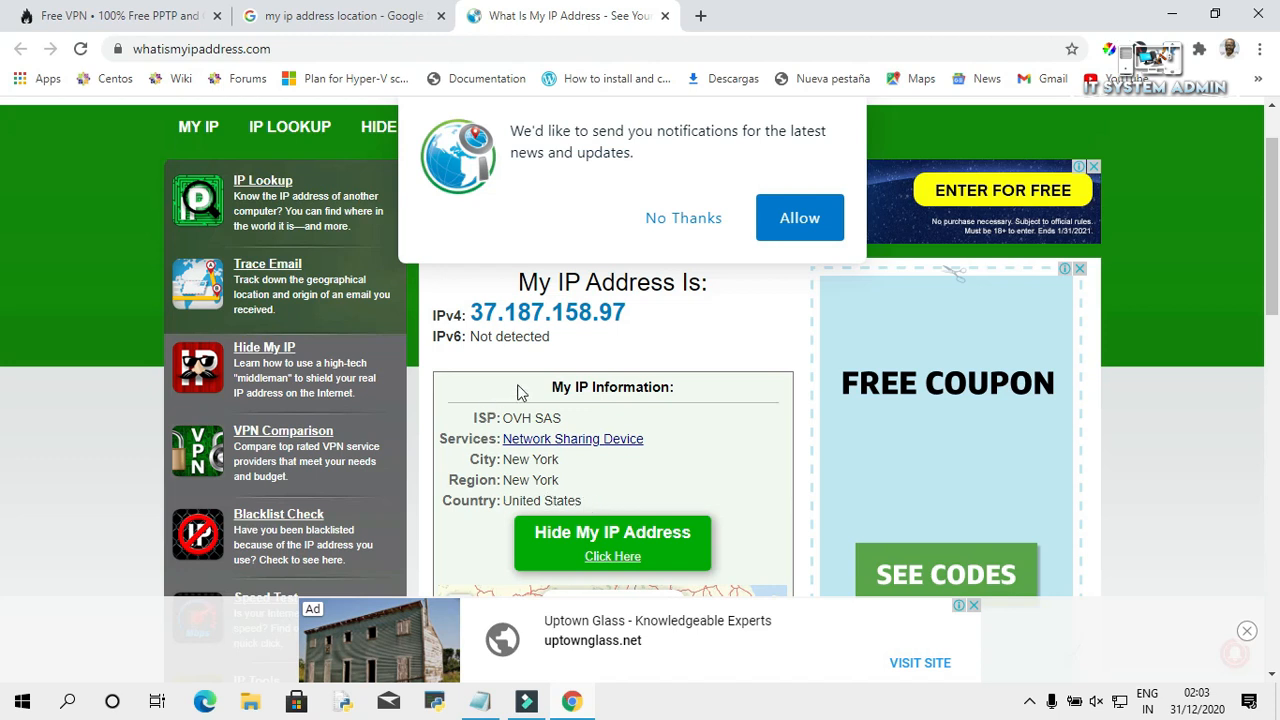
mouse_move(507, 370)
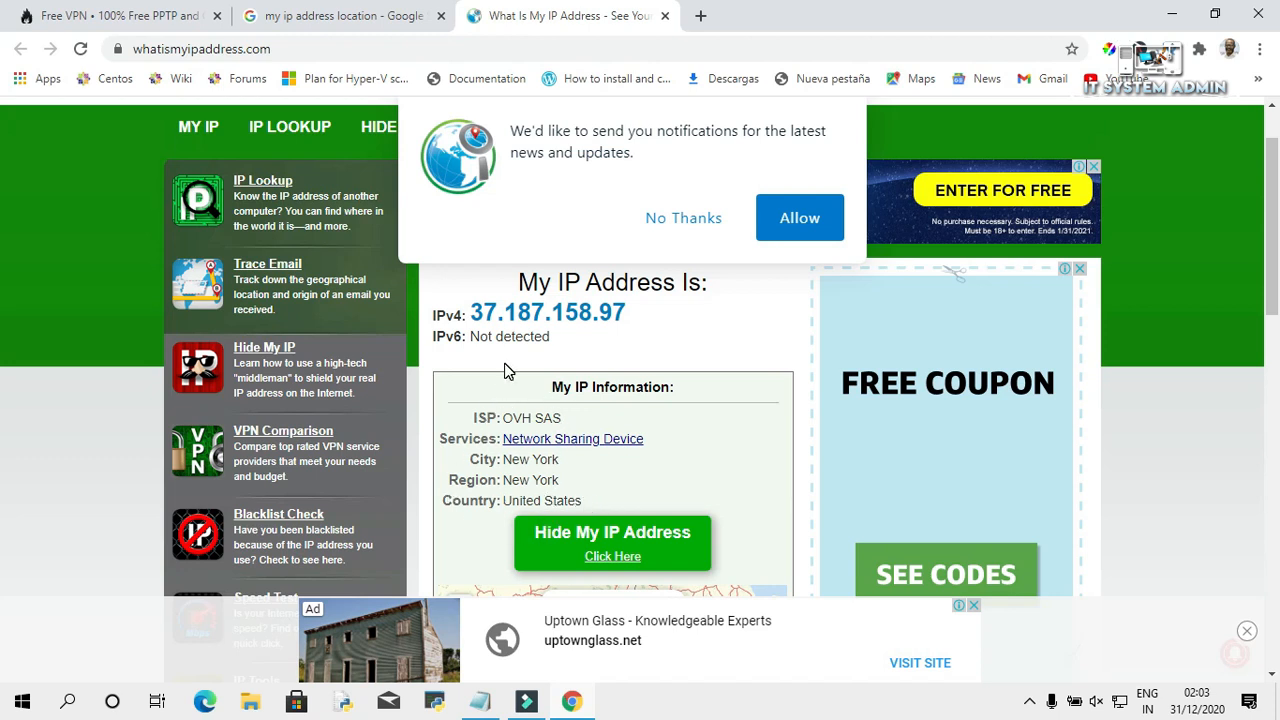
mouse_move(640, 280)
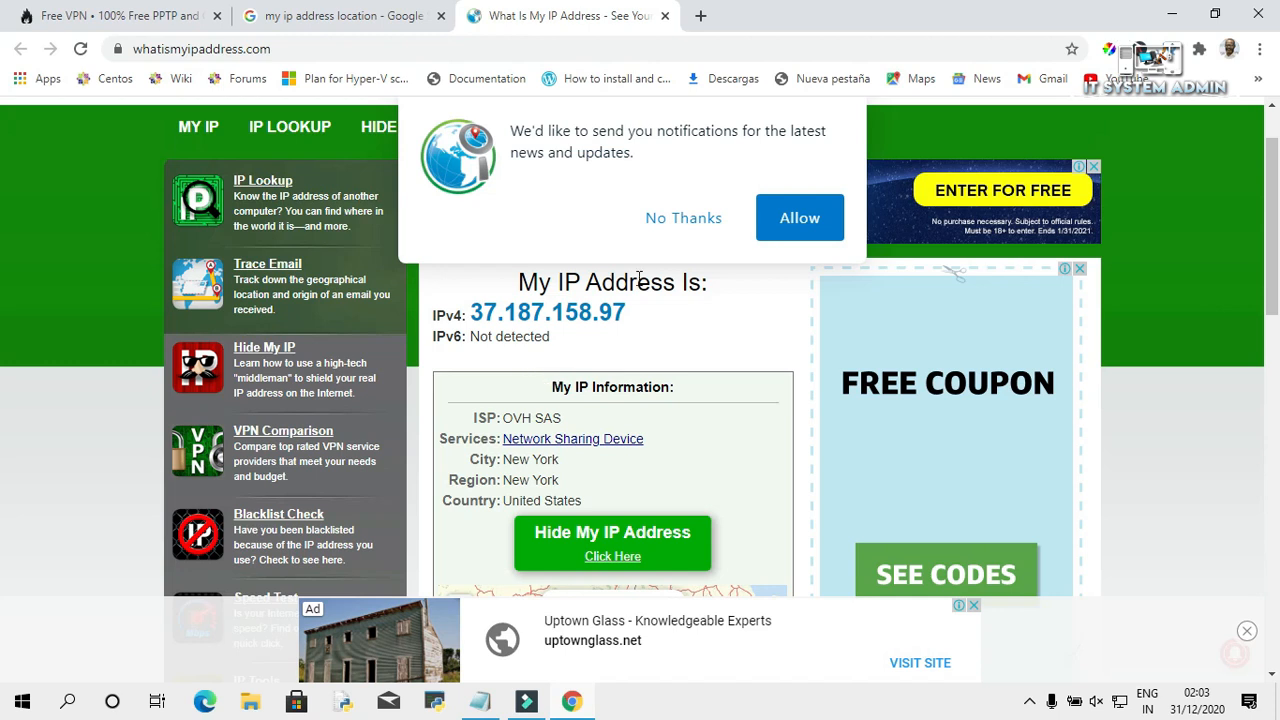
click(683, 218)
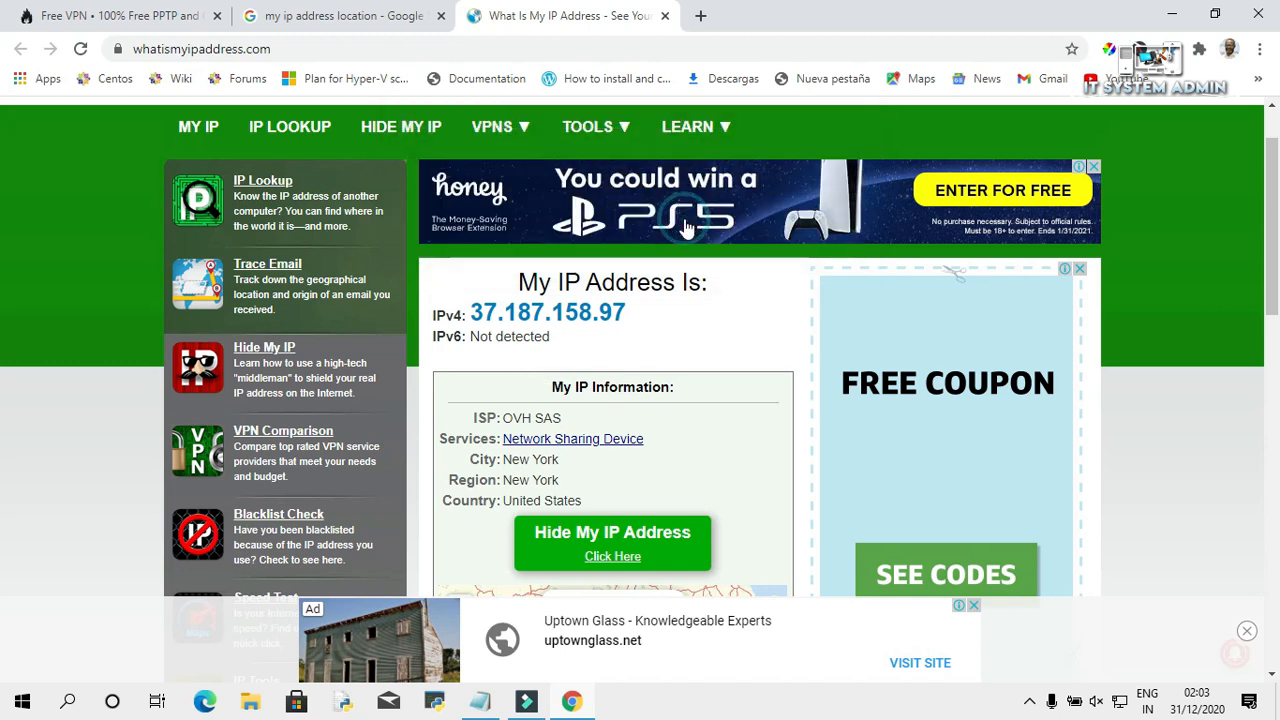
mouse_move(947, 8)
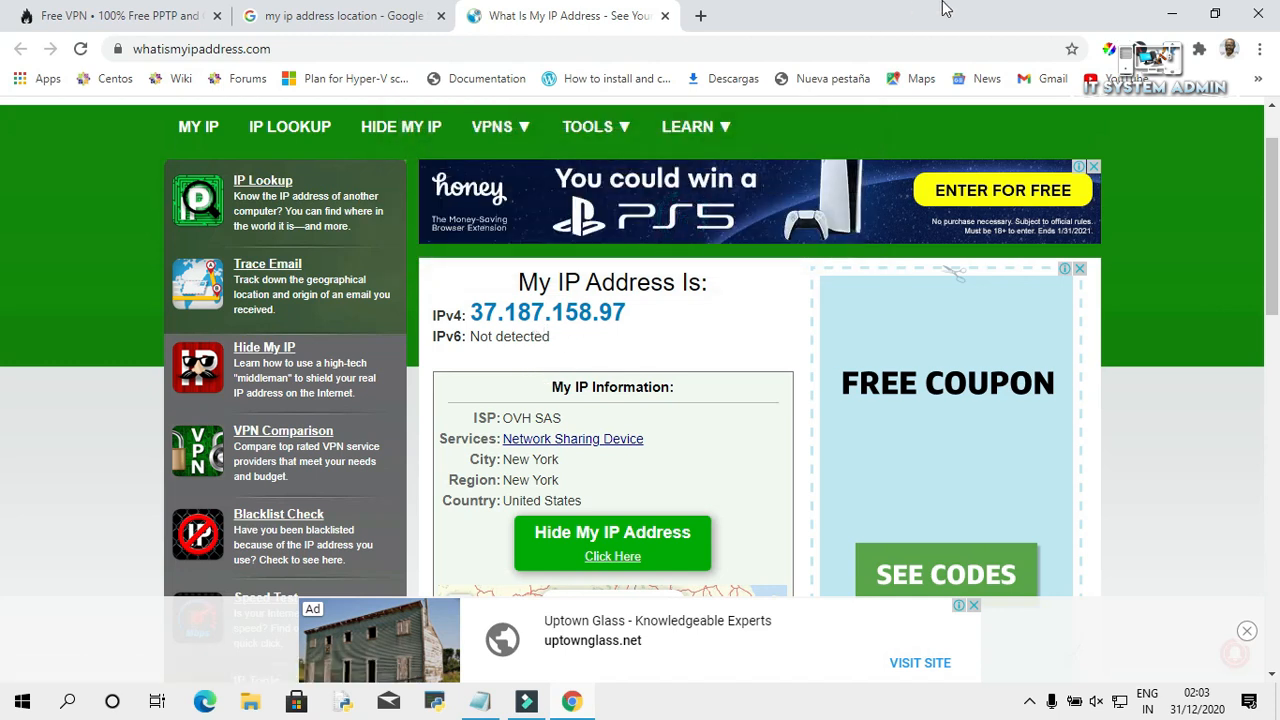
mouse_move(1258, 14)
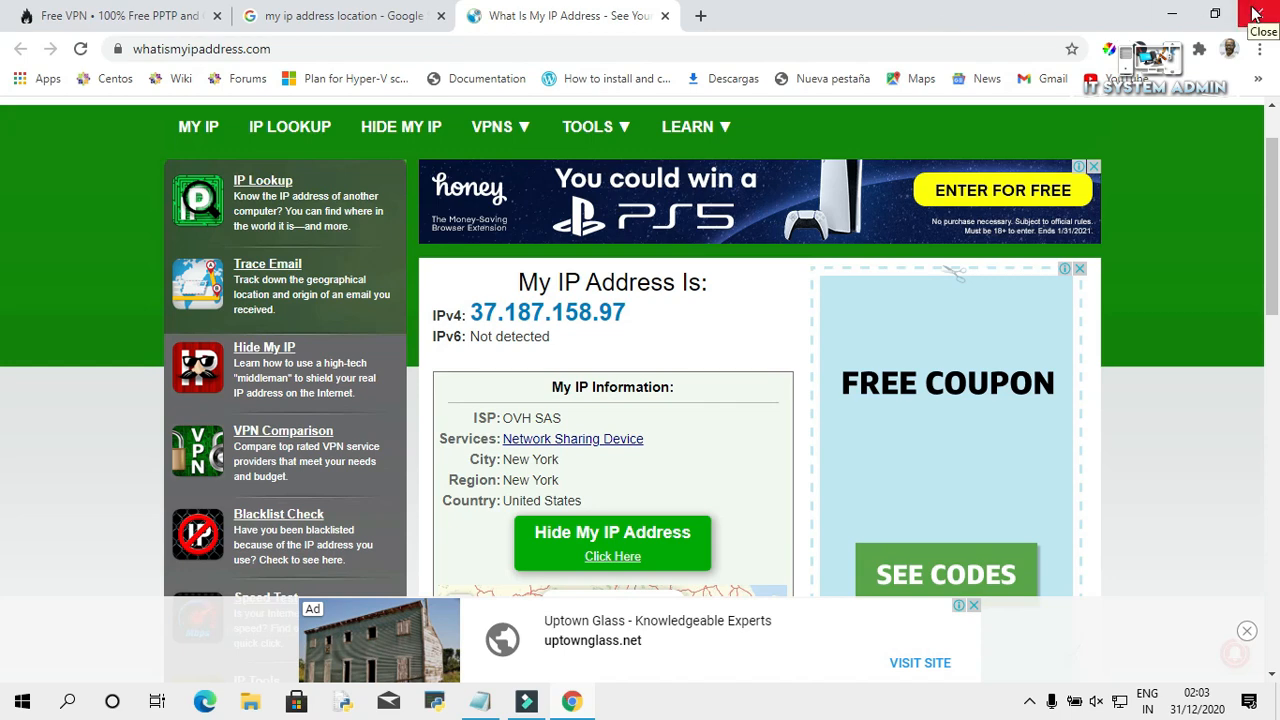
click(1257, 15)
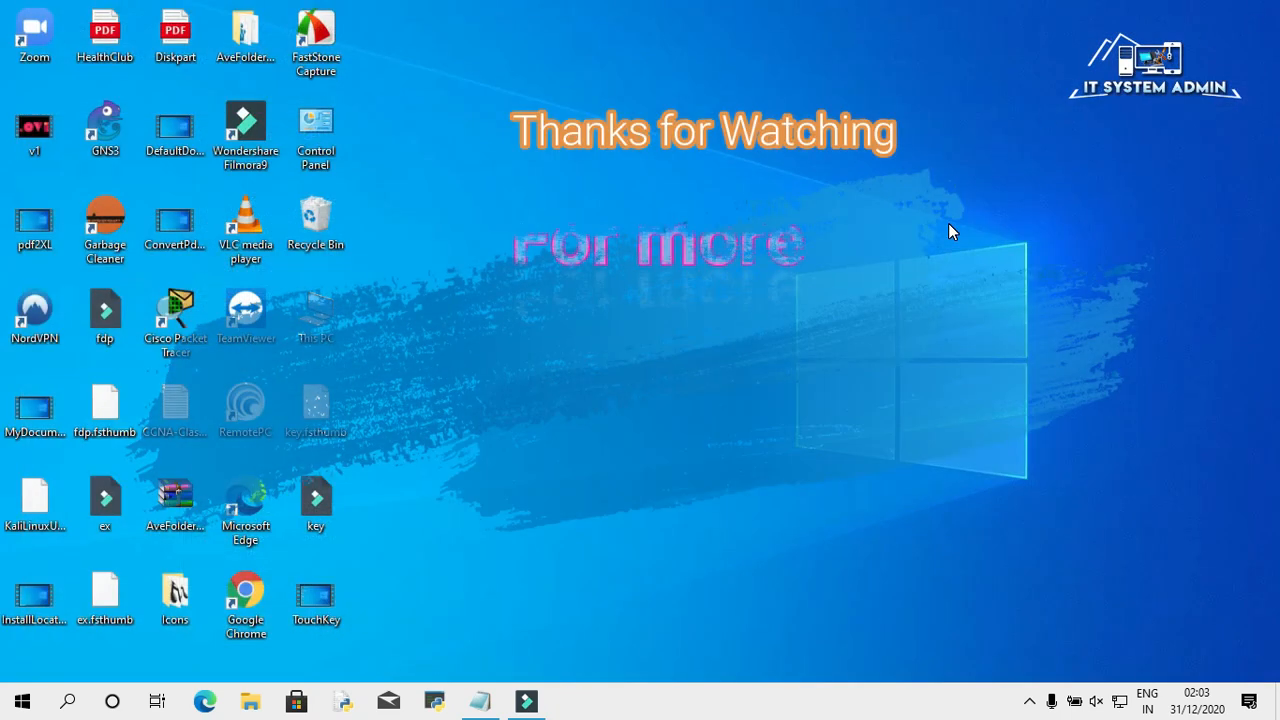